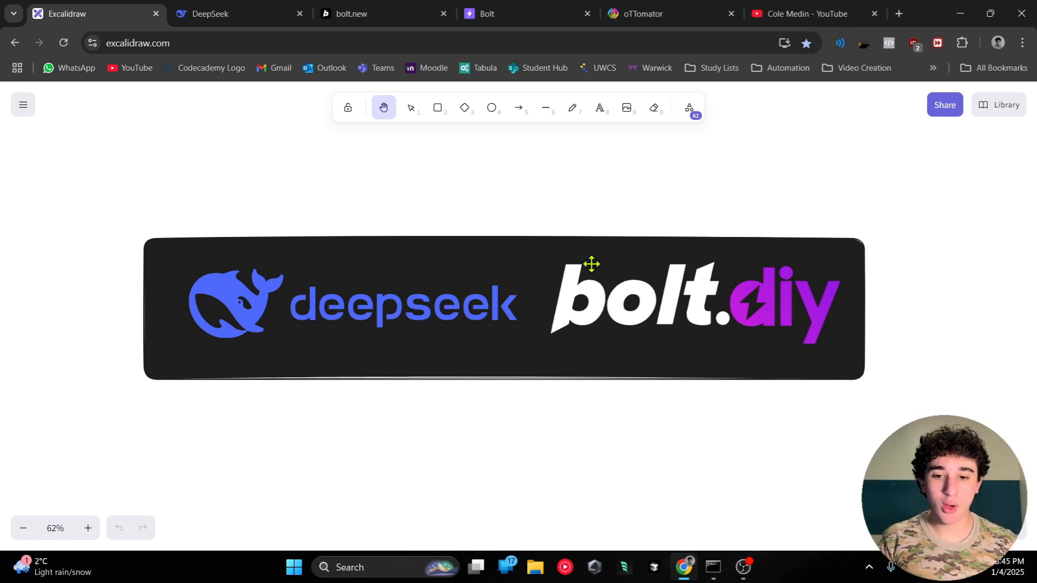
mouse_move(375, 68)
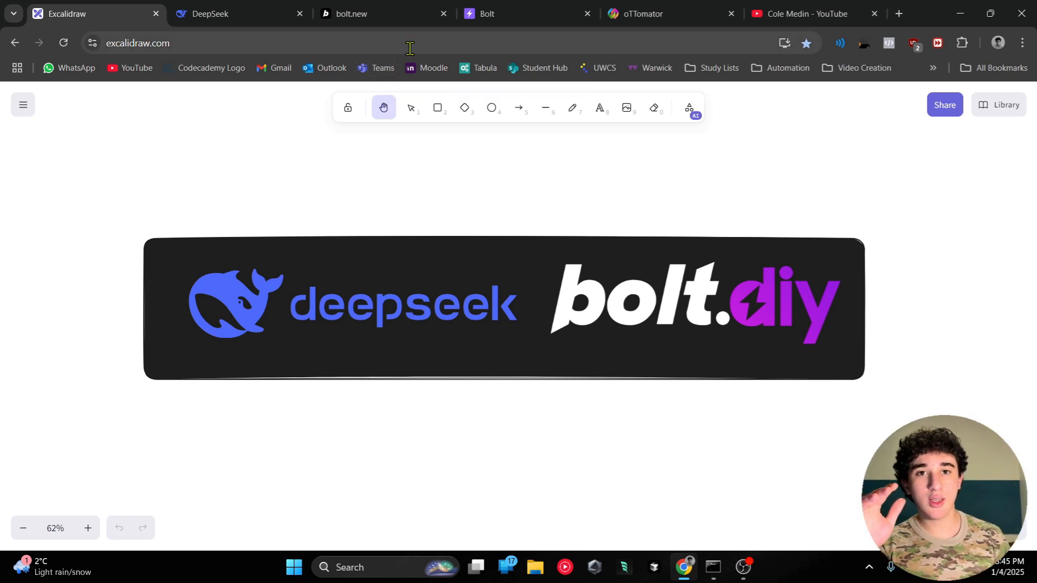
mouse_move(367, 13)
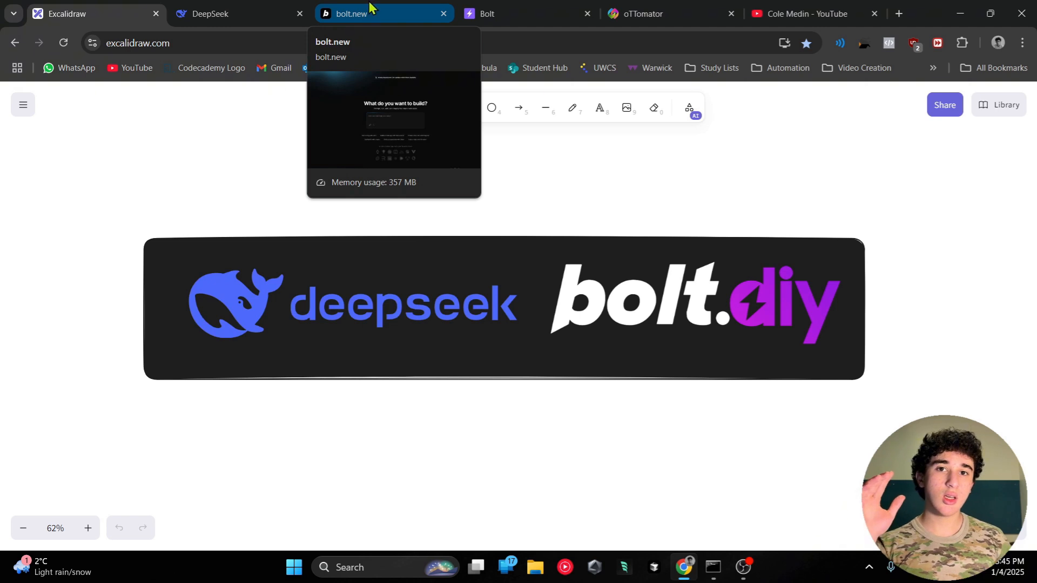
Step: In bolt.new, start typing the prompt 'bulid website that shows pet'
click(370, 13)
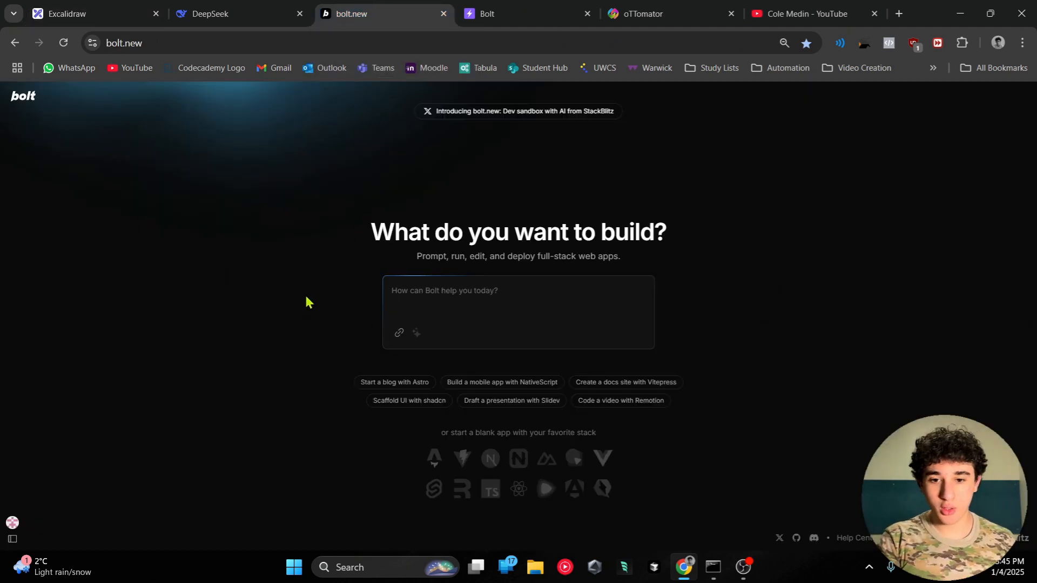
mouse_move(239, 274)
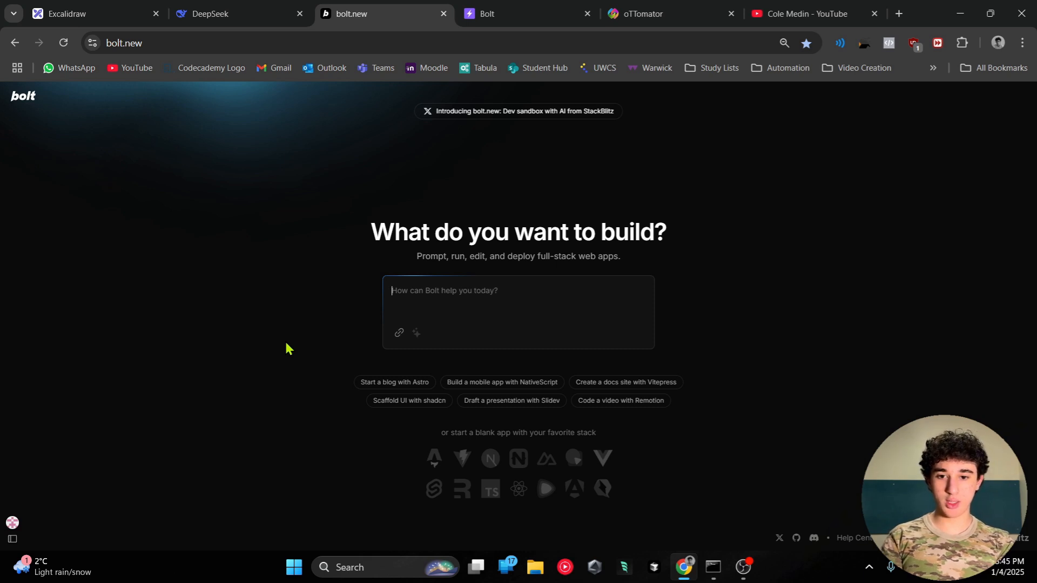
text(bulid for me a)
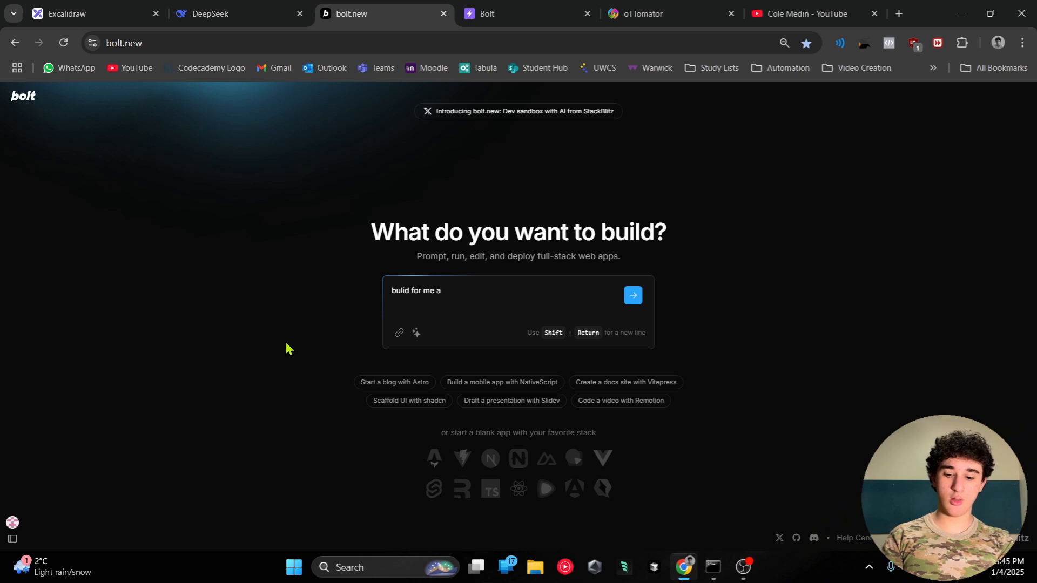
text(website that)
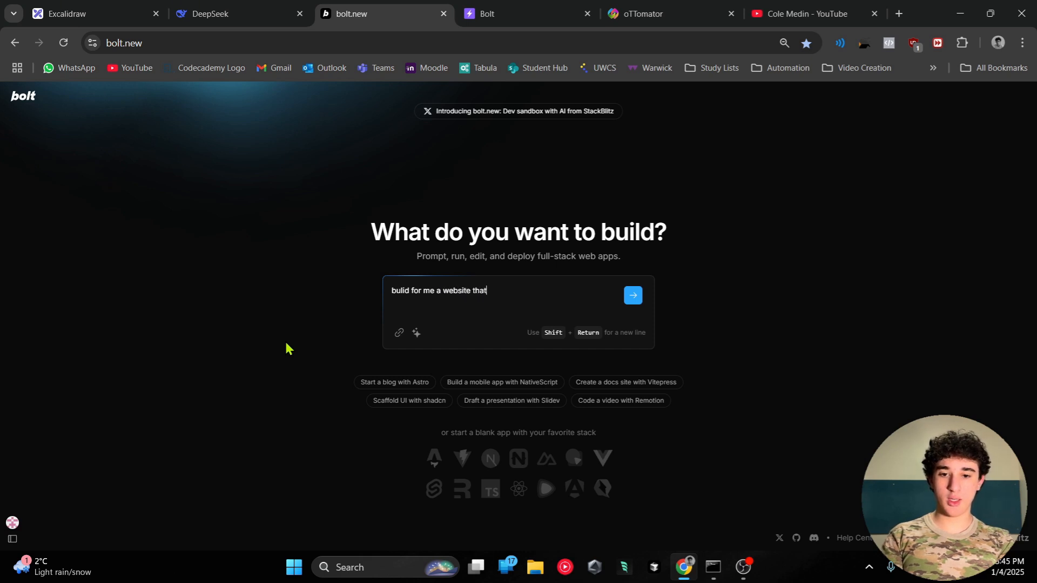
text(shows pet)
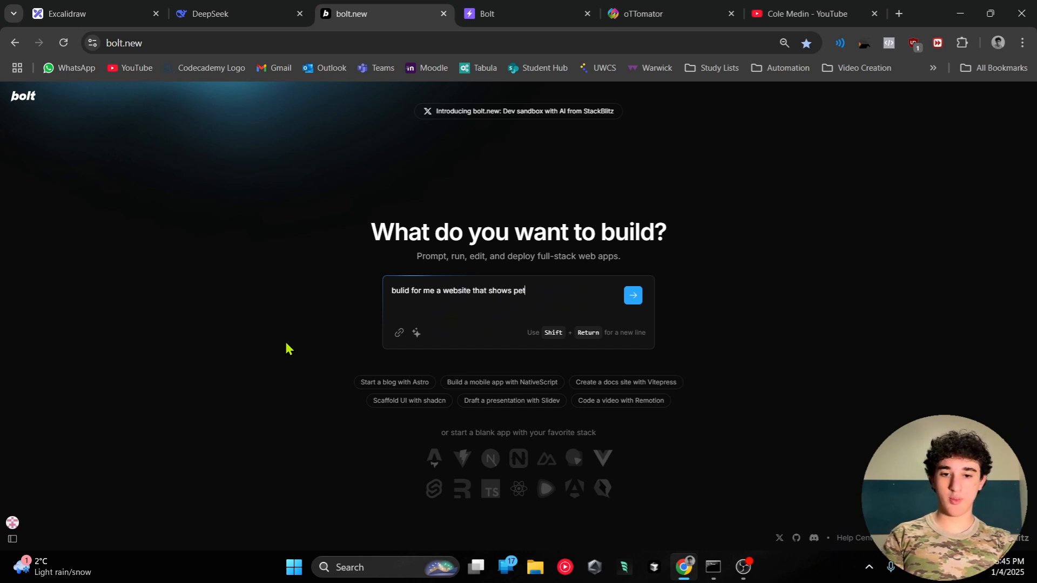
Step: Finish the prompt with 's for adoption', submit it, then switch to local bolt.diy
text(s for adopti)
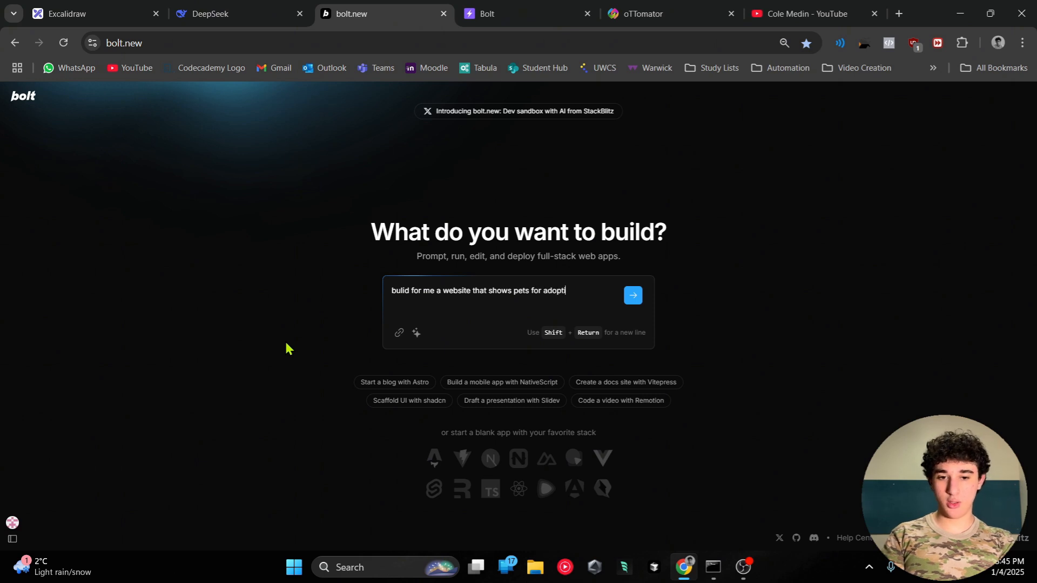
click(632, 295)
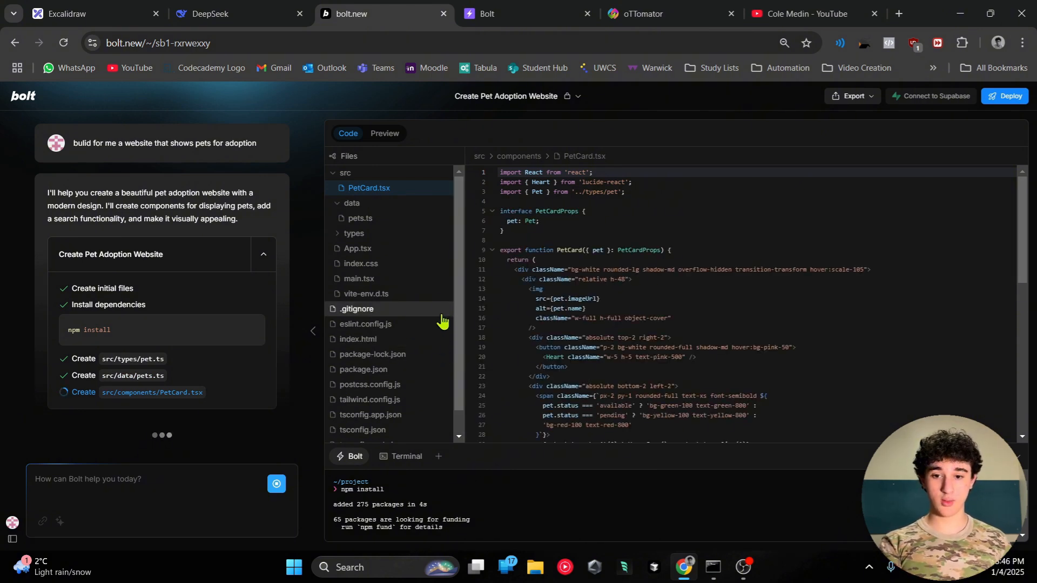
click(383, 133)
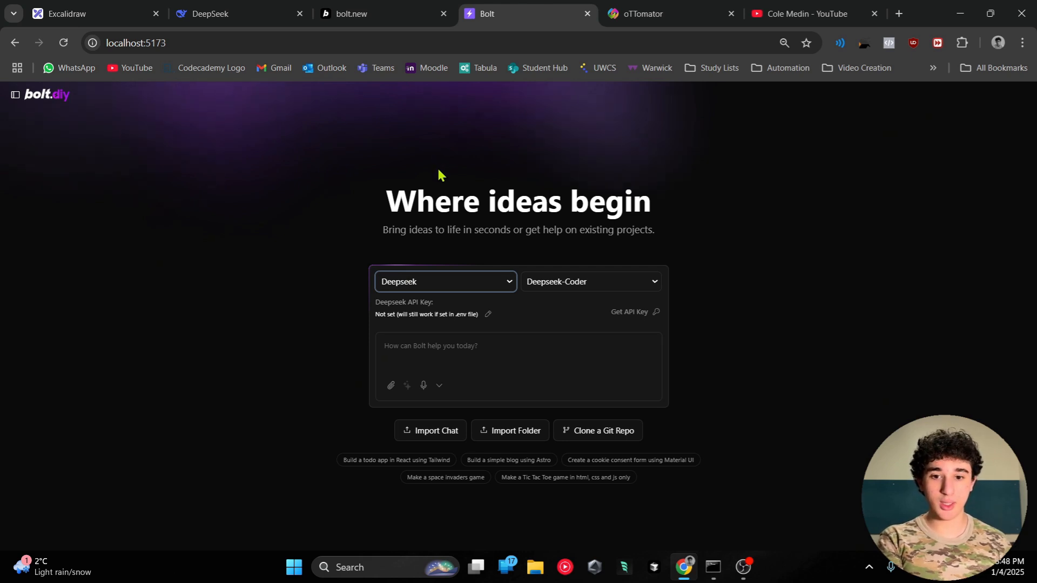
Step: Zoom and pan the Excalidraw board to DeepSeek-V3's MMLU versus API price chart
click(86, 13)
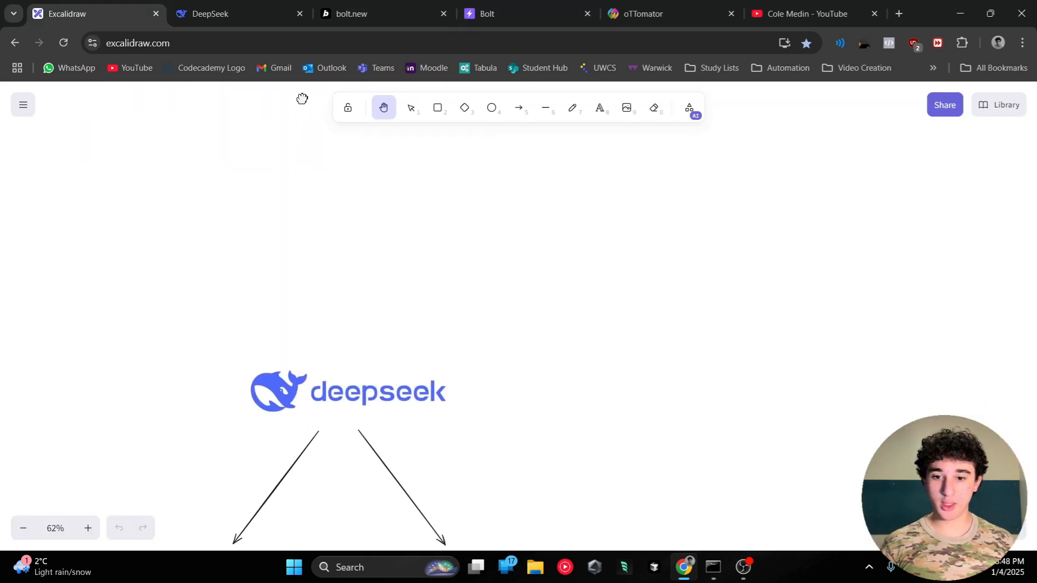
scroll(down, 3)
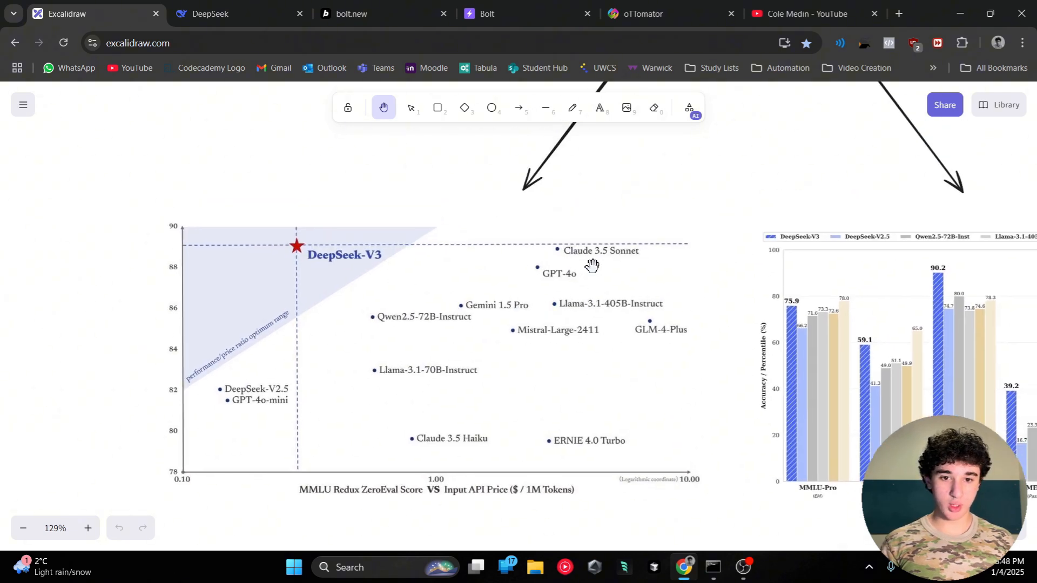
mouse_move(572, 285)
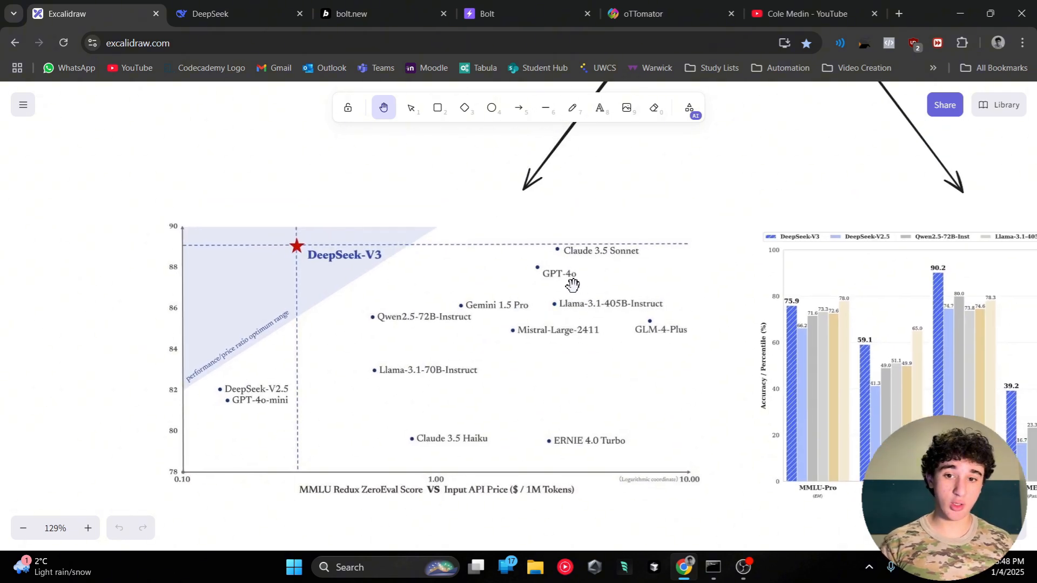
mouse_move(118, 375)
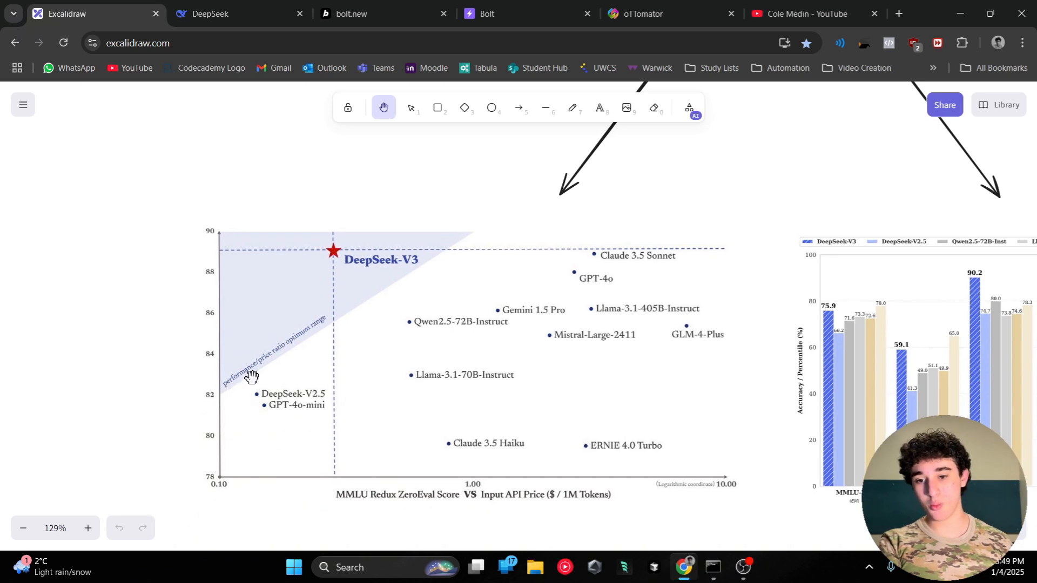
mouse_move(300, 349)
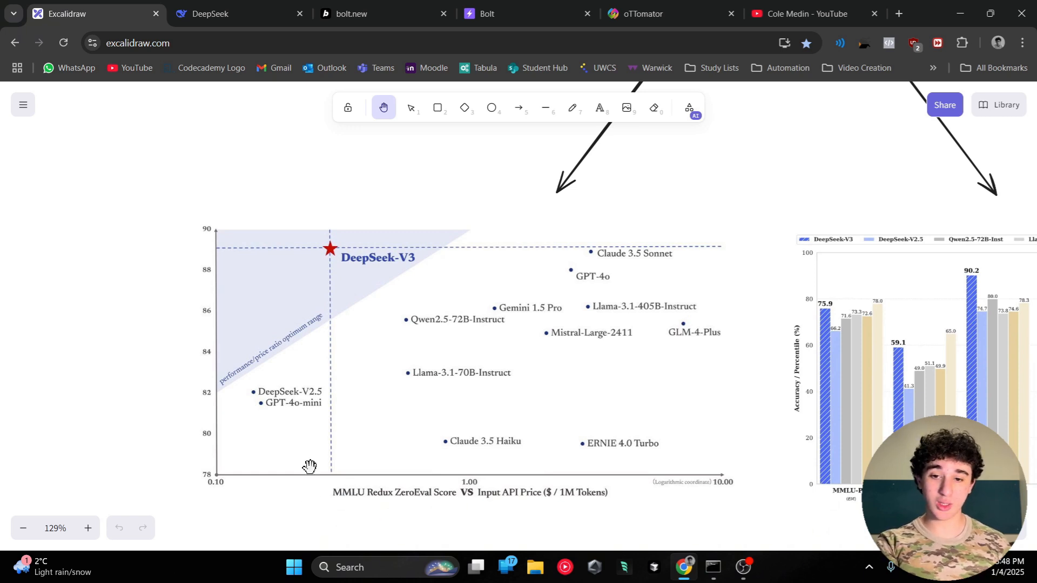
mouse_move(212, 372)
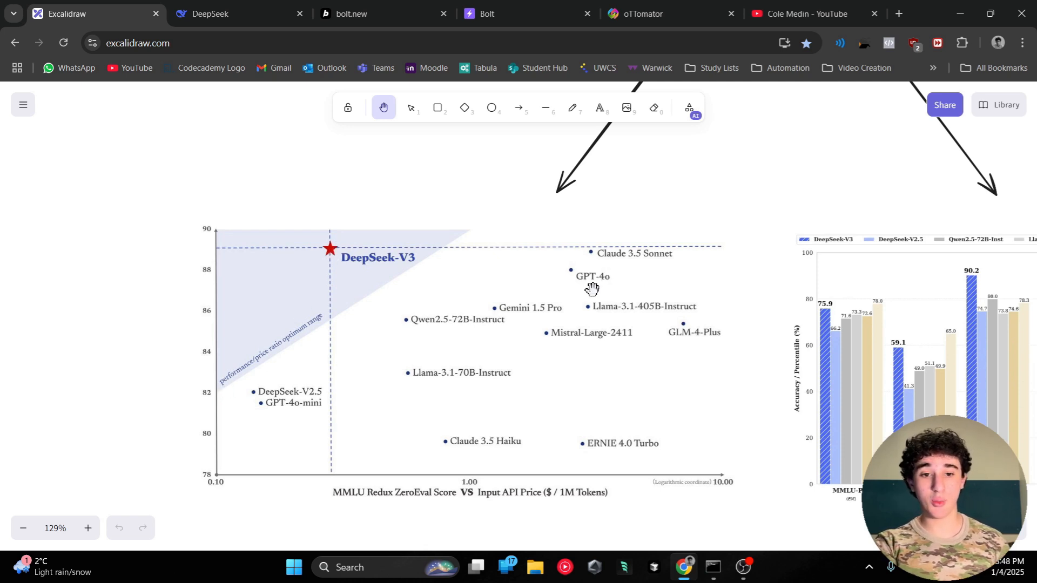
mouse_move(316, 445)
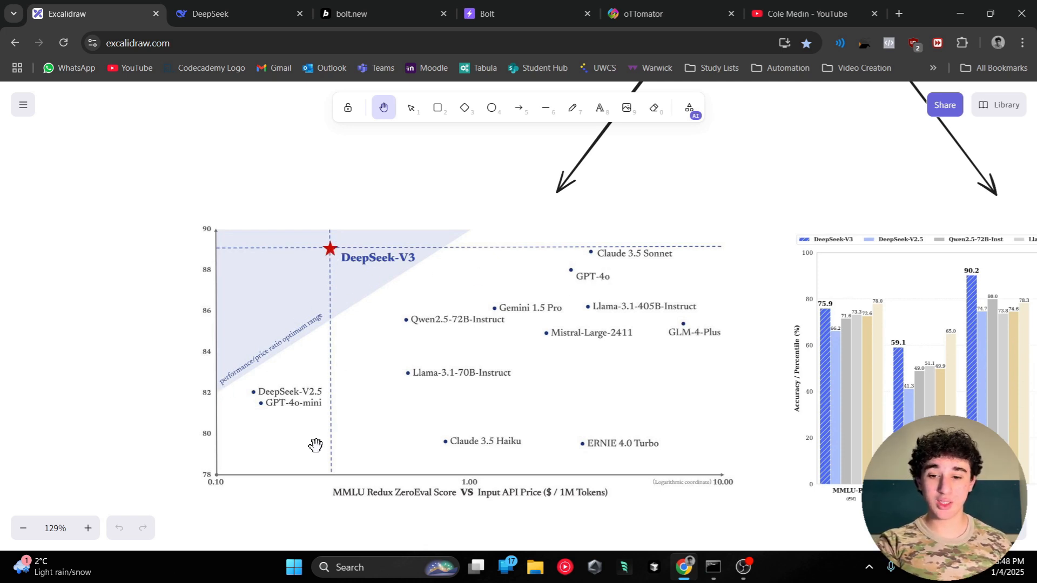
mouse_move(324, 509)
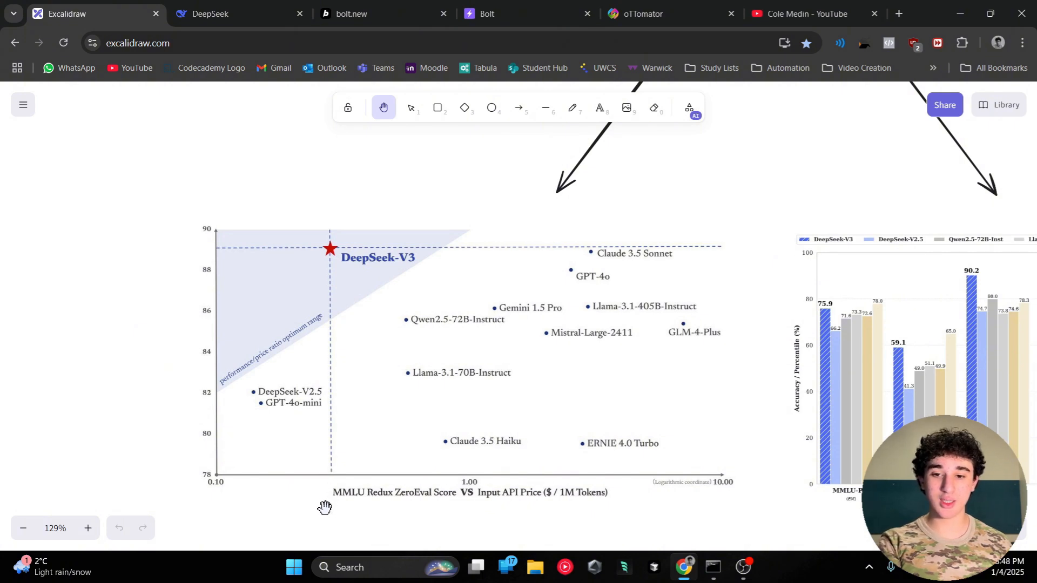
drag(324, 510, 267, 368)
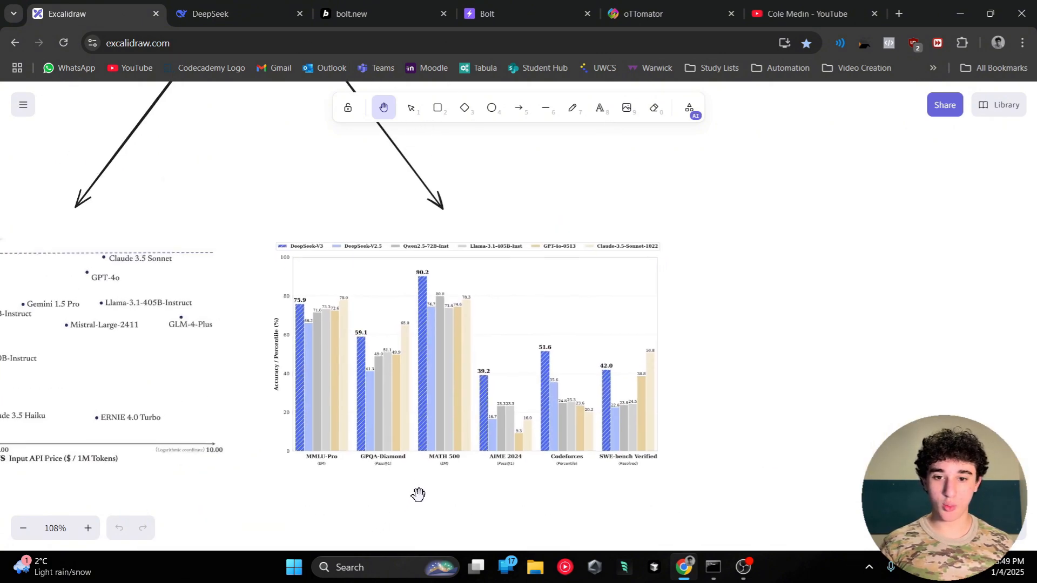
mouse_move(353, 442)
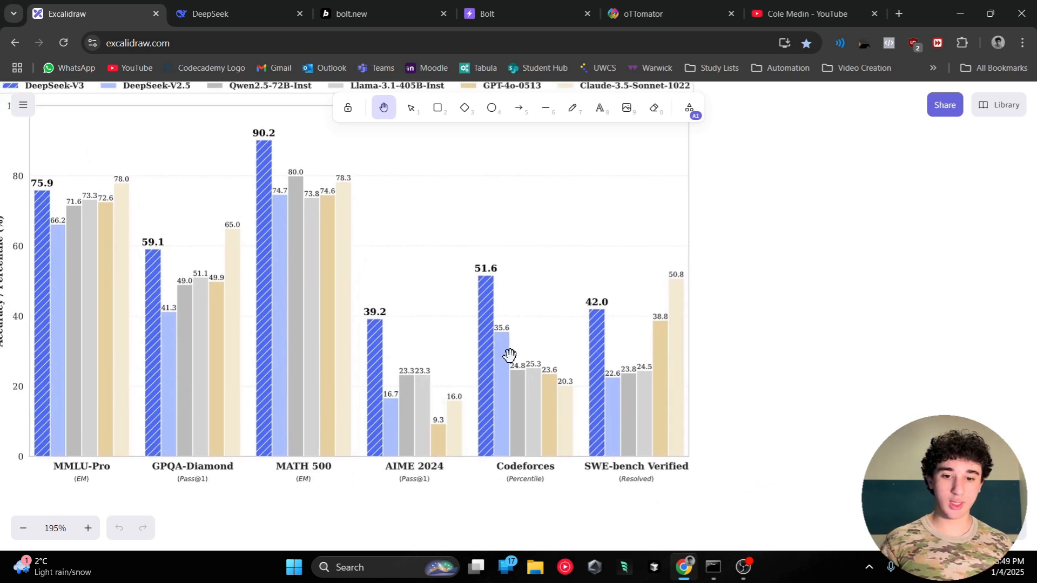
mouse_move(510, 360)
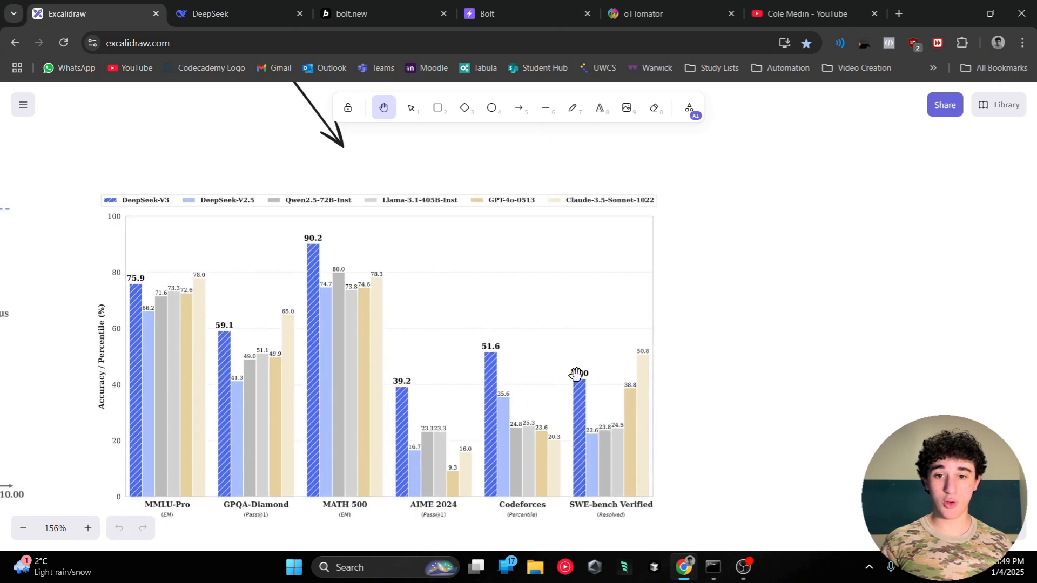
mouse_move(297, 202)
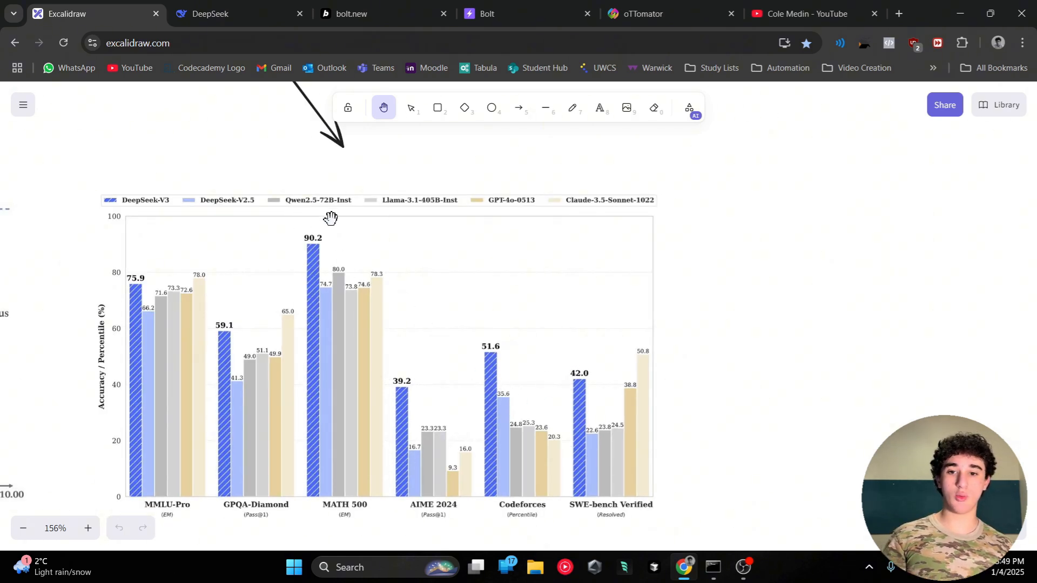
mouse_move(401, 238)
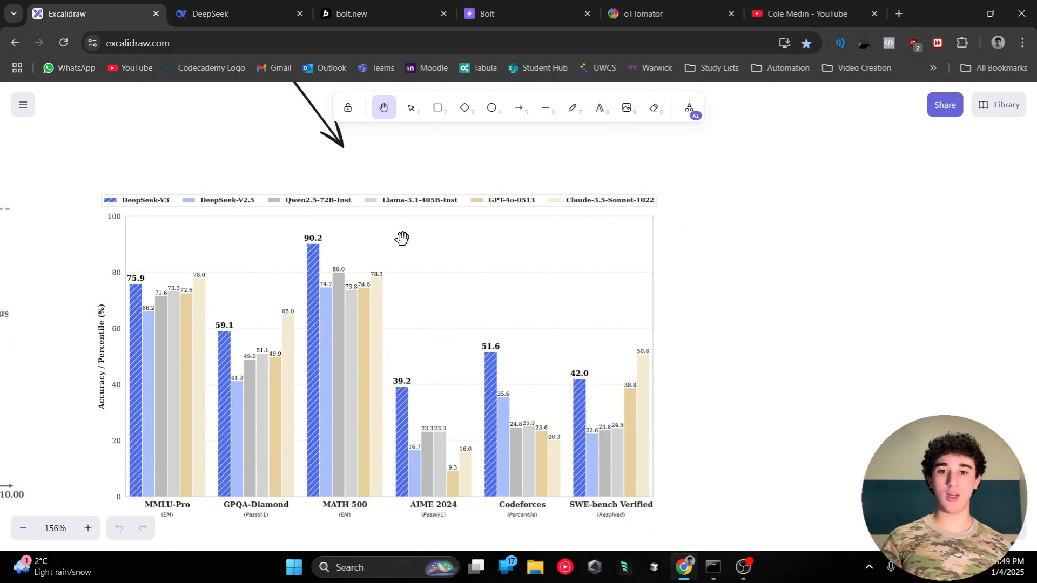
mouse_move(348, 239)
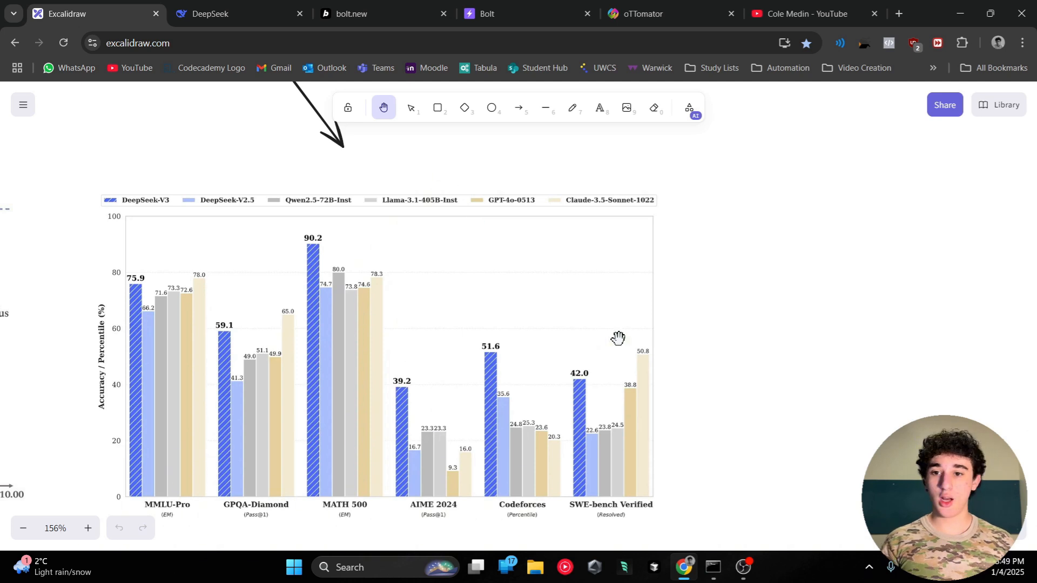
mouse_move(688, 288)
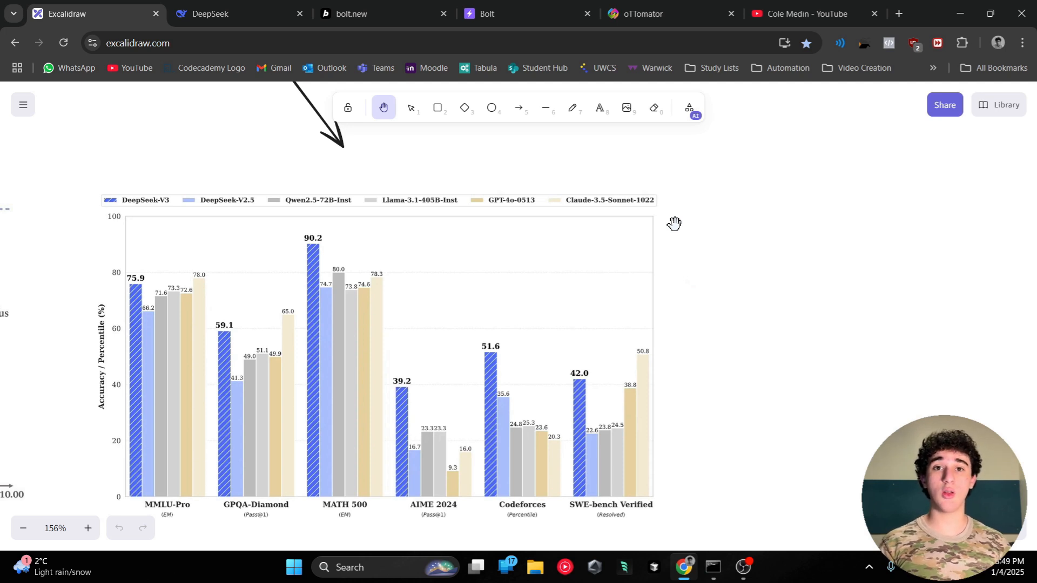
mouse_move(752, 265)
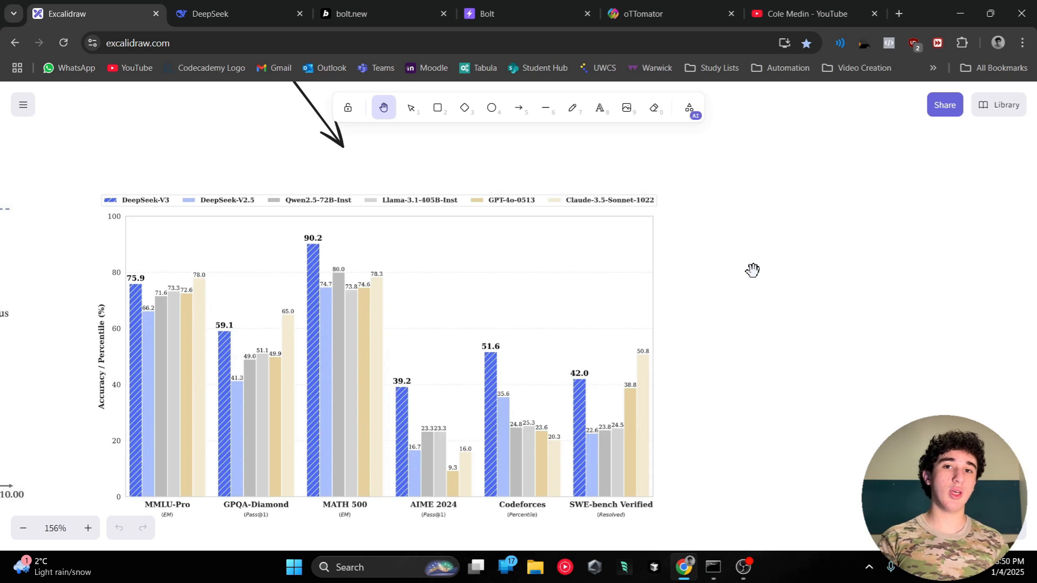
mouse_move(723, 285)
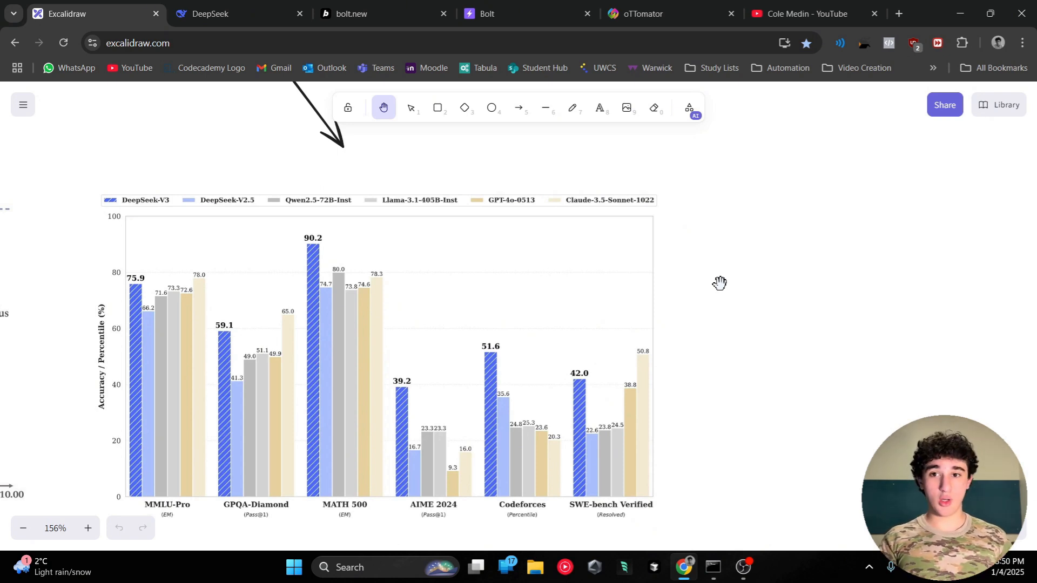
mouse_move(725, 221)
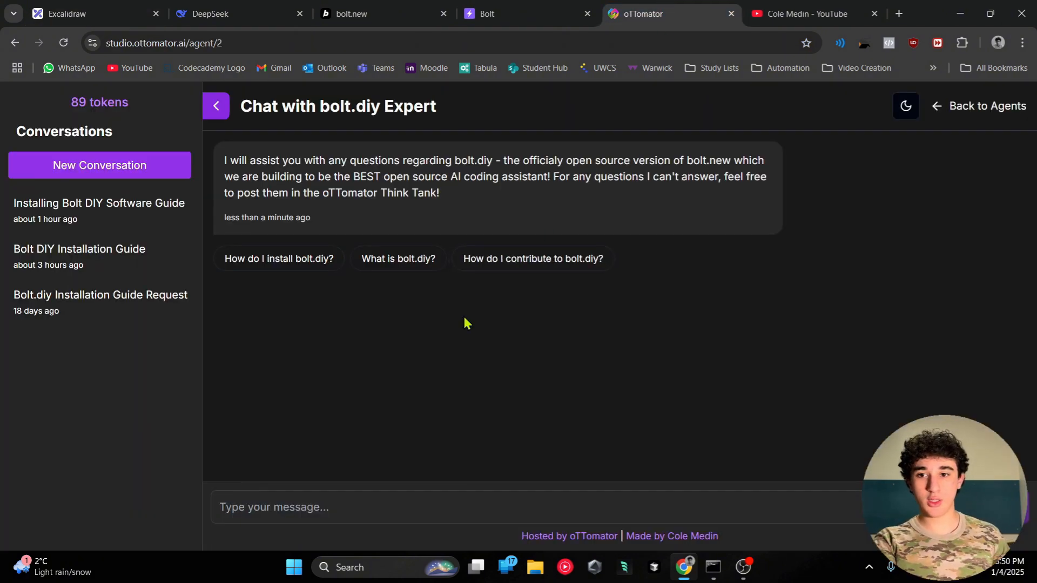
mouse_move(314, 291)
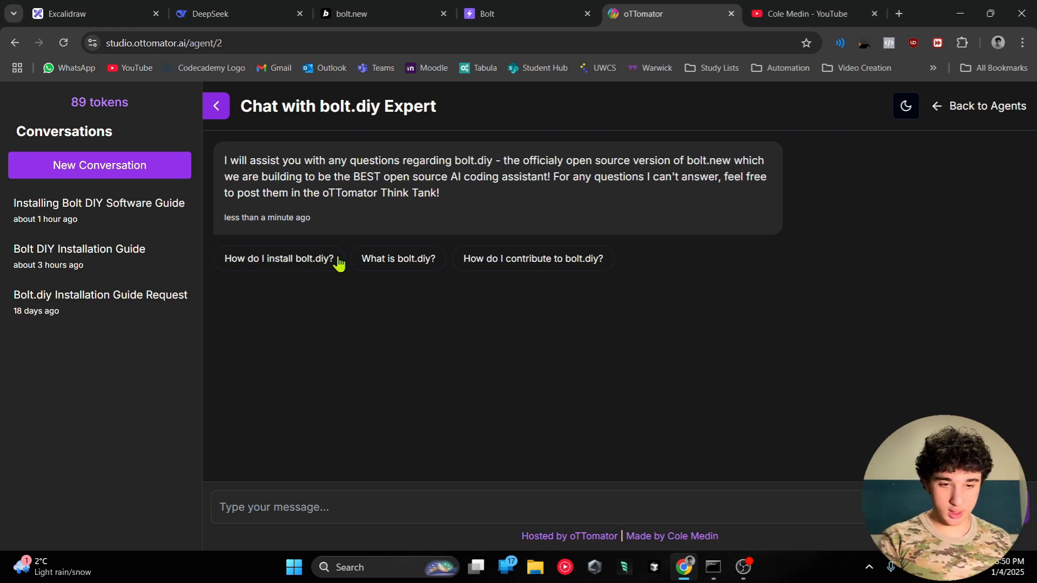
mouse_move(473, 322)
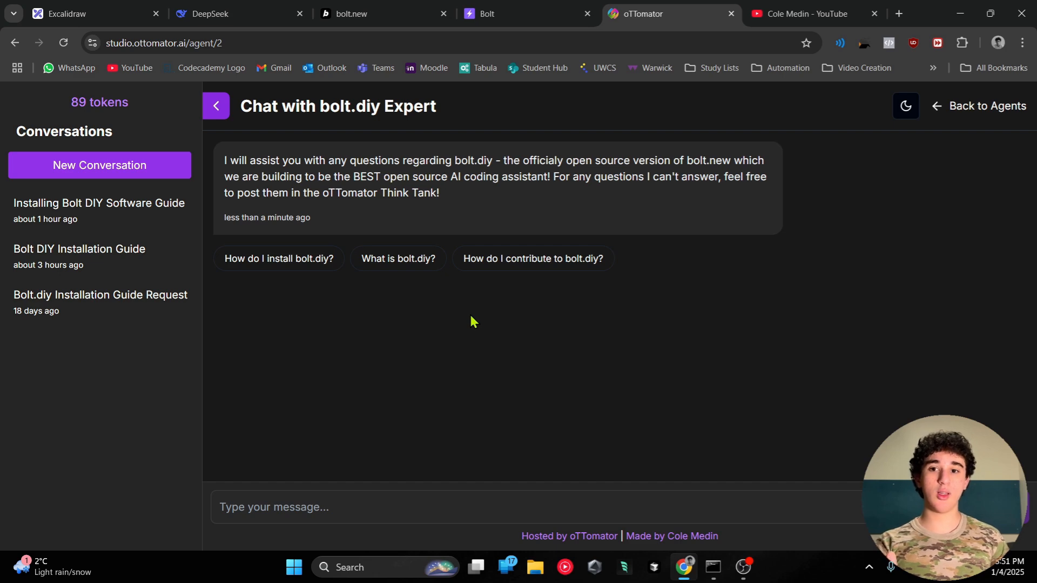
Step: Scroll through the Cole Medin YouTube channel, then return to the bolt.diy Expert chat
click(802, 13)
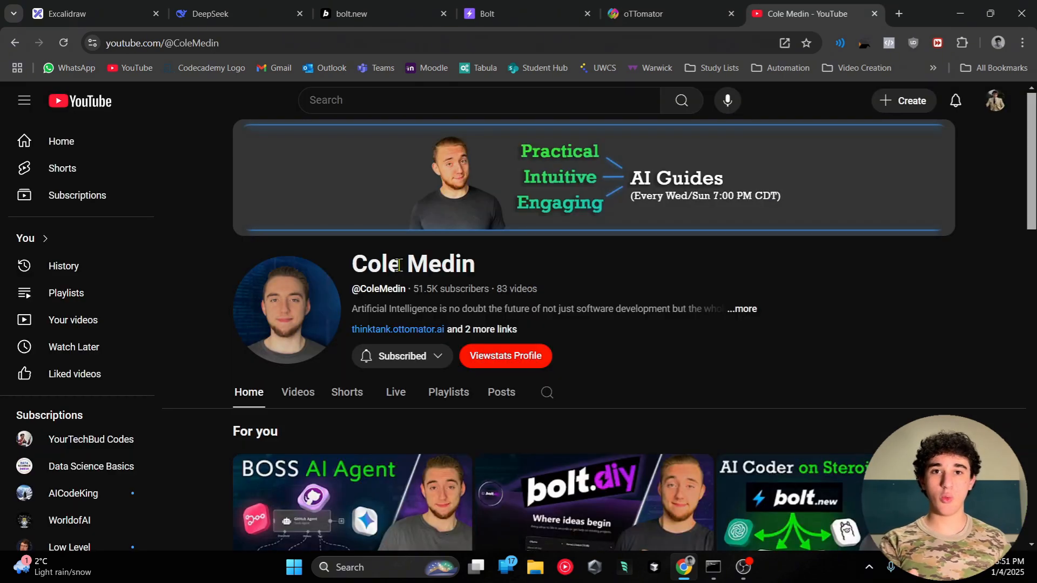
scroll(down, 3)
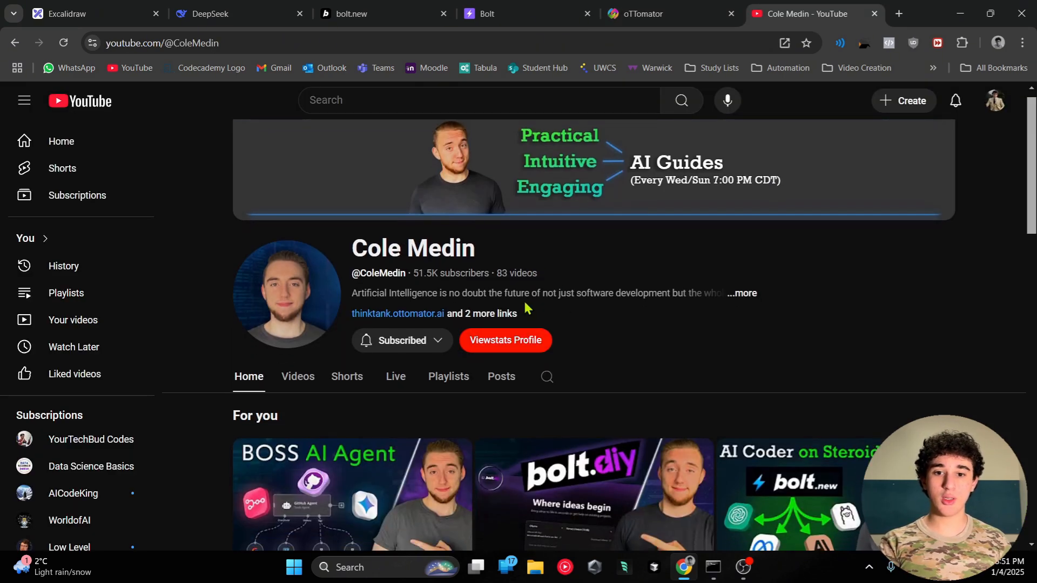
mouse_move(625, 367)
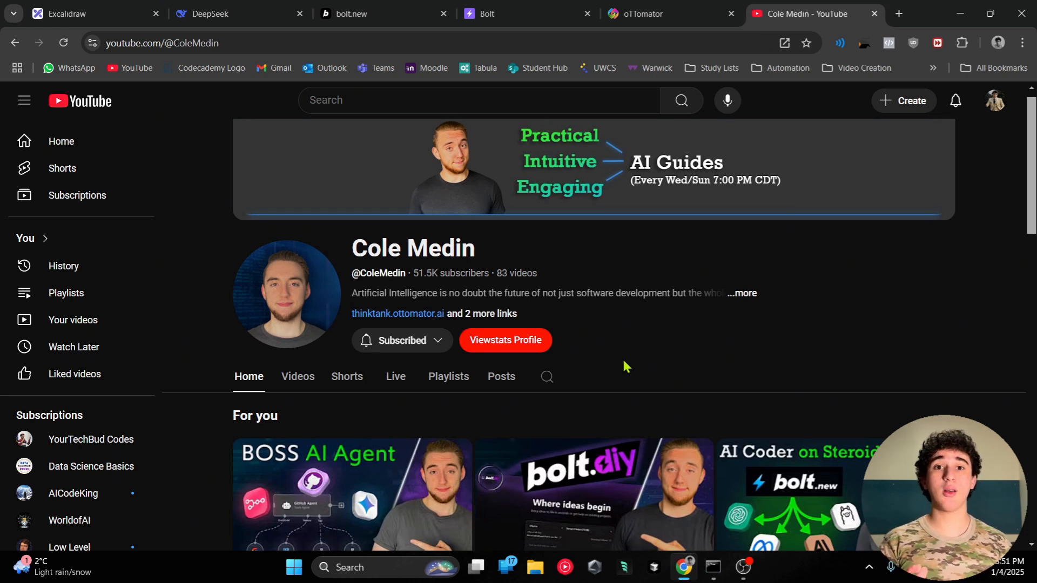
scroll(down, 3)
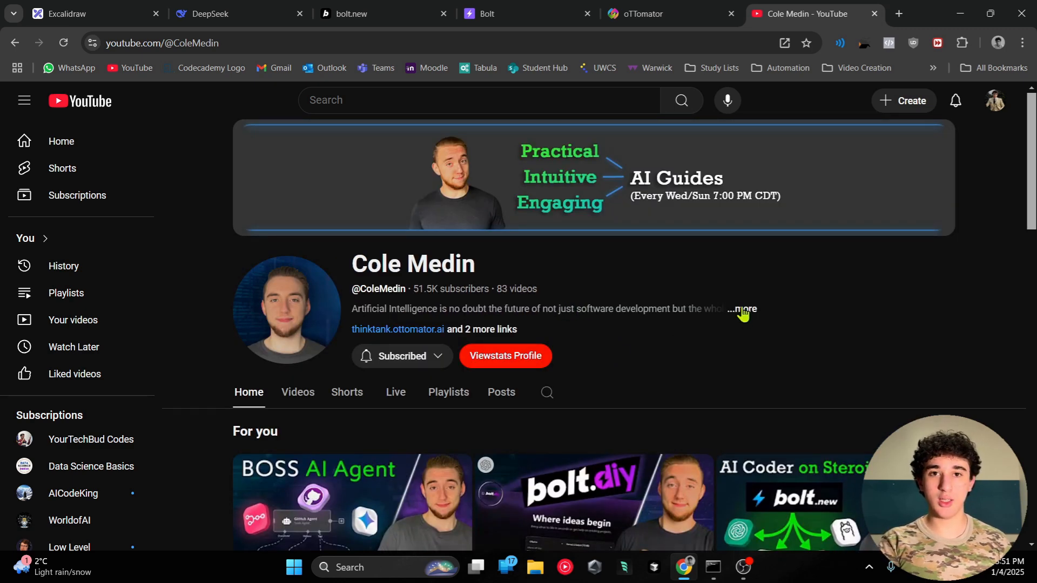
click(668, 13)
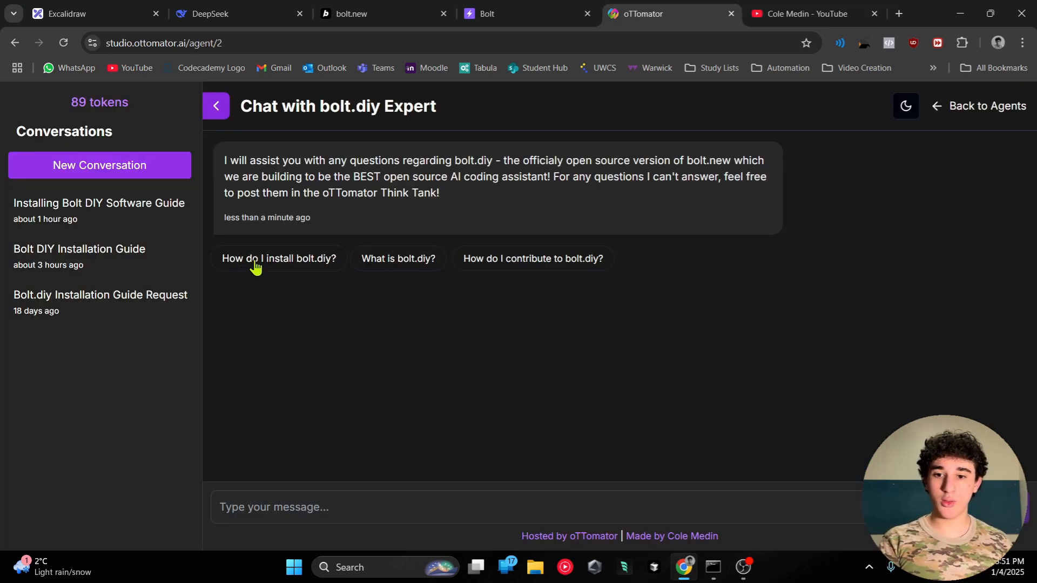
Step: Ask 'How do I install bolt.diy?' and scroll through the Expert's installation guide
click(279, 259)
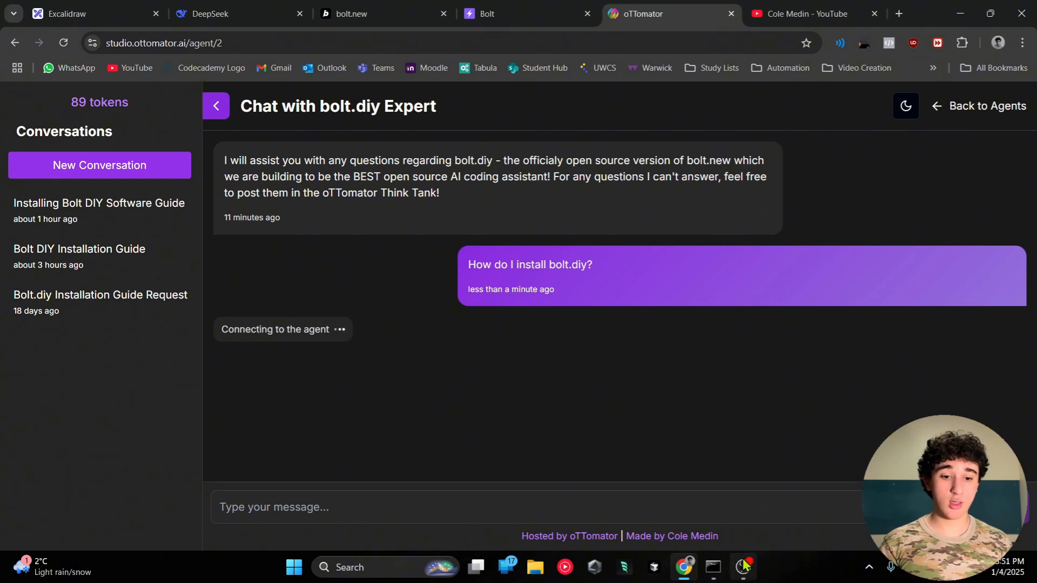
click(516, 13)
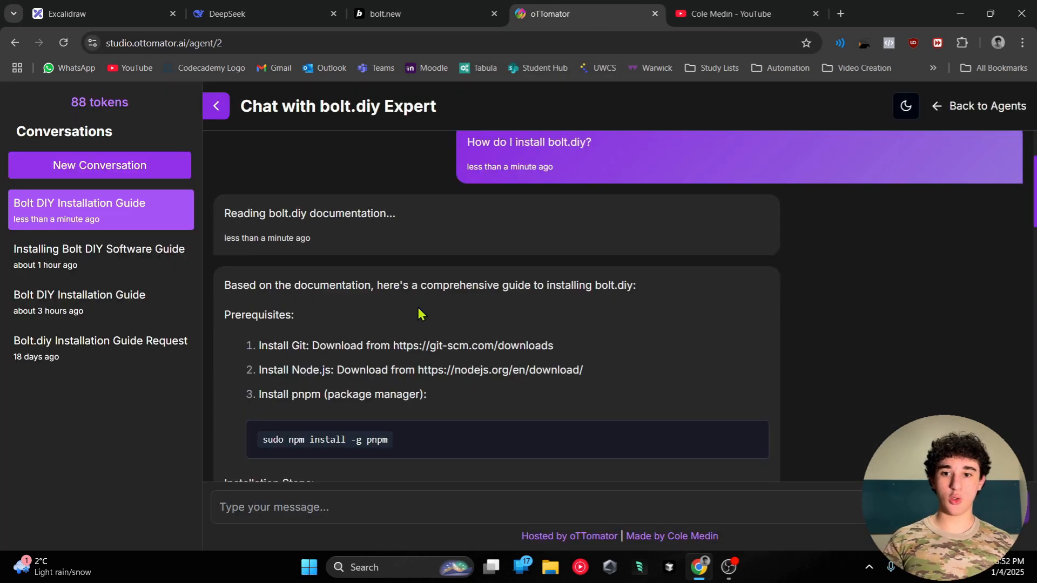
scroll(down, 3)
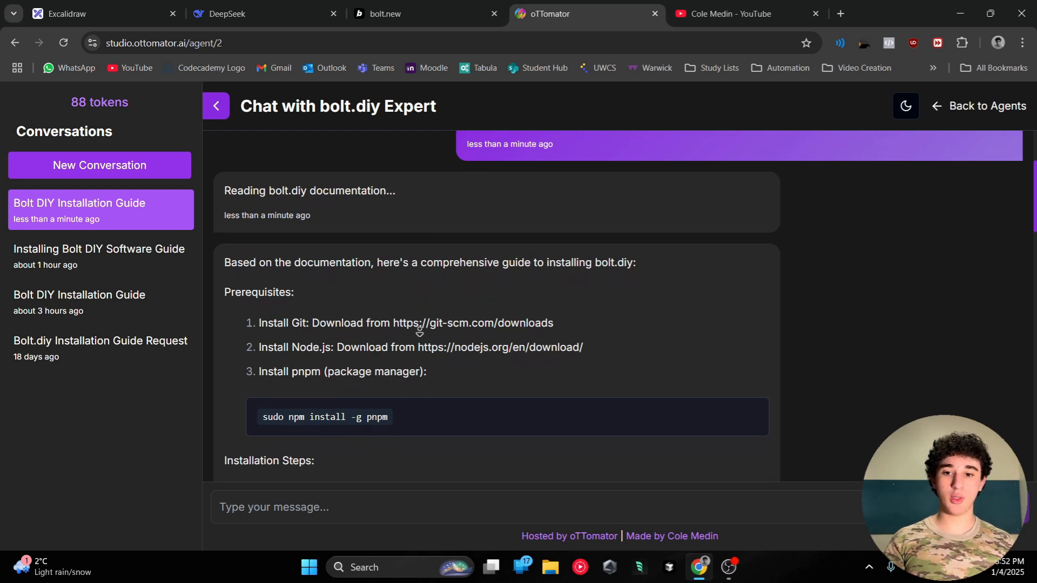
scroll(down, 3)
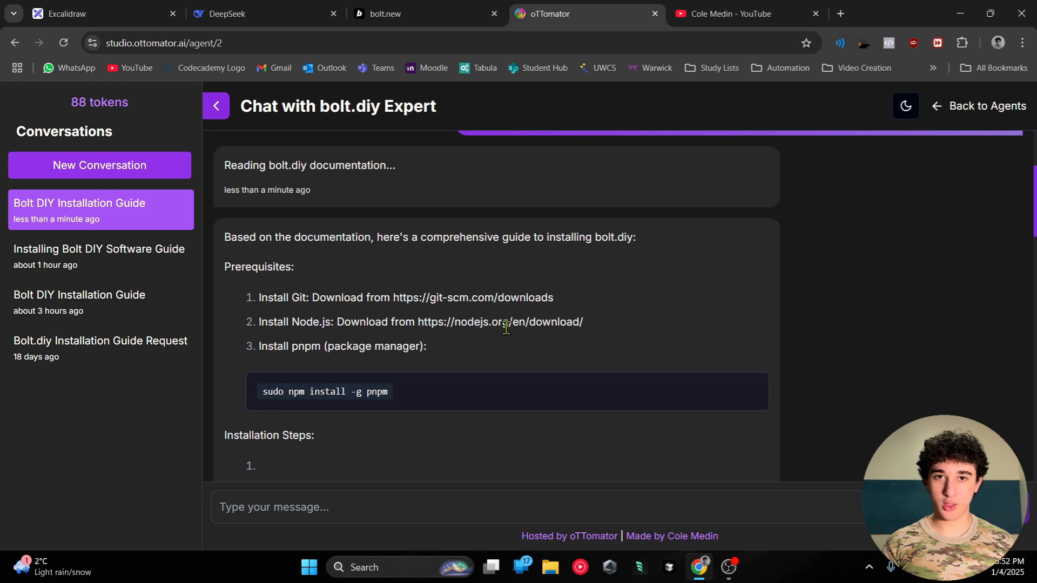
scroll(down, 3)
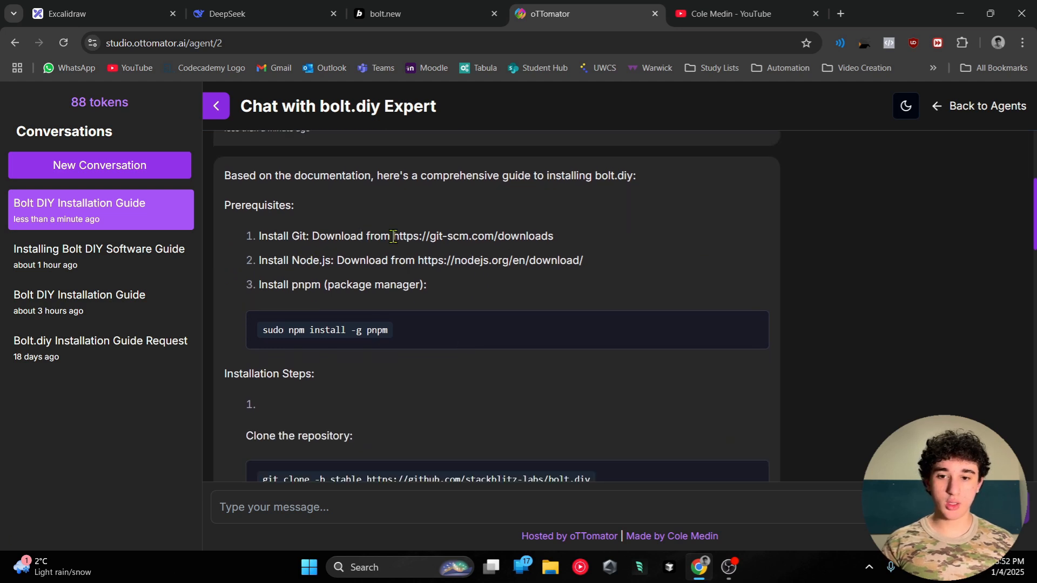
mouse_move(307, 256)
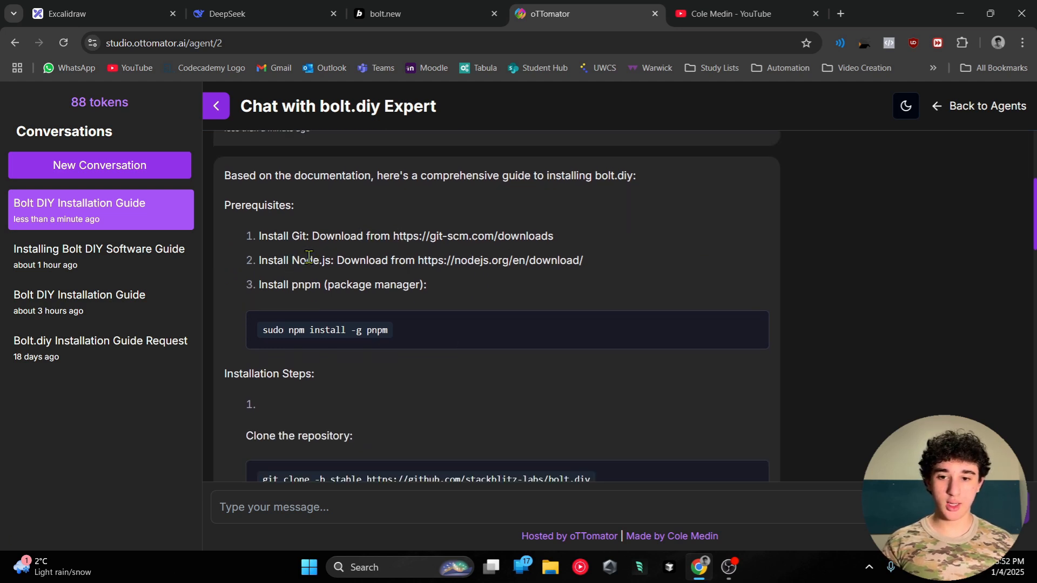
mouse_move(394, 381)
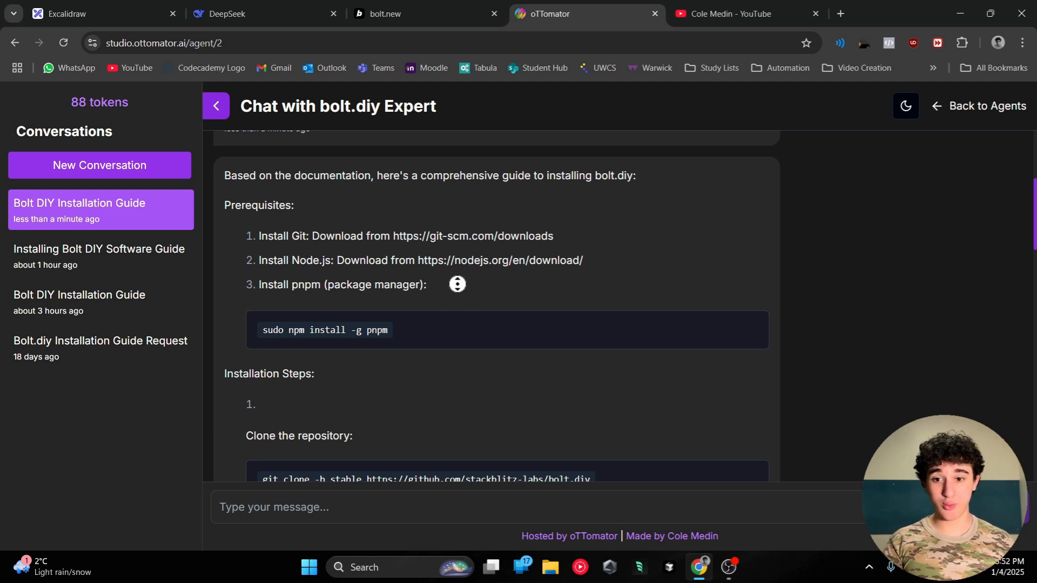
scroll(down, 3)
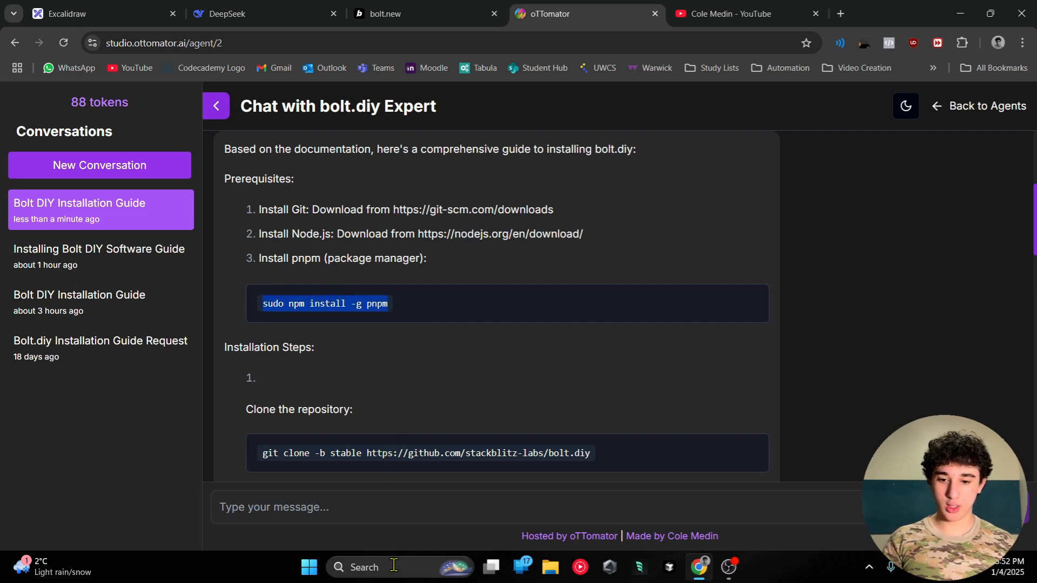
Step: Share the failed sudo install error with the Expert, then run 'npm install -g pnpm' in cmd
text(cmd)
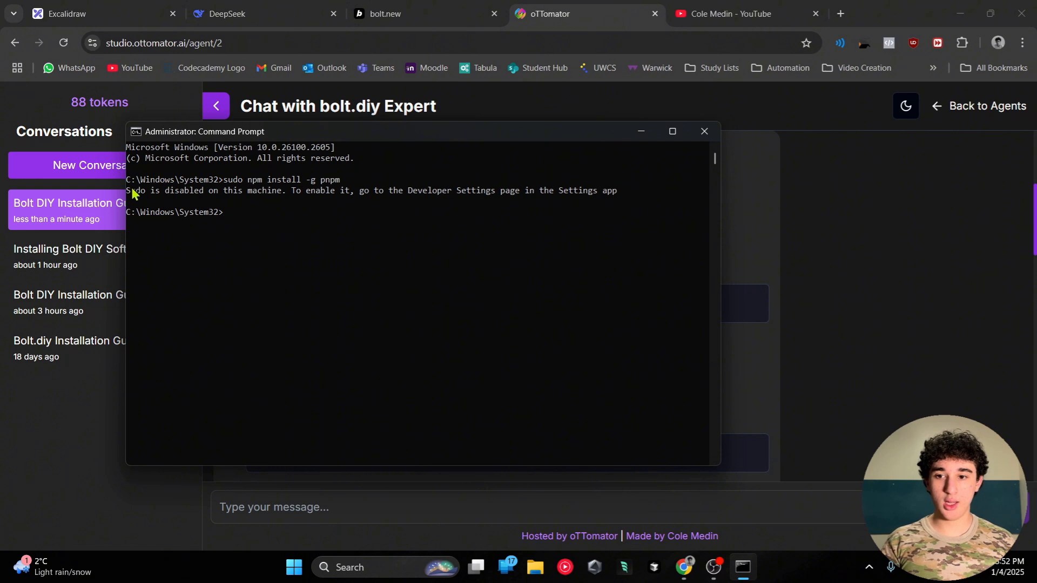
drag(127, 190, 288, 190)
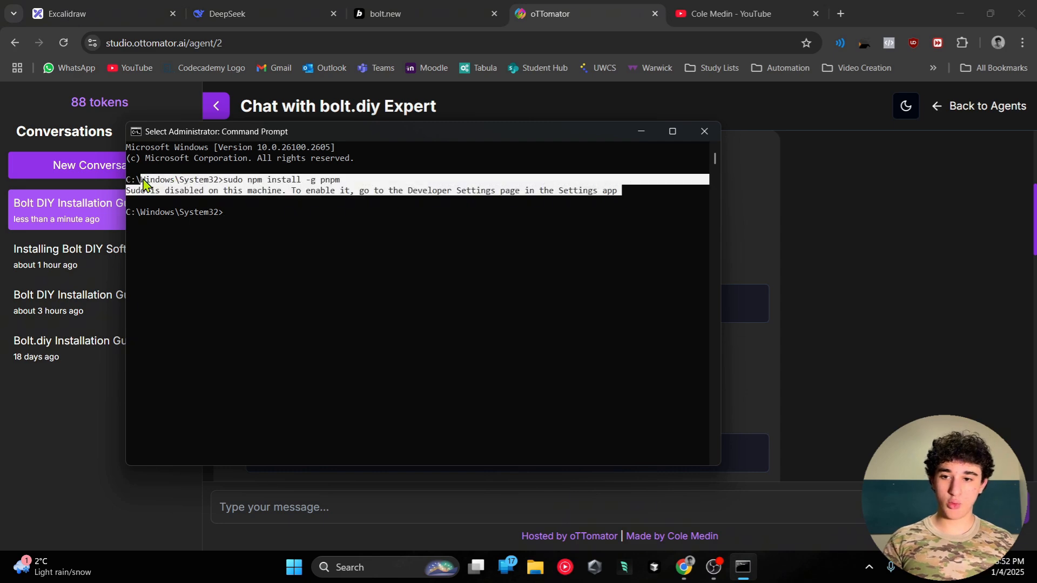
click(704, 130)
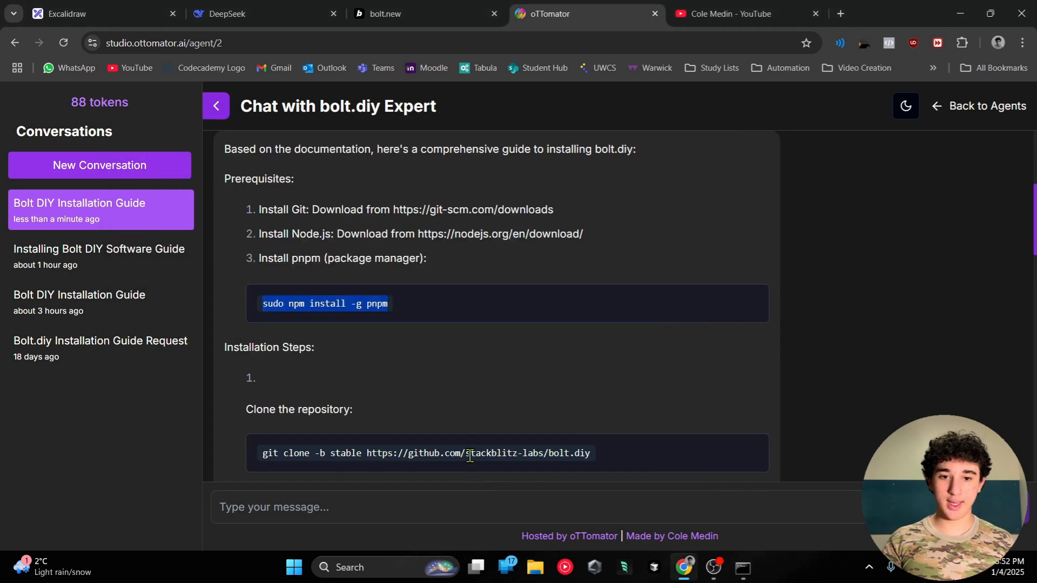
scroll(down, 3)
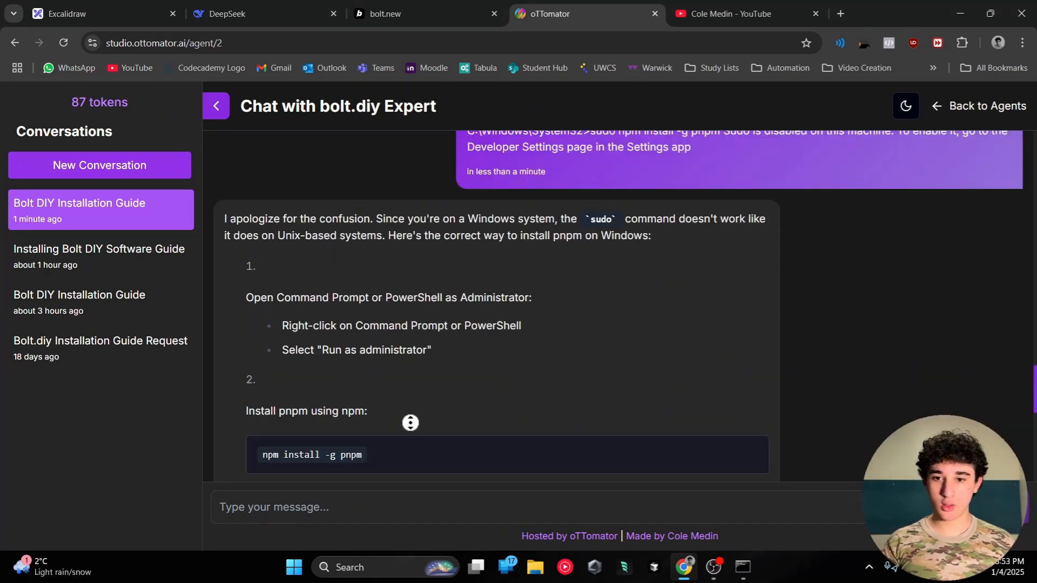
scroll(down, 3)
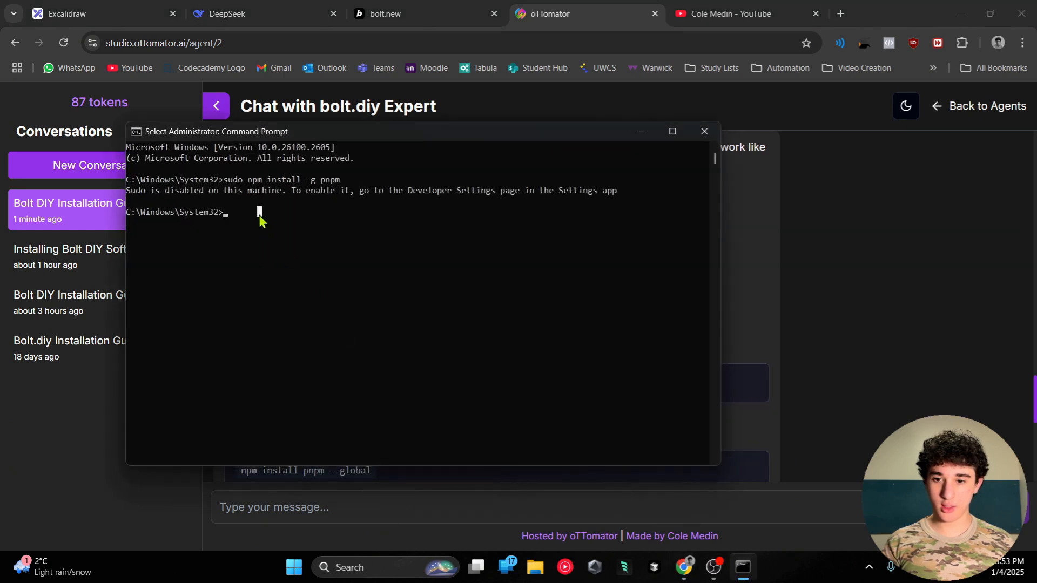
text(npm install -g pnpm)
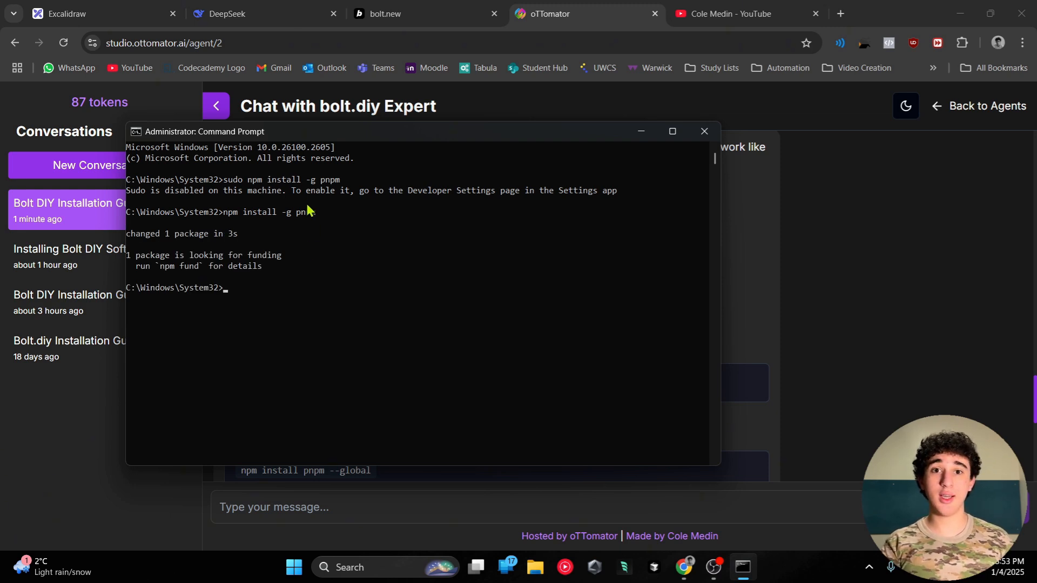
mouse_move(286, 254)
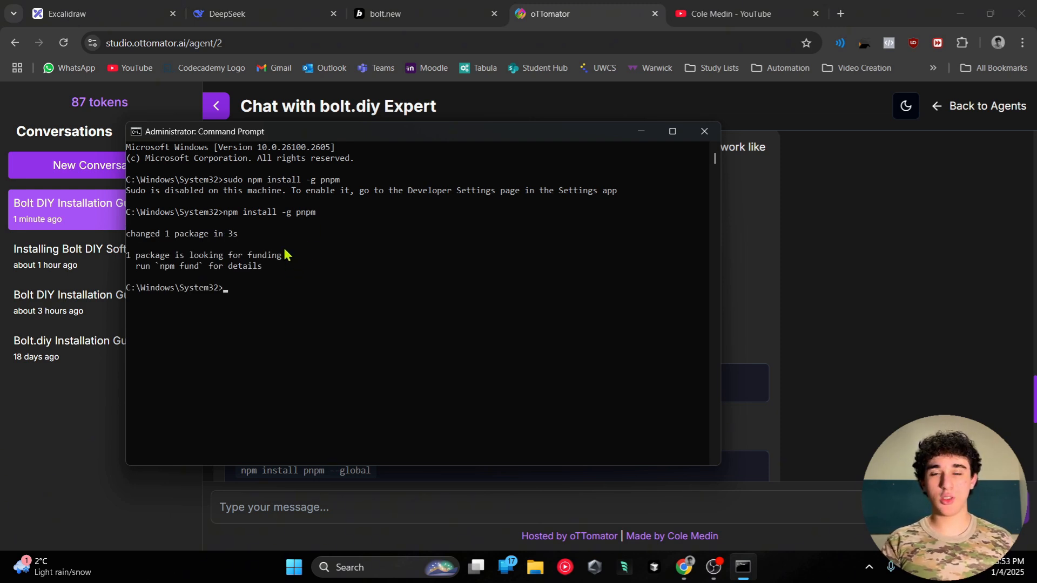
mouse_move(225, 278)
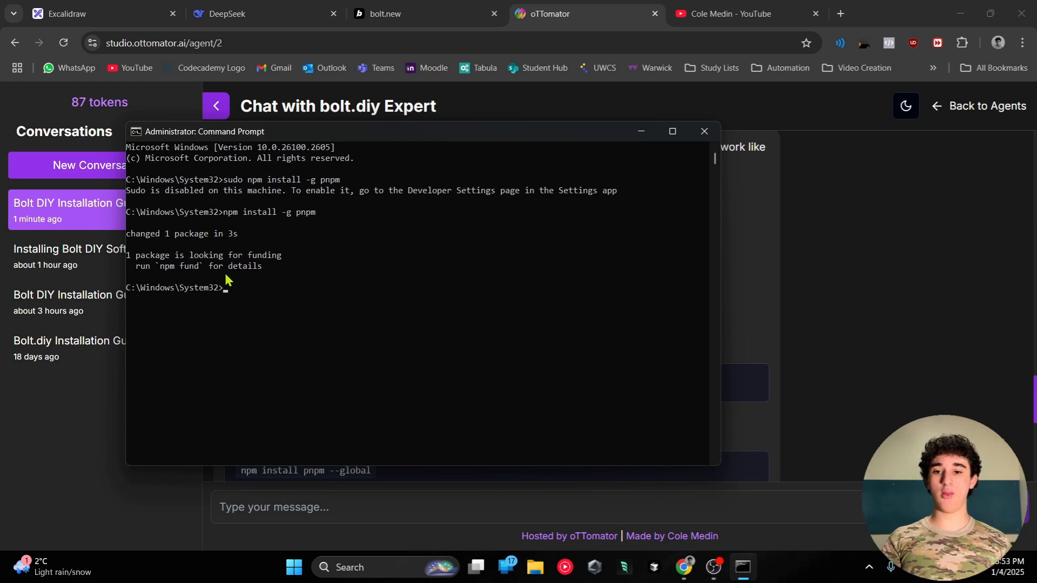
click(704, 131)
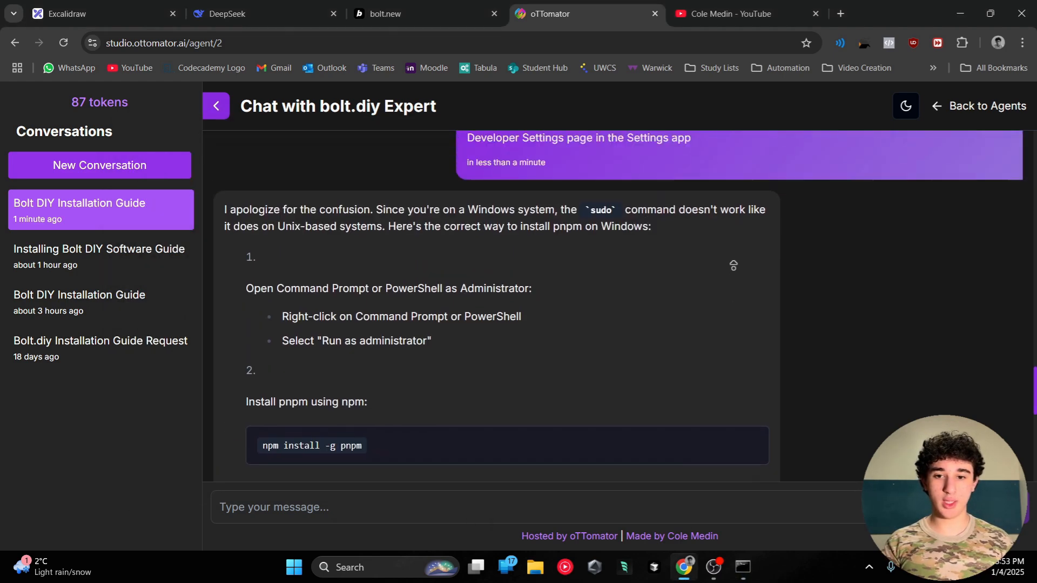
scroll(down, 3)
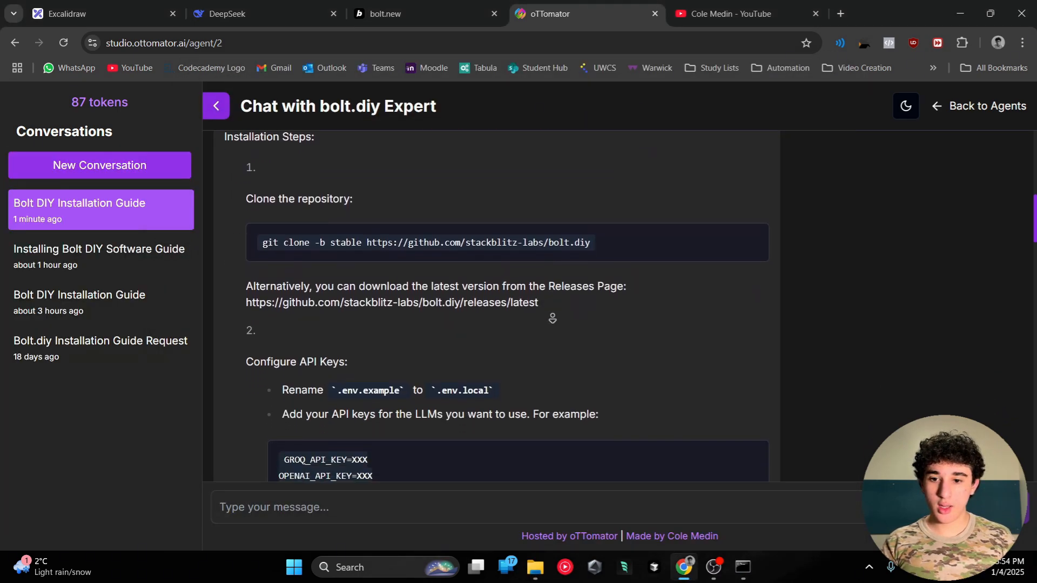
scroll(down, 3)
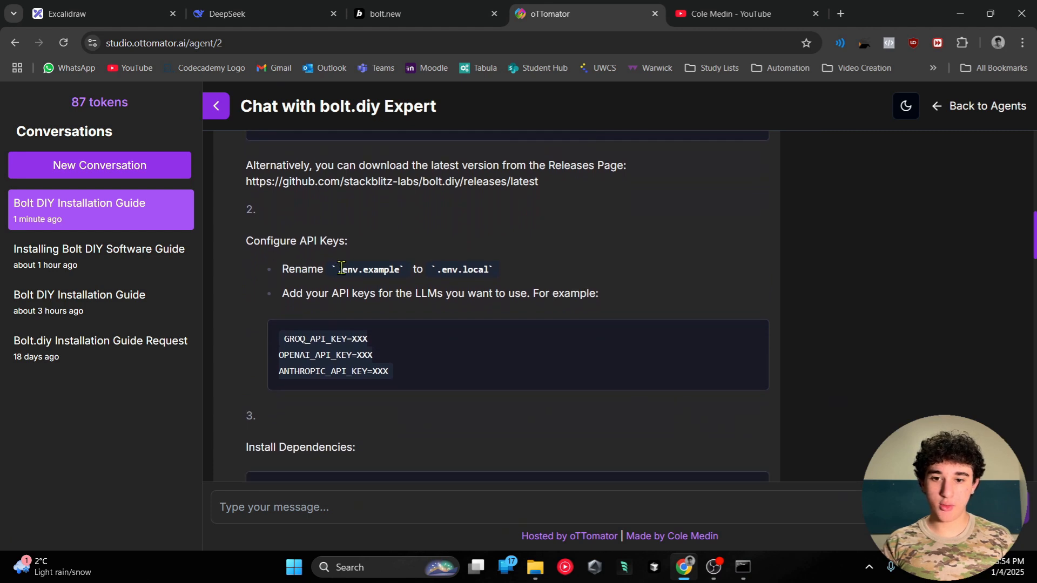
mouse_move(379, 289)
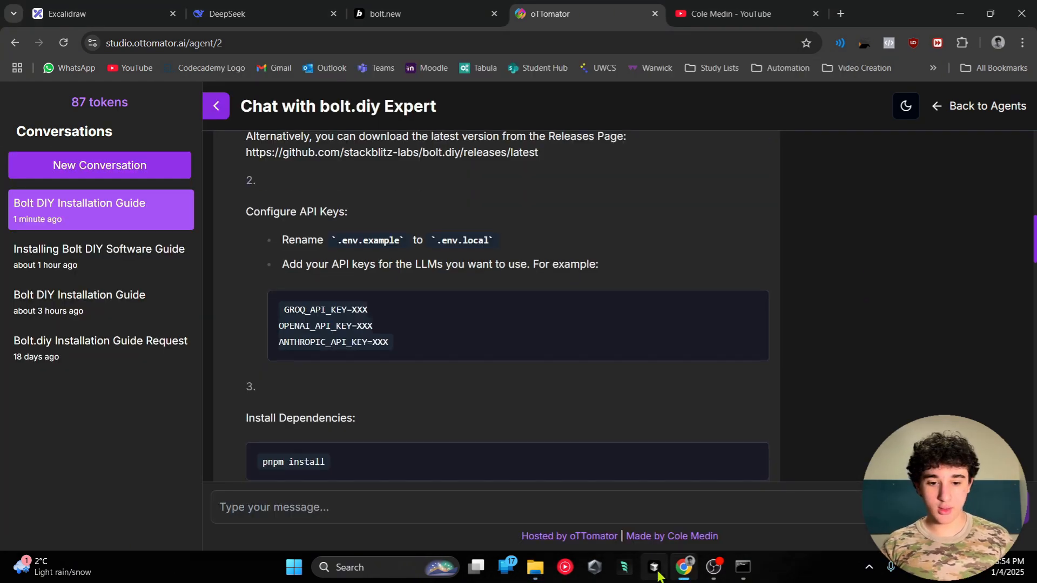
Step: Open .env.local from the bolt.diy folder in File Explorer
click(534, 567)
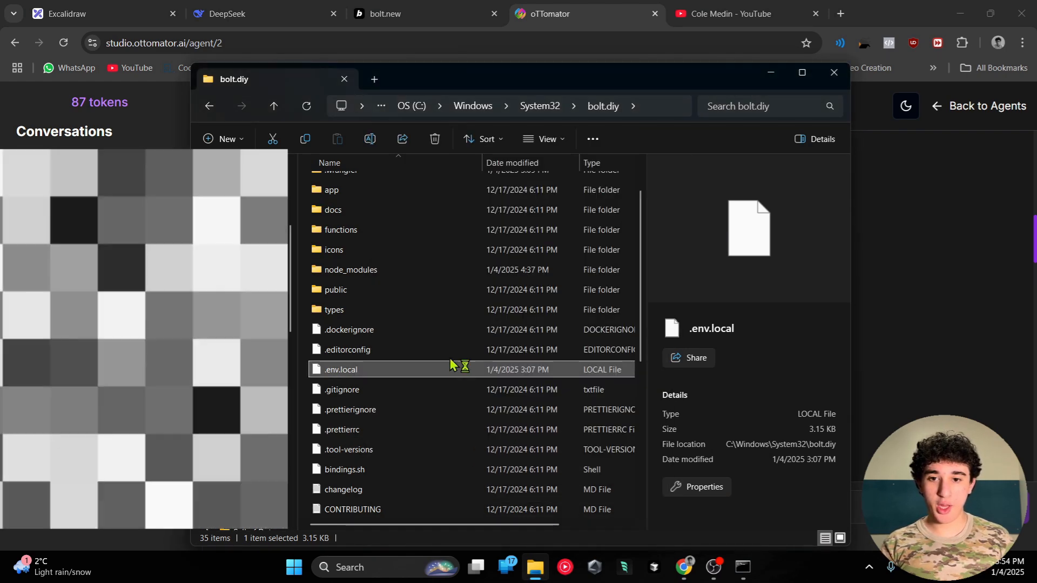
double_click(340, 369)
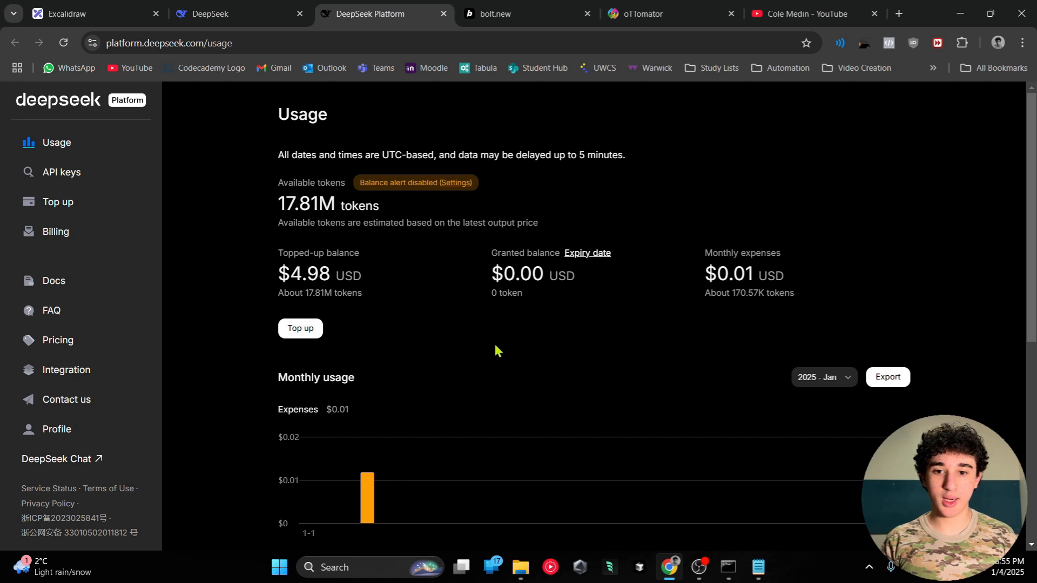
Step: Create DeepSeek API key 'bolt.diy2' and paste it as DEEPSEEK_API_KEY in .env.local
double_click(309, 274)
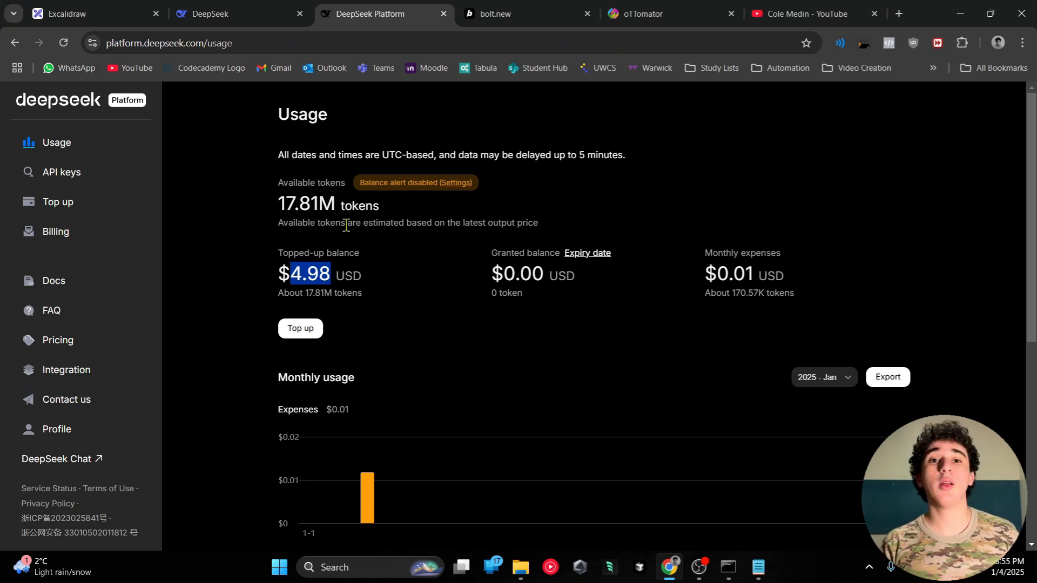
mouse_move(359, 222)
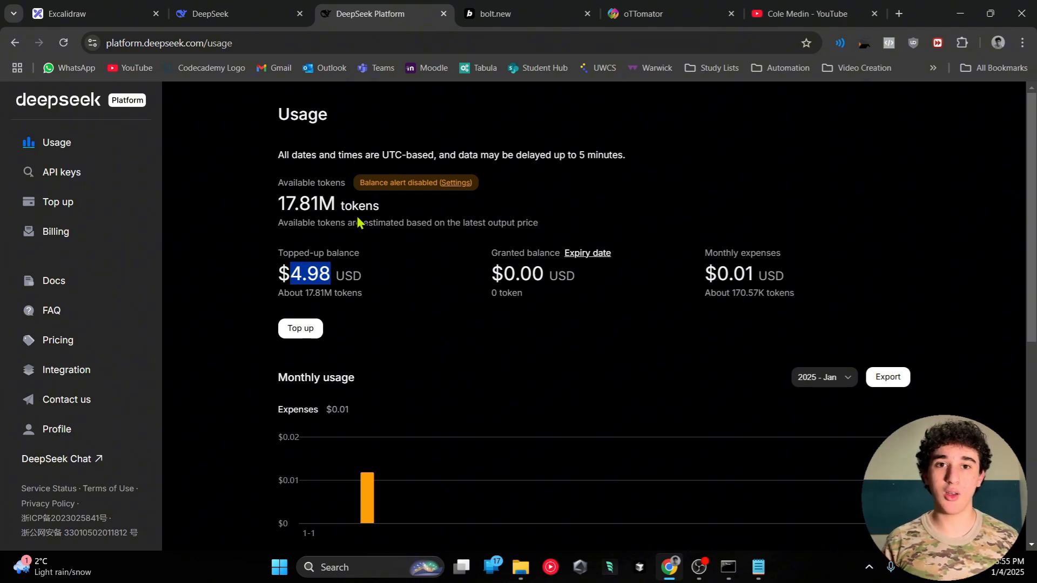
scroll(down, 3)
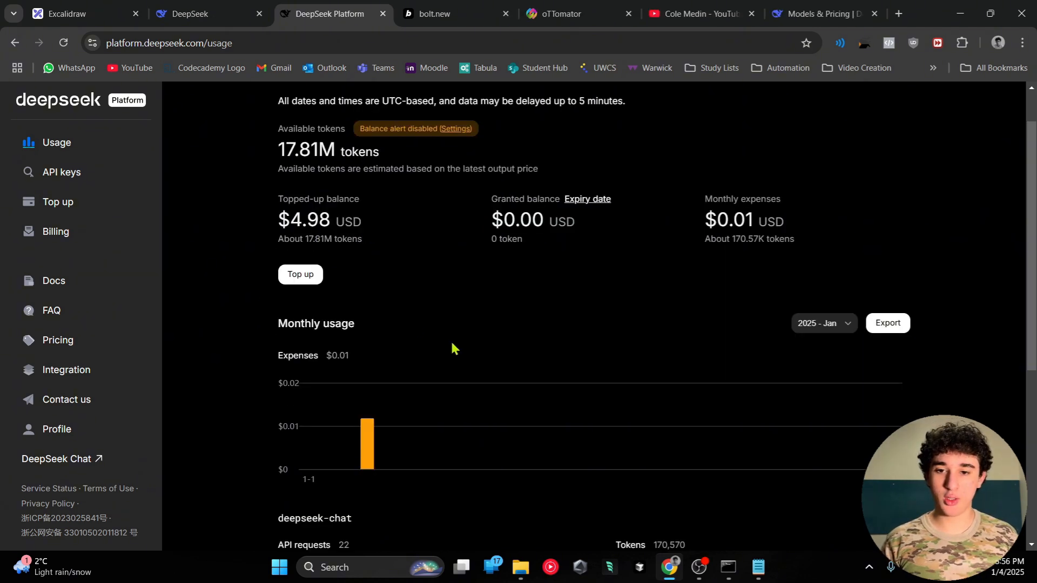
click(61, 172)
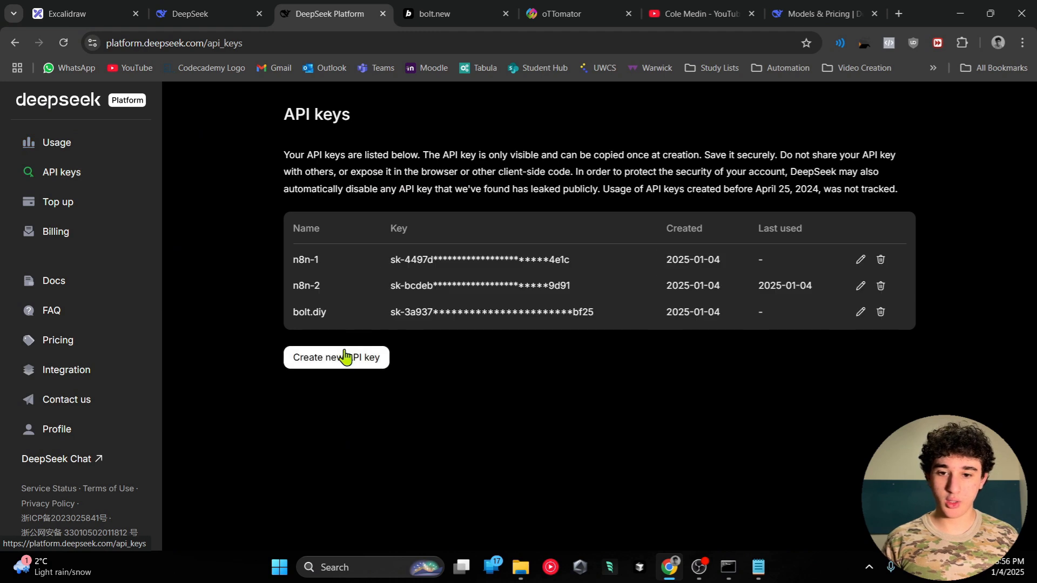
click(342, 357)
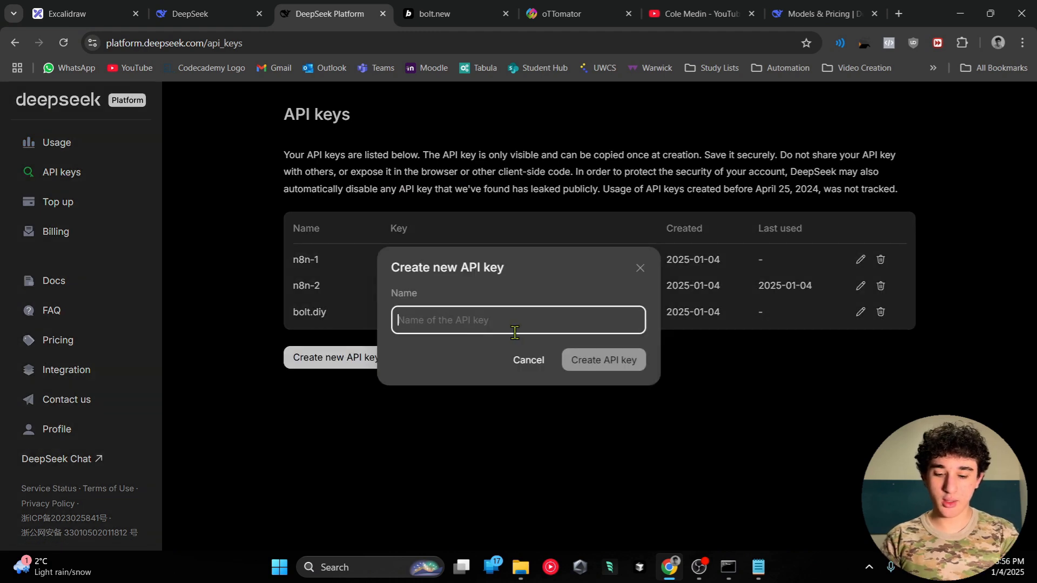
text(bolt.d)
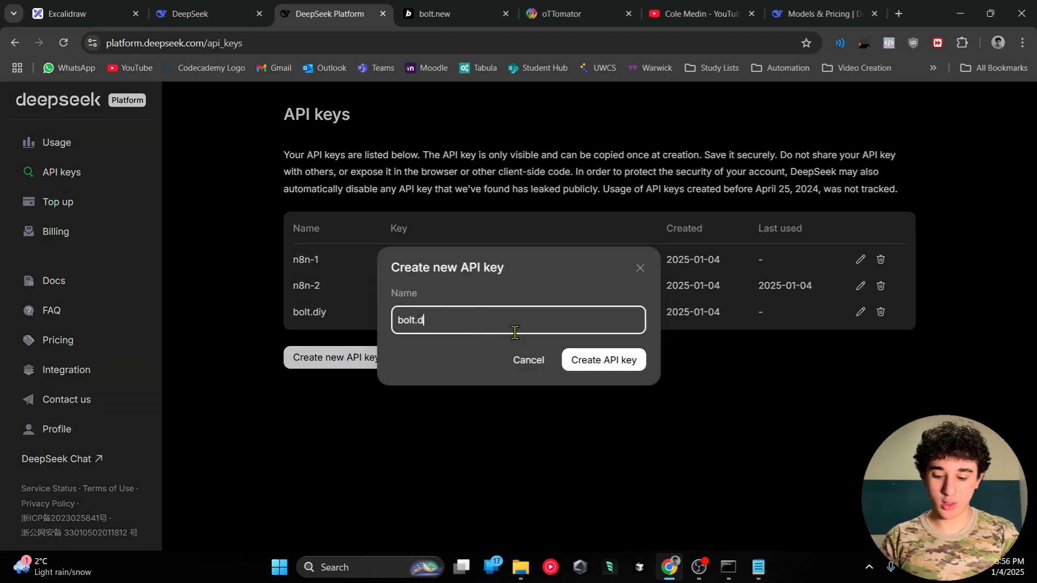
click(602, 360)
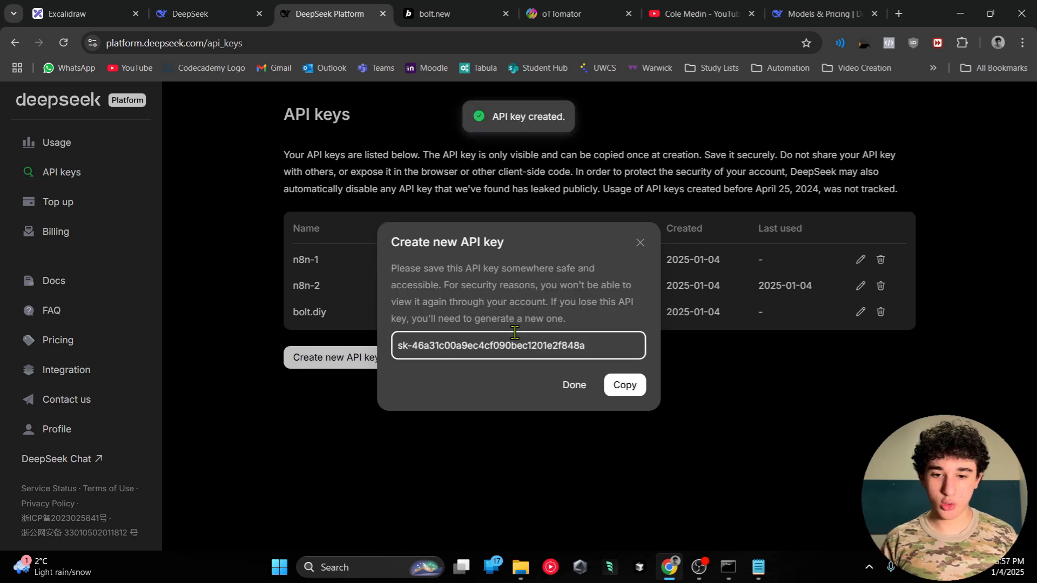
click(623, 385)
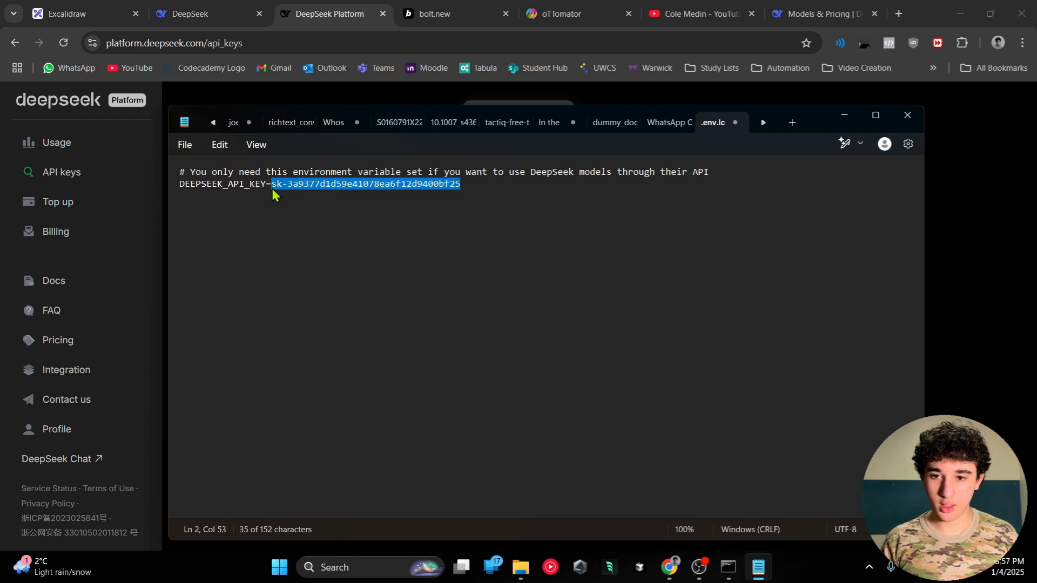
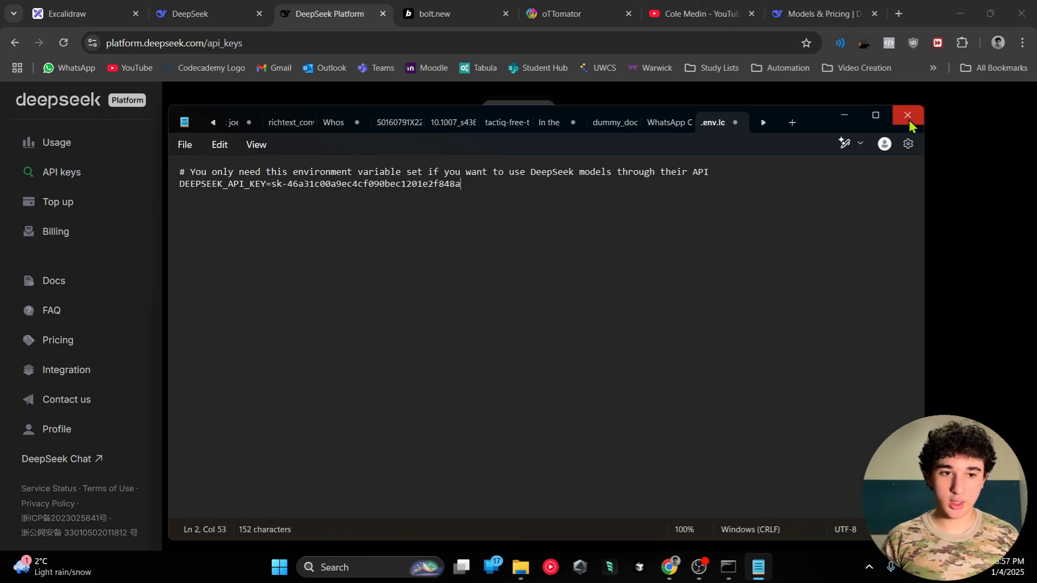
click(907, 115)
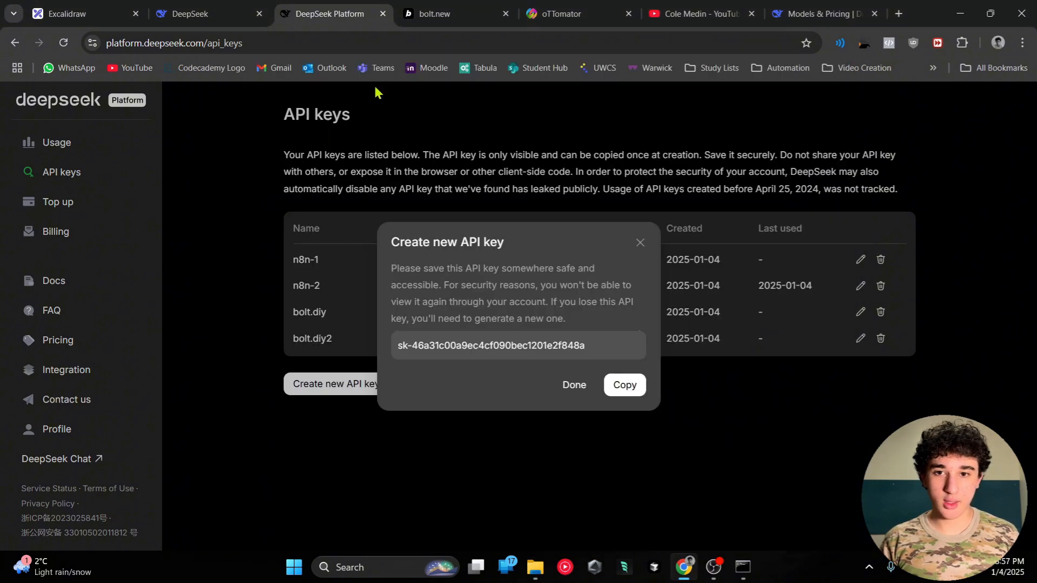
Step: Review the install steps in the chat, then 'cd bolt.diy' in Command Prompt
click(574, 13)
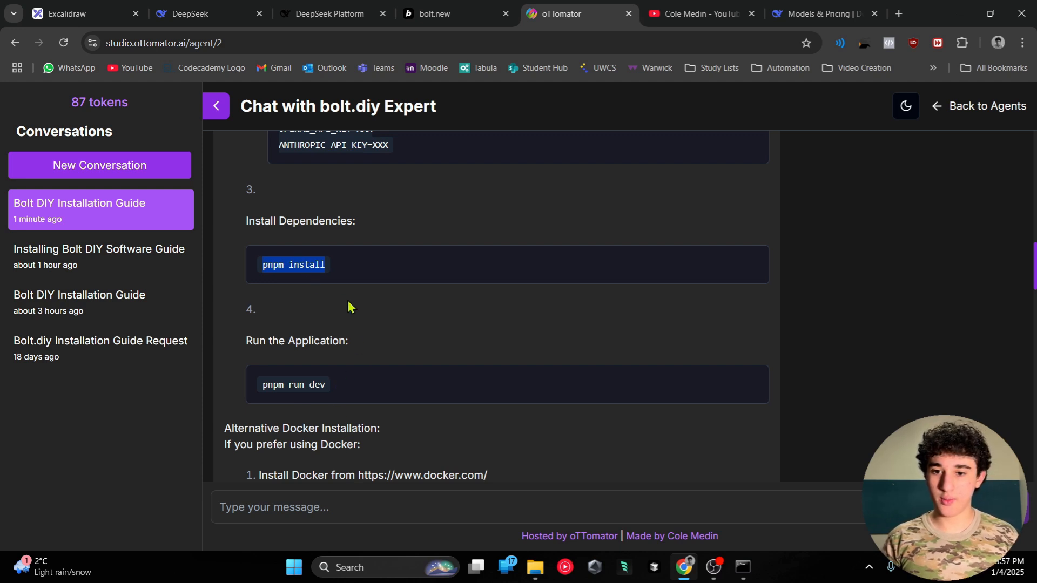
scroll(down, 3)
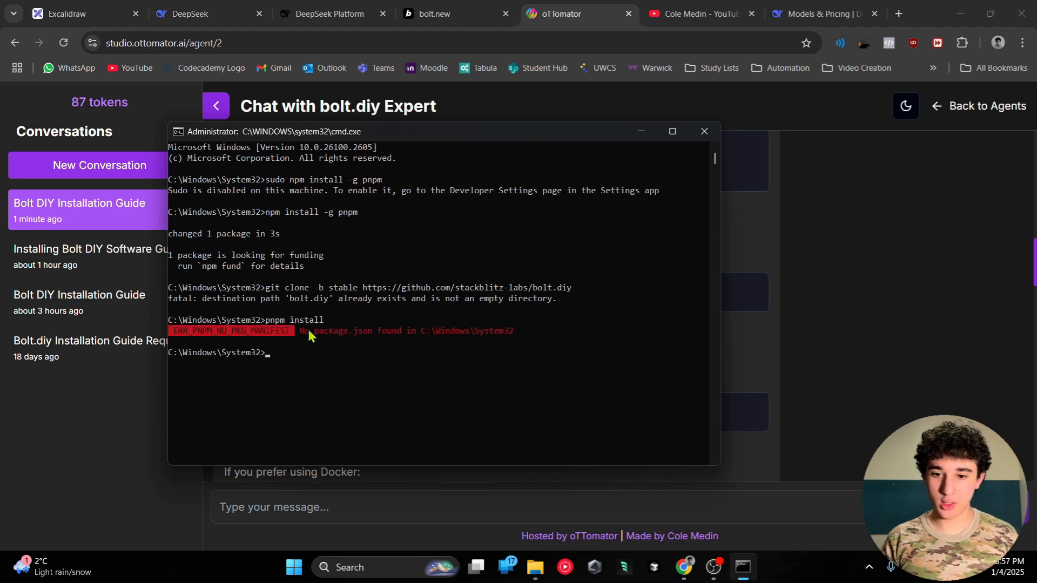
click(704, 131)
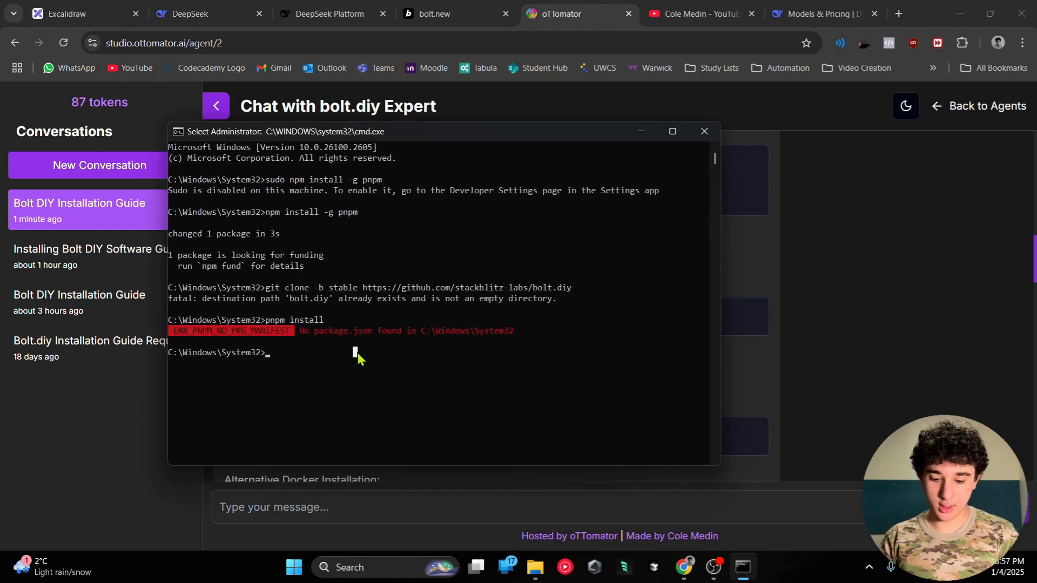
text(cd b)
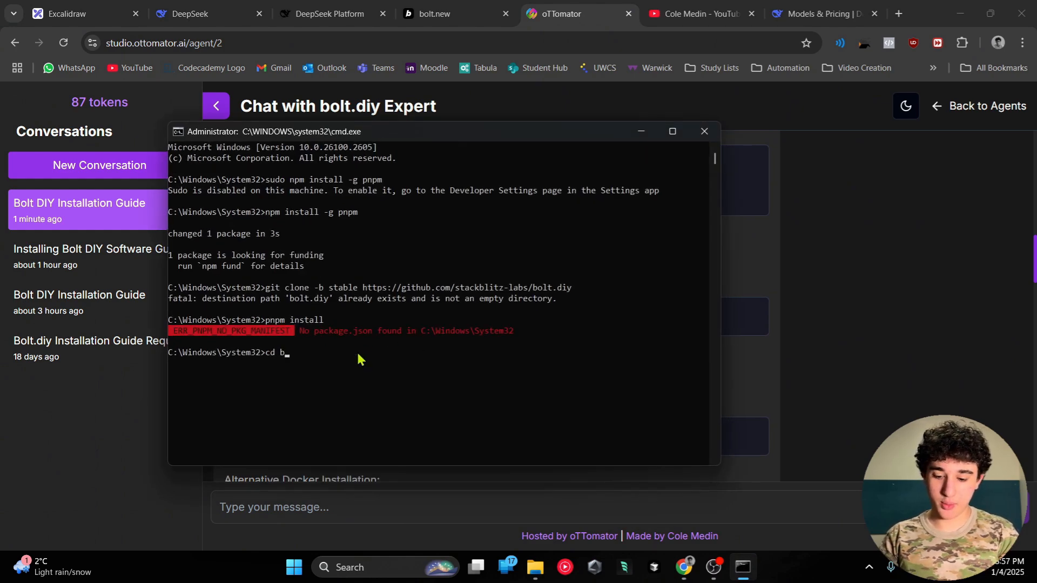
text(olt.diy)
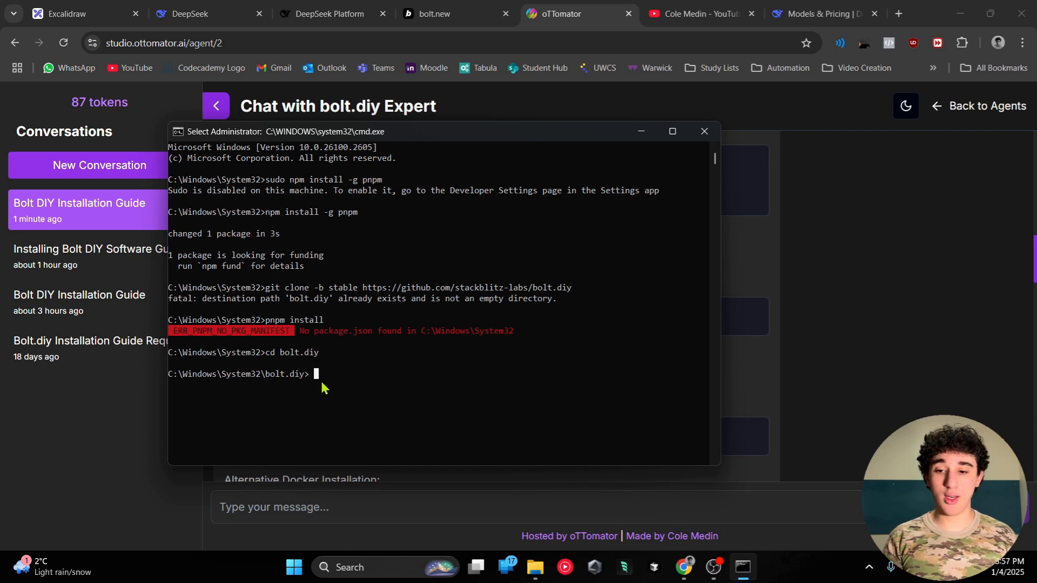
mouse_move(295, 367)
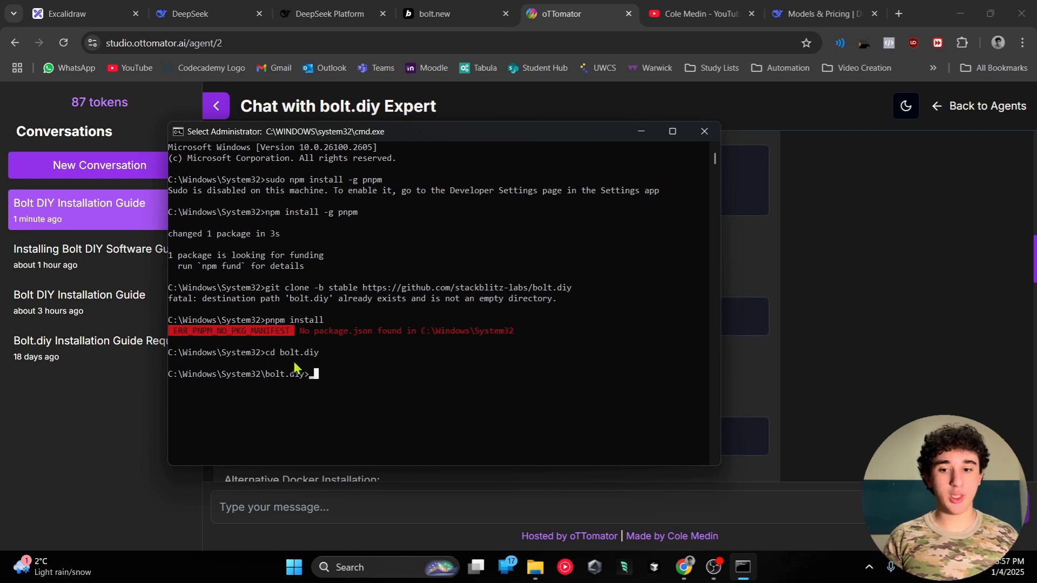
click(704, 131)
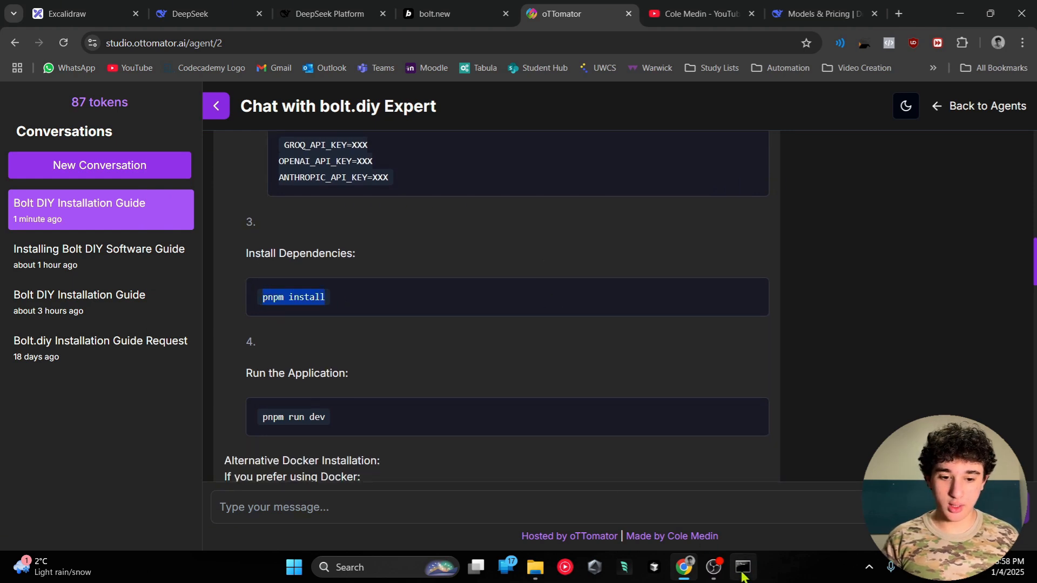
Step: Paste the ERR_PNPM_NO_PKG_MANIFEST error into the chat and scroll through the reply
click(742, 567)
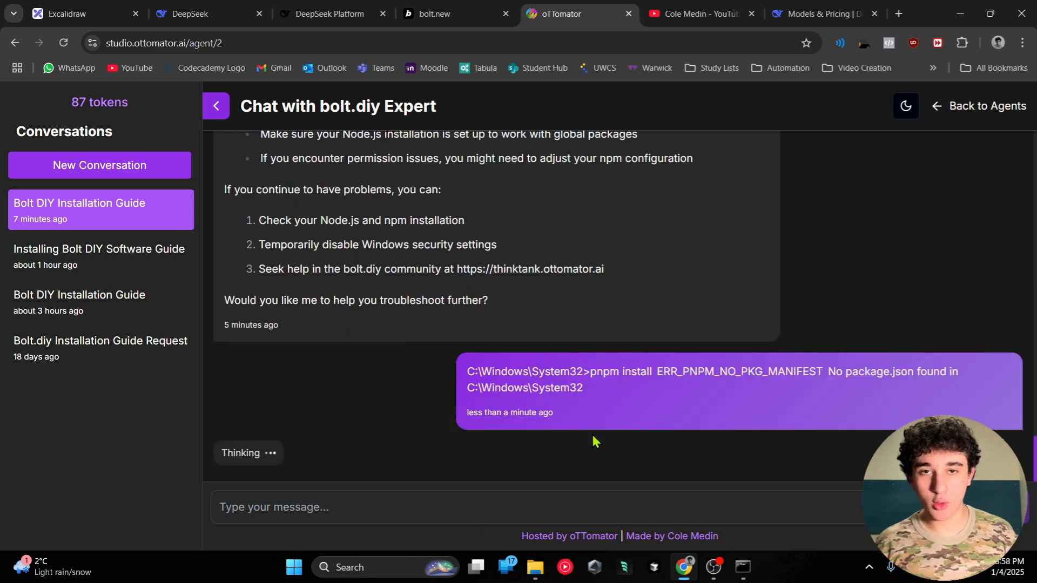
mouse_move(581, 416)
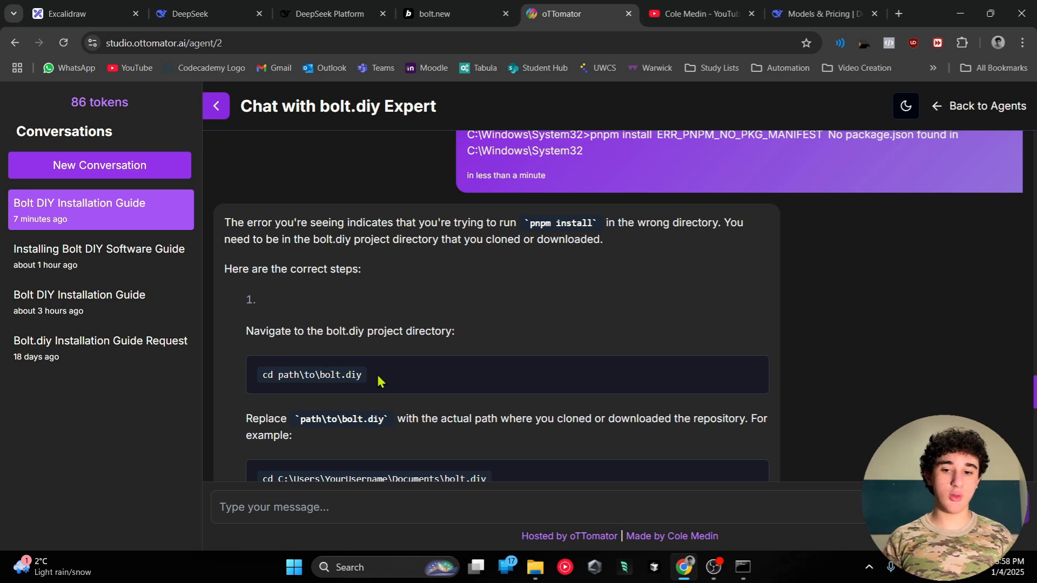
scroll(down, 3)
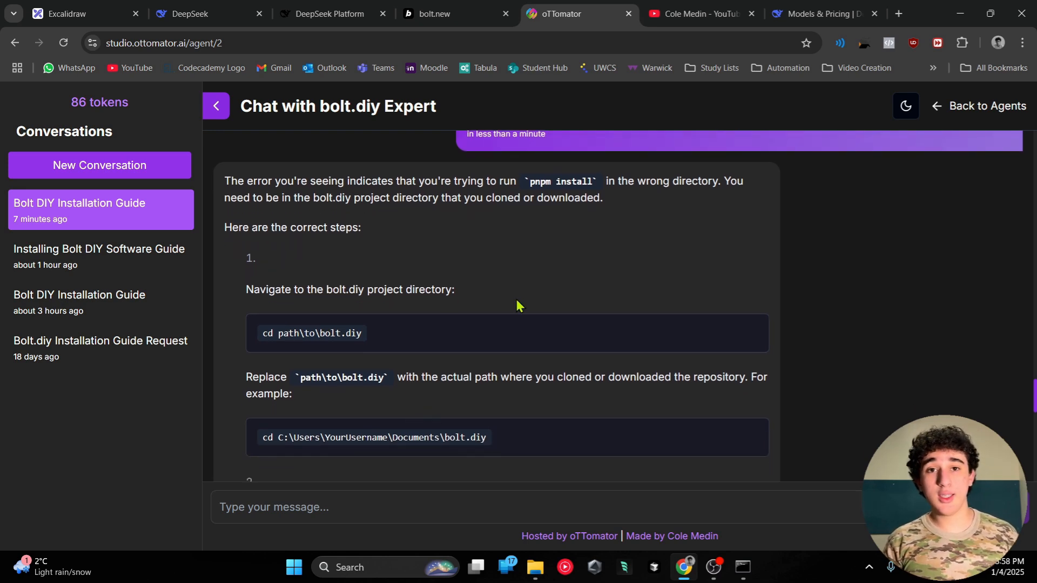
mouse_move(604, 290)
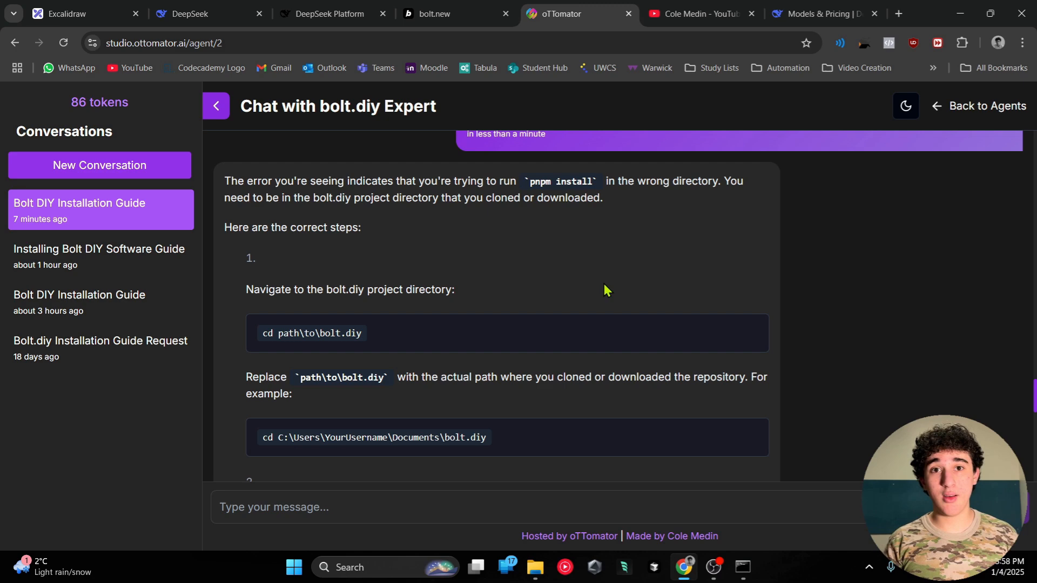
mouse_move(585, 320)
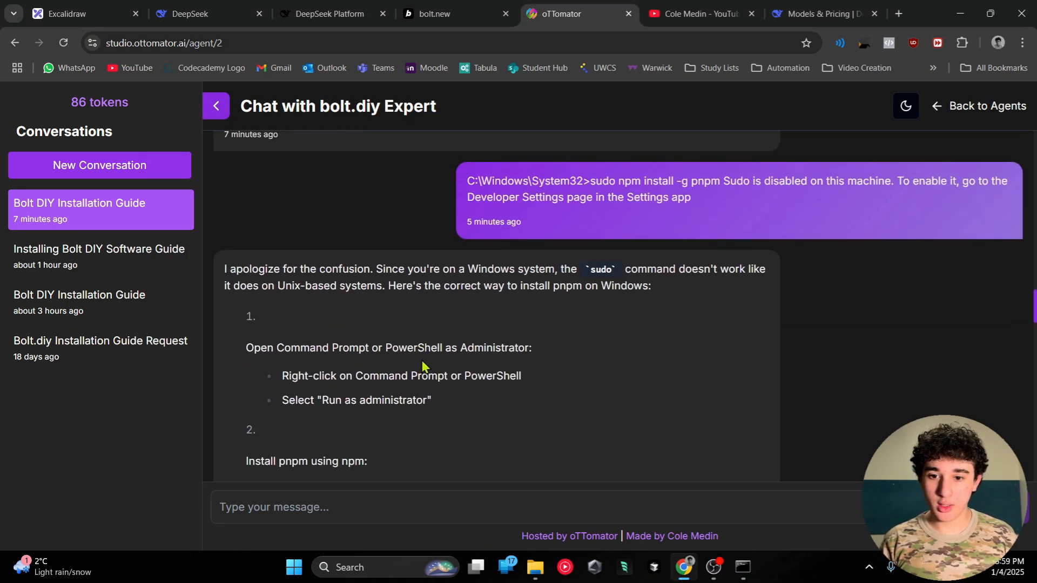
Step: Scroll the Command Prompt output as pnpm install finishes and the dev server starts on port 5173
scroll(down, 3)
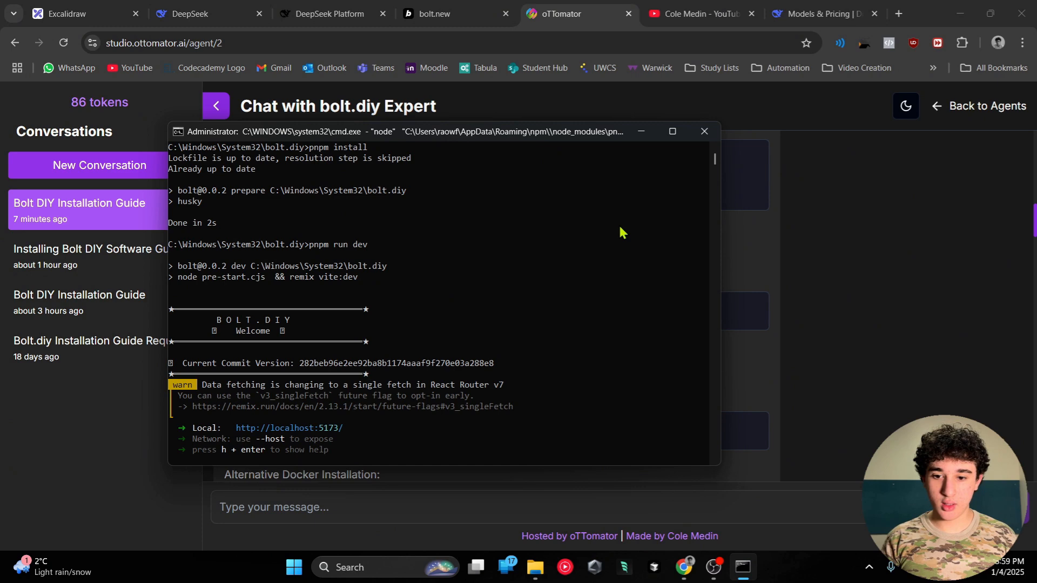
Step: Open localhost:5173 in a new tab and browse the provider list, briefly choosing Anthropic
click(898, 13)
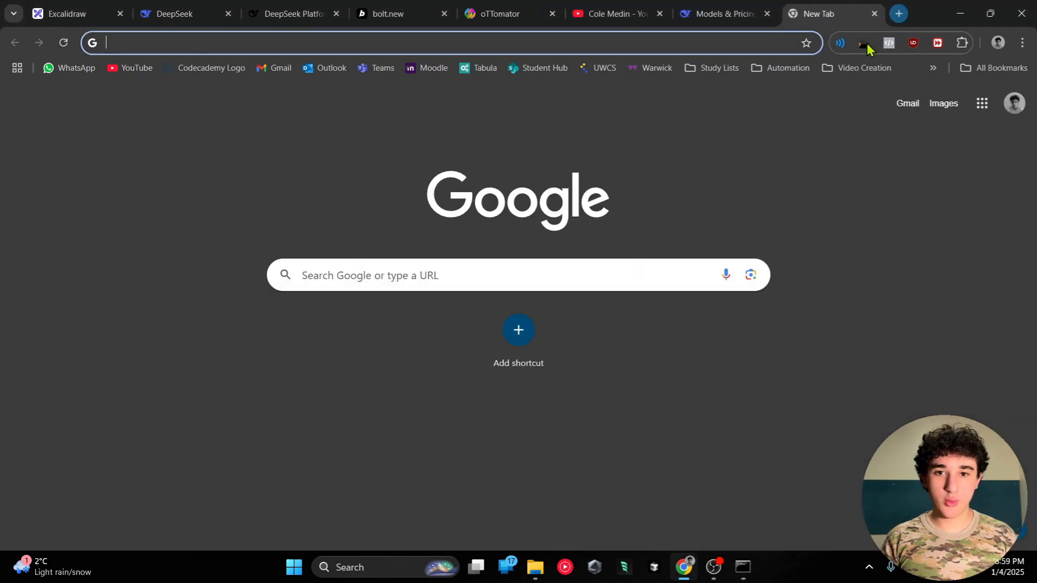
text(localhost:5173)
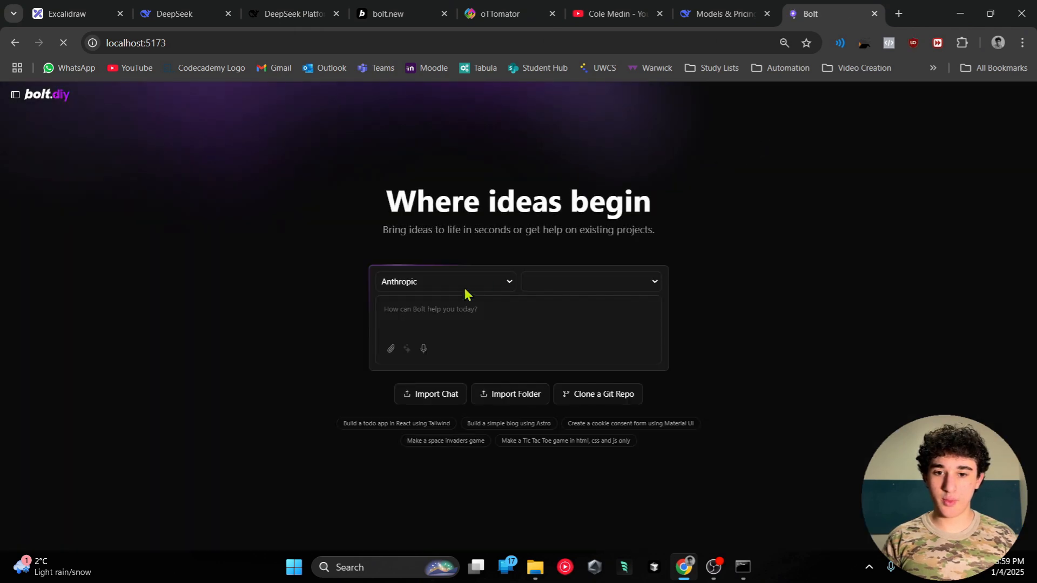
click(444, 281)
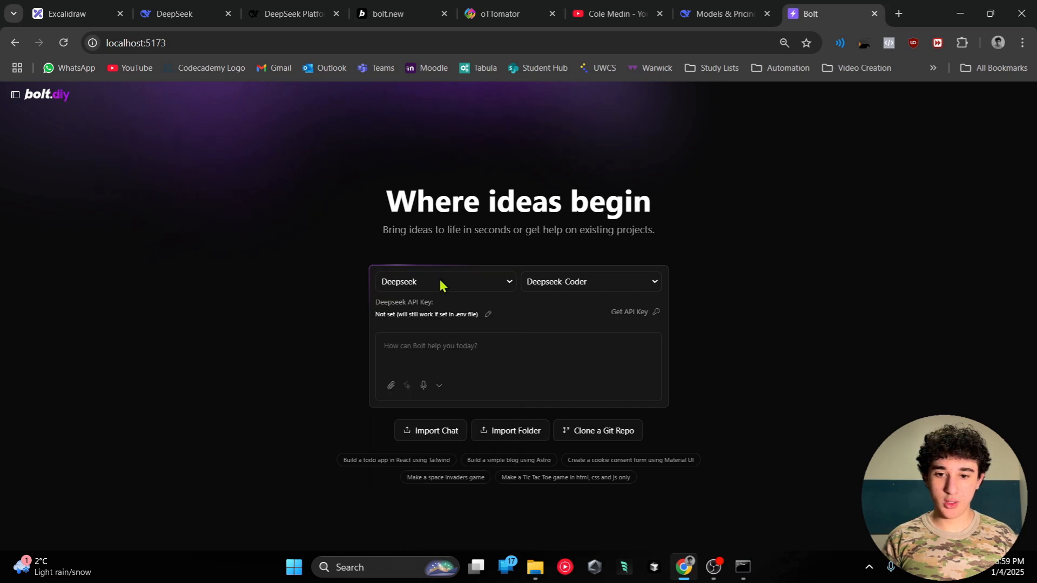
click(445, 281)
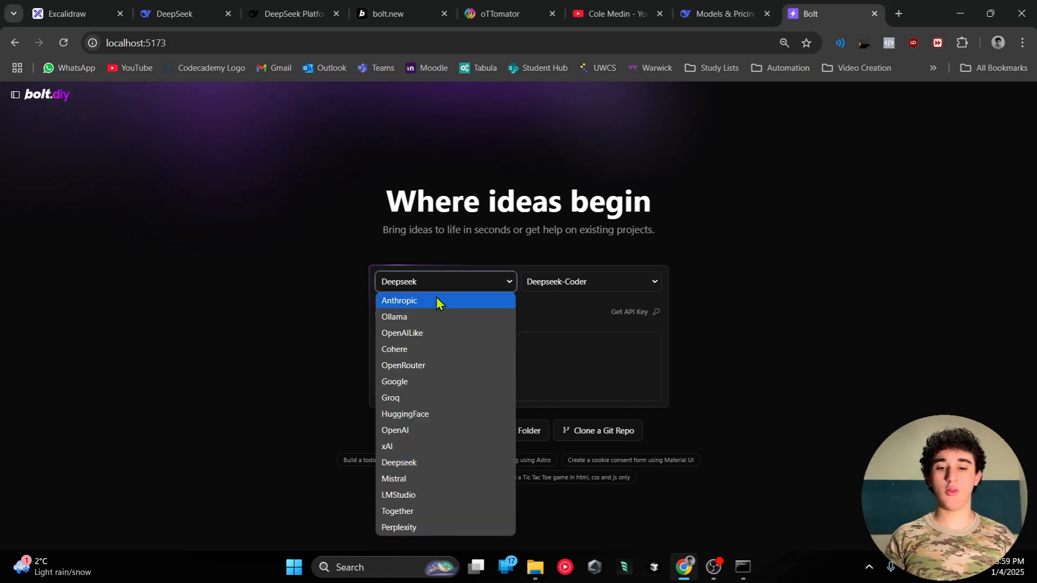
mouse_move(423, 317)
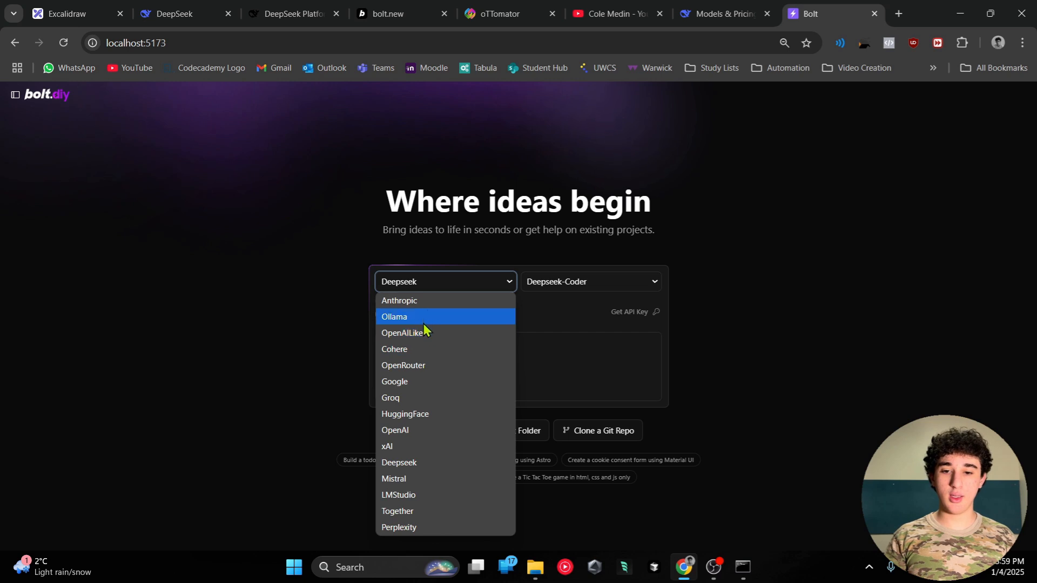
click(398, 300)
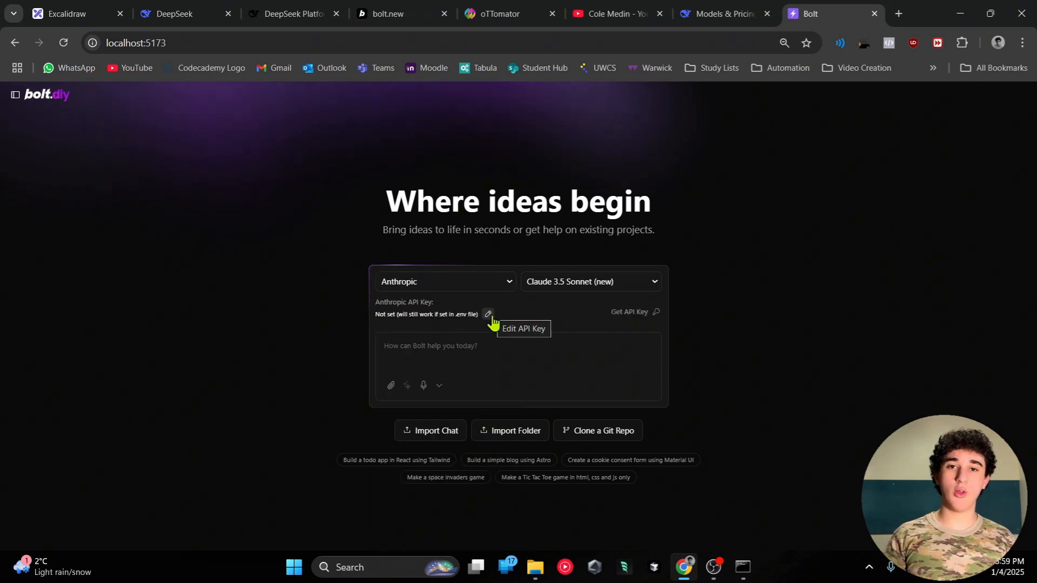
mouse_move(509, 319)
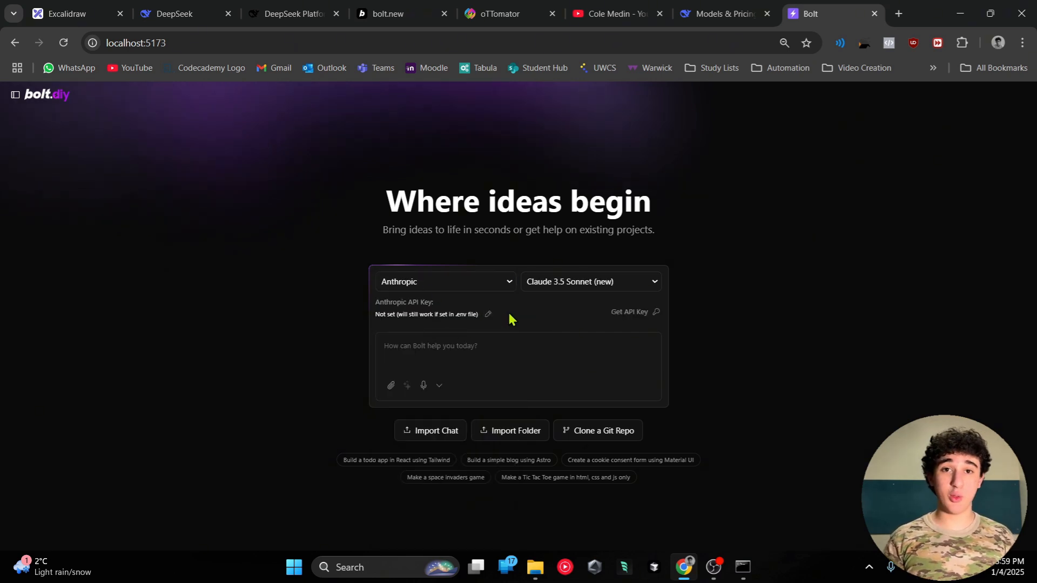
mouse_move(487, 314)
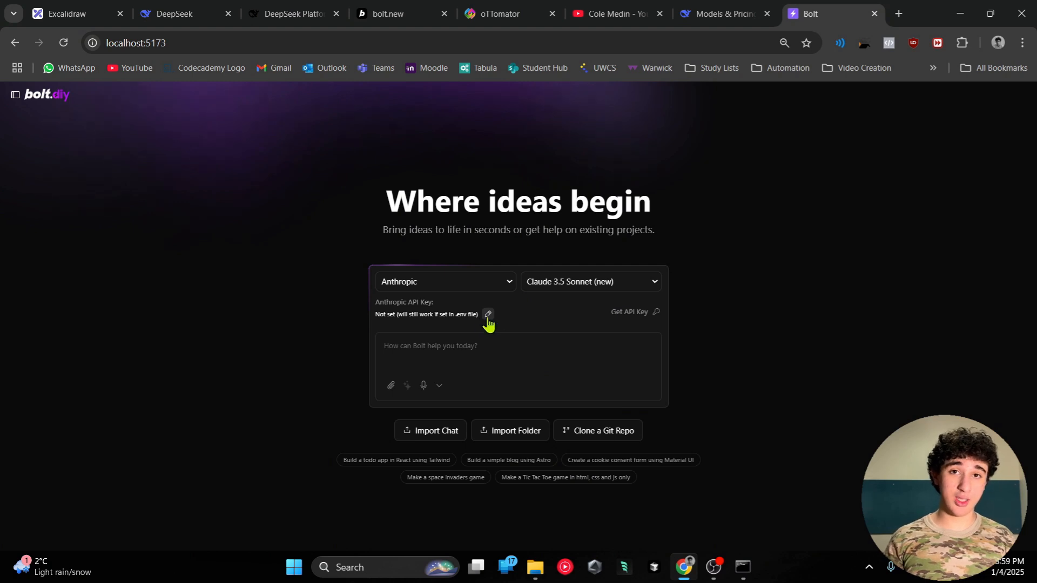
mouse_move(487, 314)
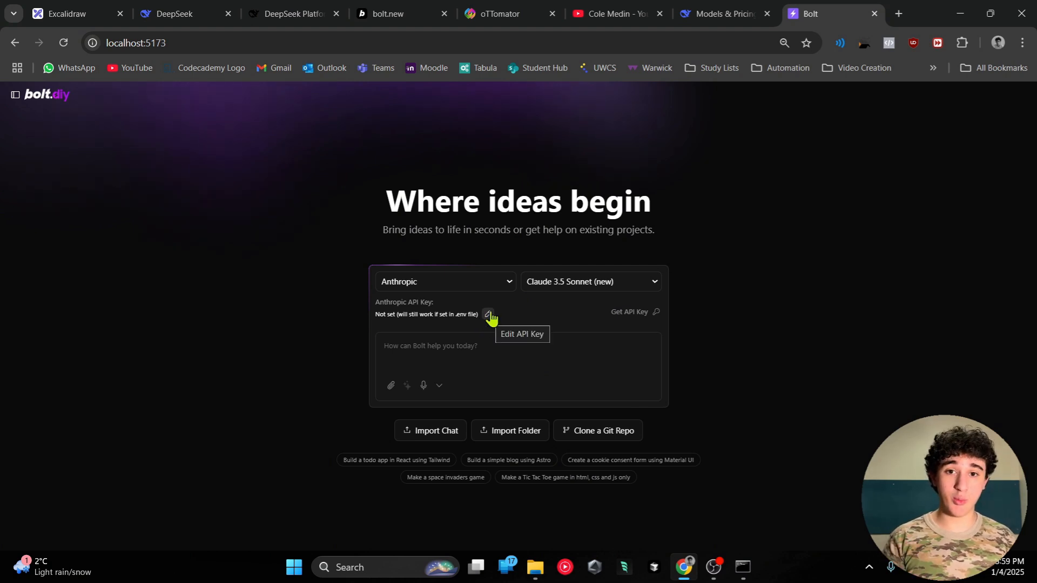
Step: Switch the provider to Deepseek and select Deepseek-Coder as the model
click(486, 314)
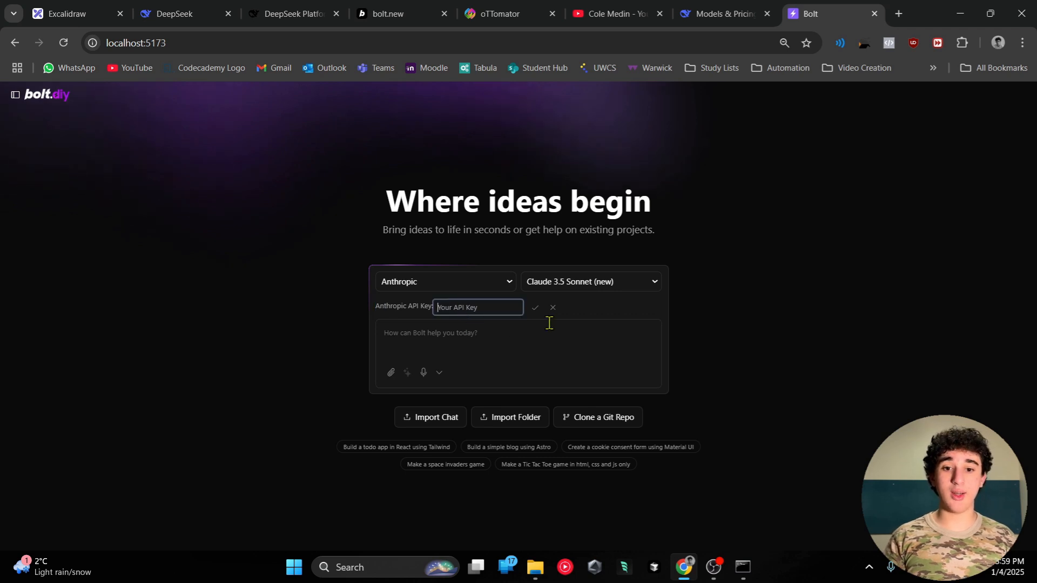
click(443, 281)
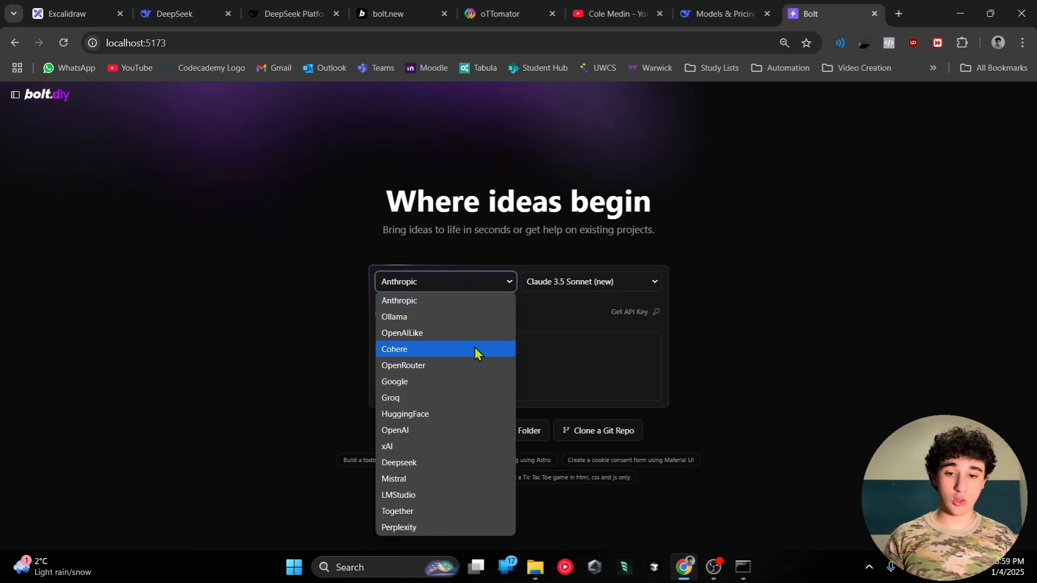
click(398, 462)
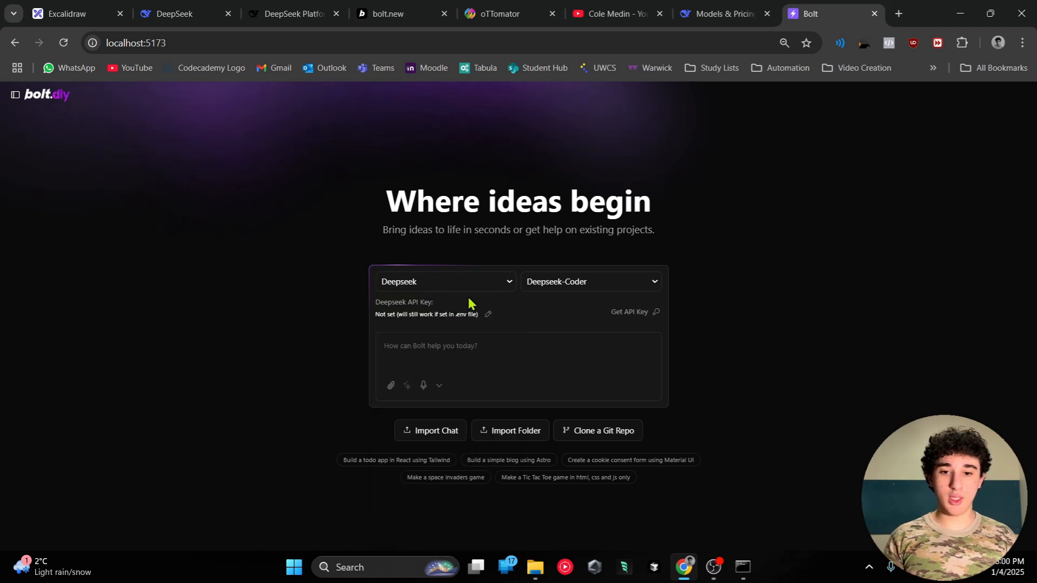
mouse_move(471, 309)
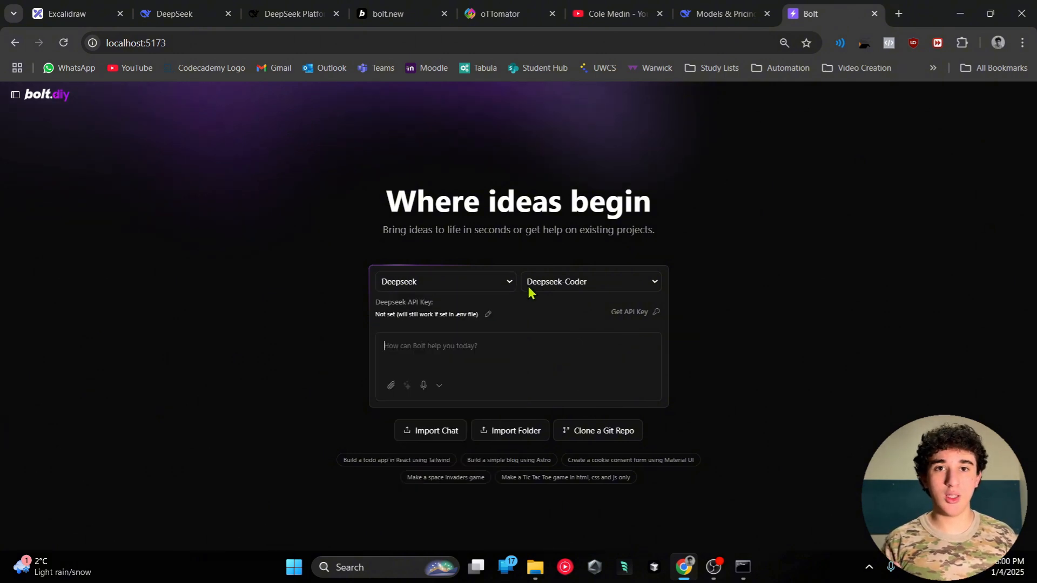
click(587, 281)
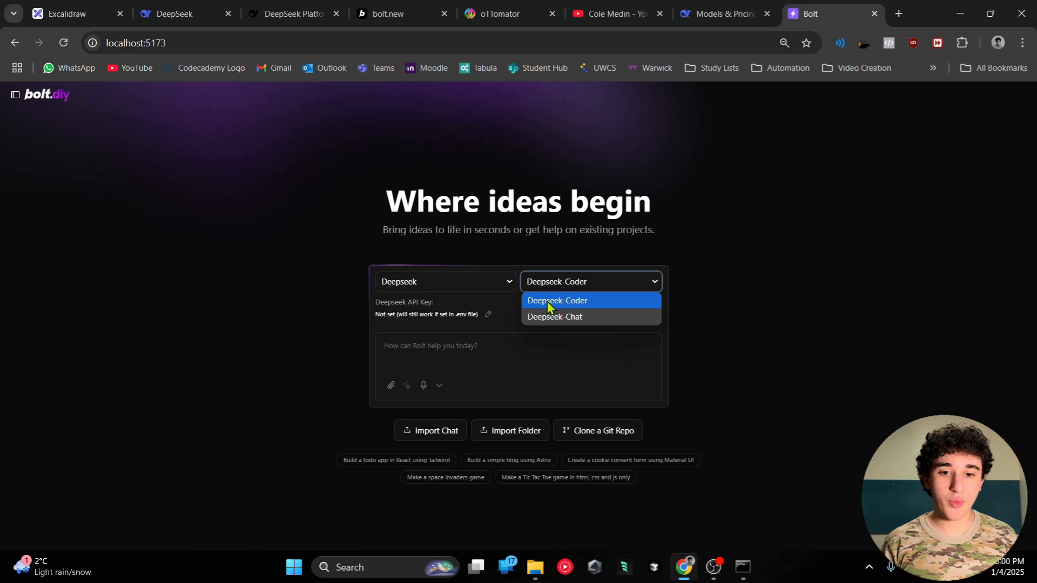
click(554, 301)
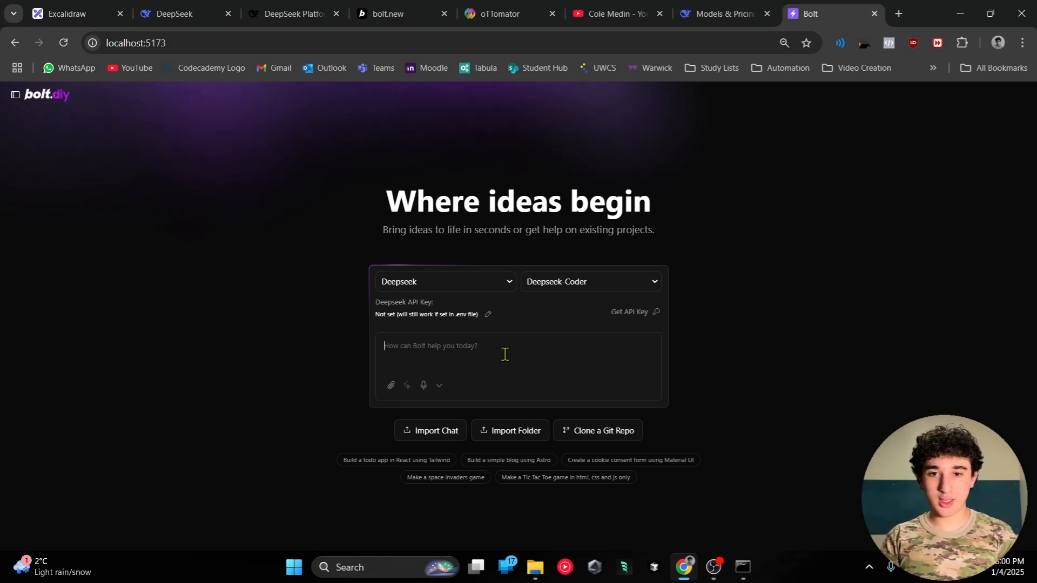
Step: Switch tabs and return to the local bolt.diy page while the pet adoption site generates
click(389, 13)
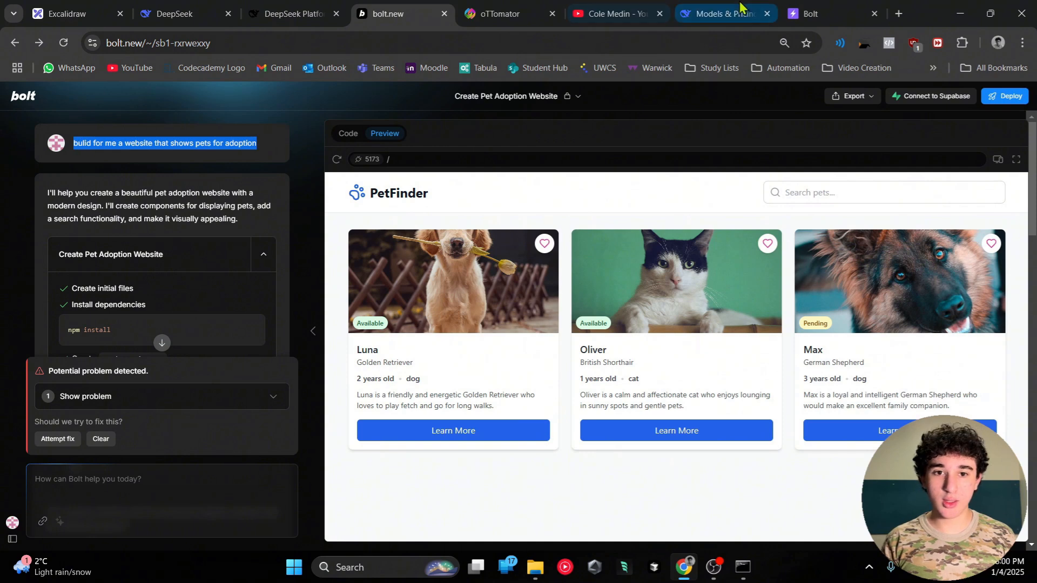
click(829, 13)
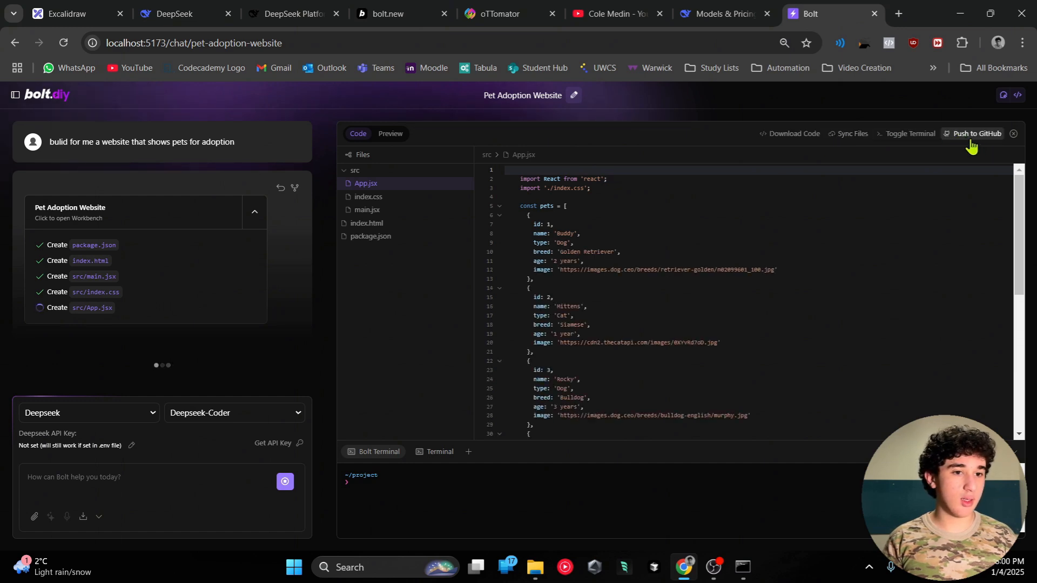
mouse_move(220, 354)
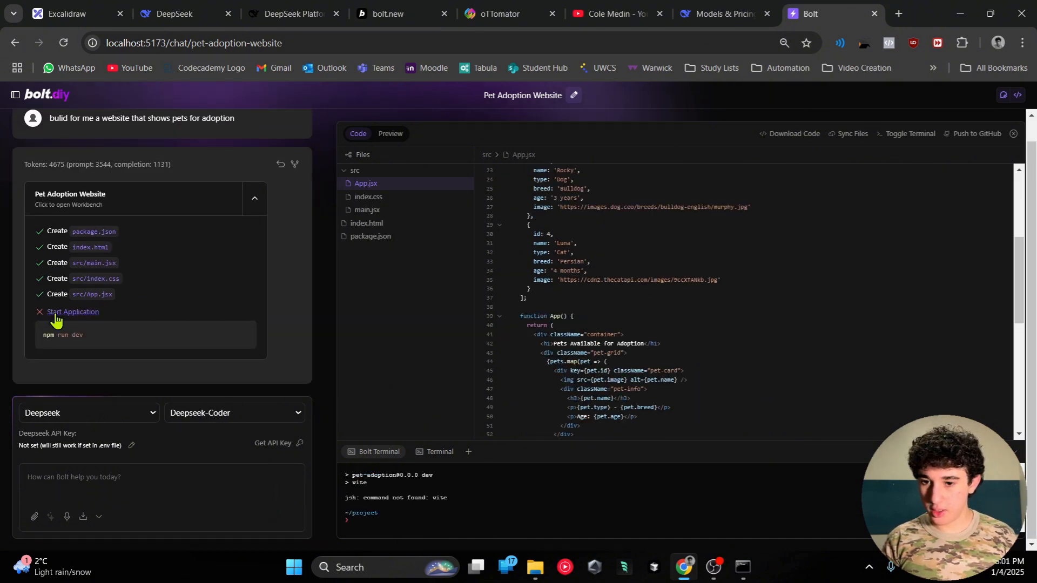
Step: Check the Preview, then send 'it did not work' so bolt.diy fixes the app
click(389, 134)
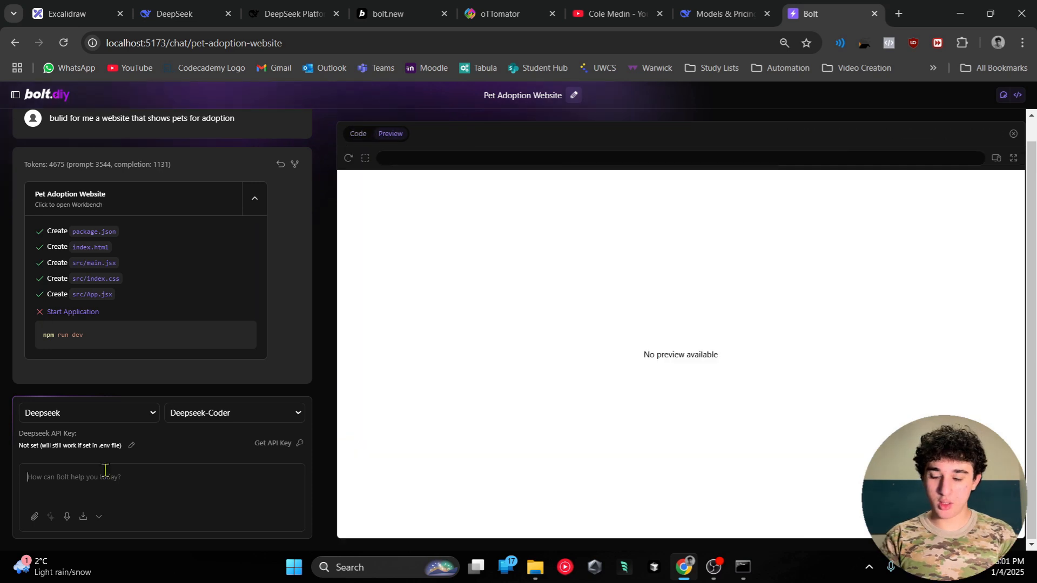
text(it did not wo)
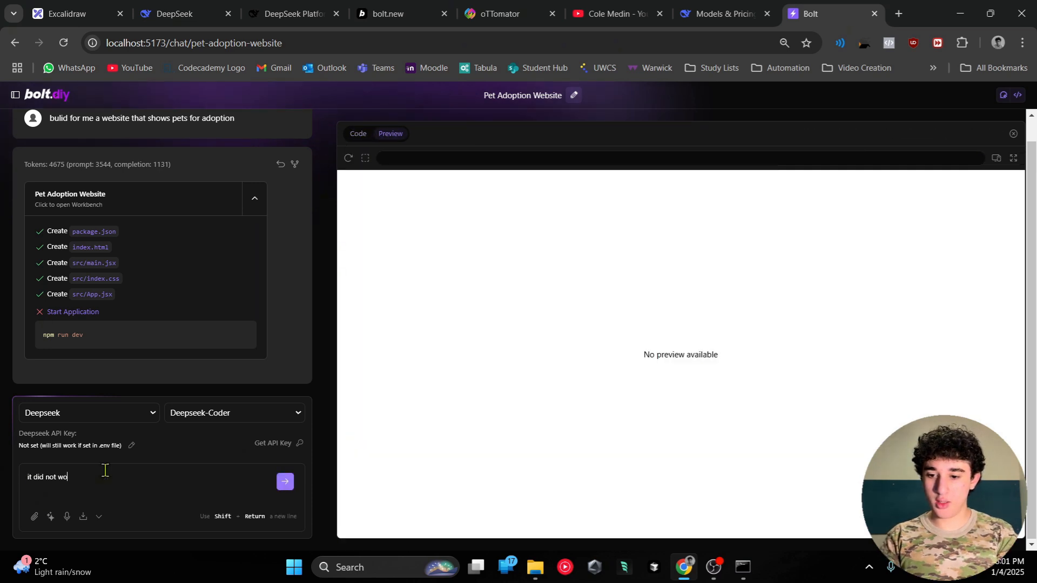
click(285, 481)
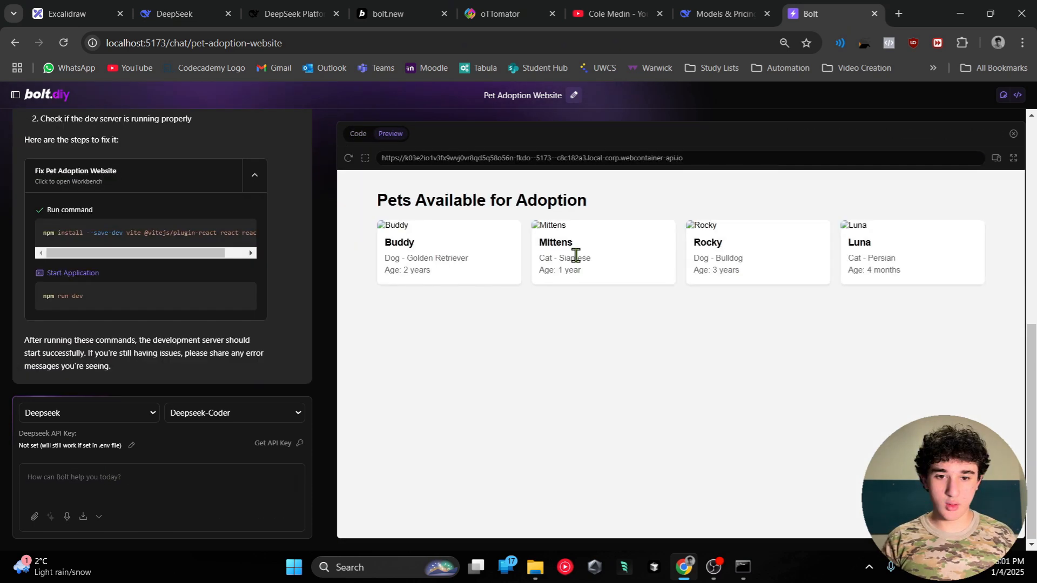
mouse_move(957, 280)
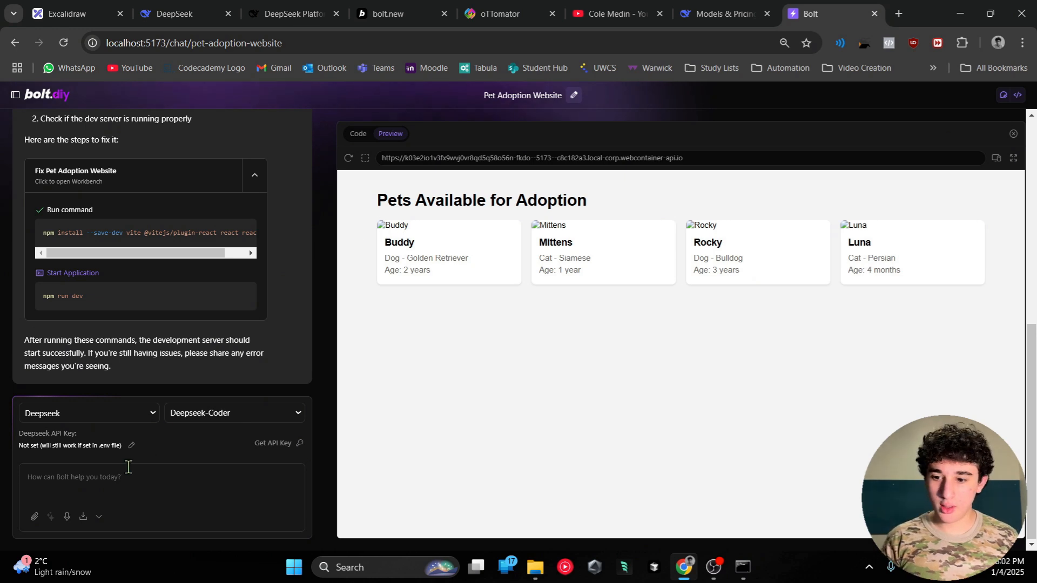
Step: Send a request for a search bar that makes finding pets easier
text(can you add a)
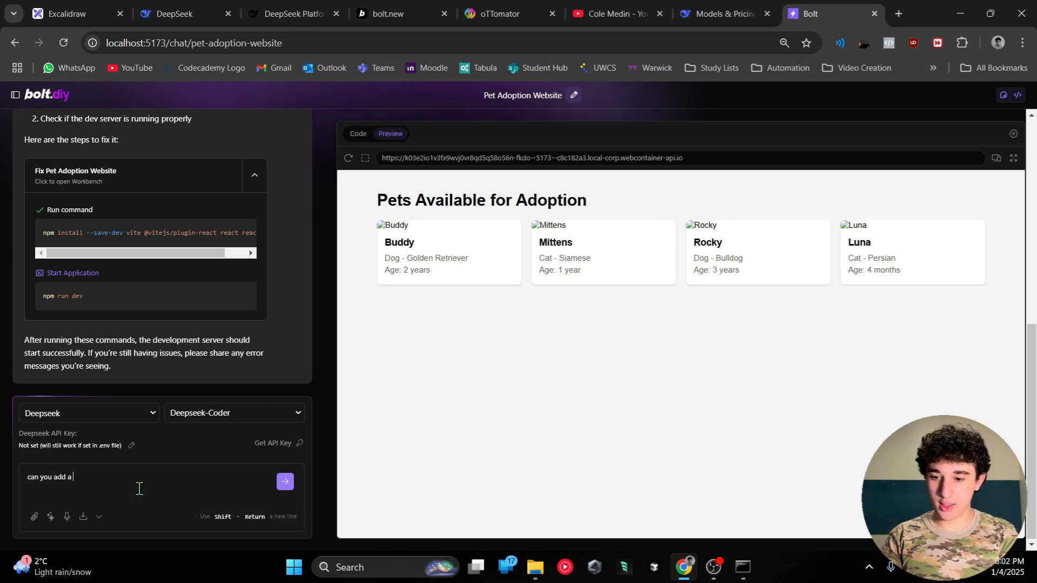
text(search bar to)
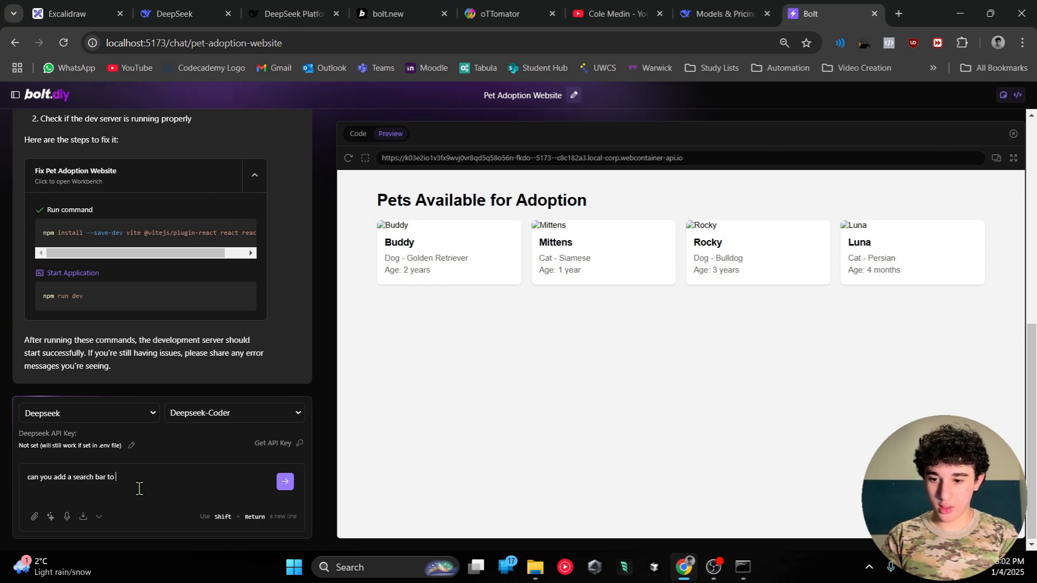
text(make it)
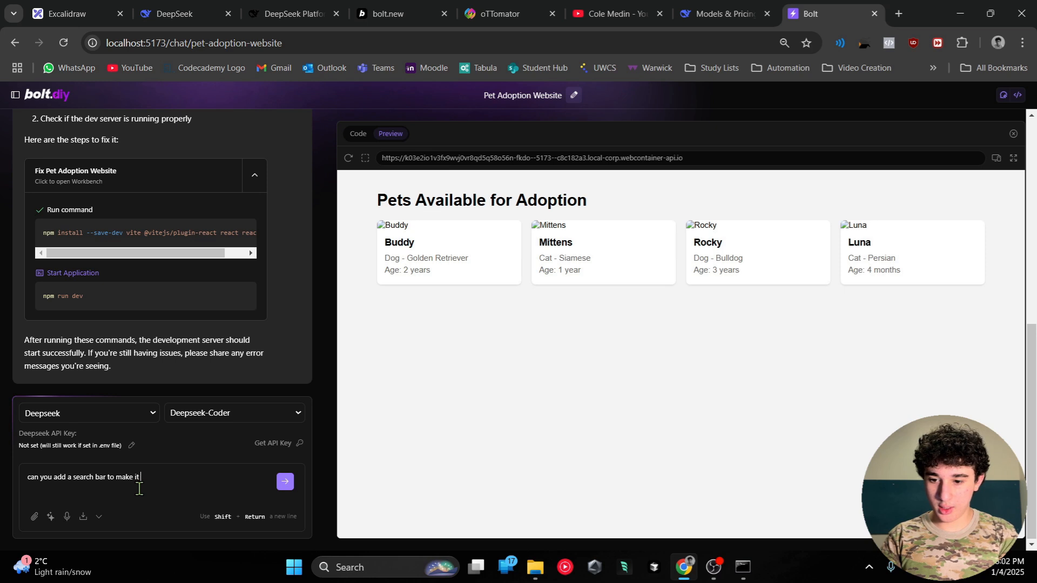
text(easier to find the)
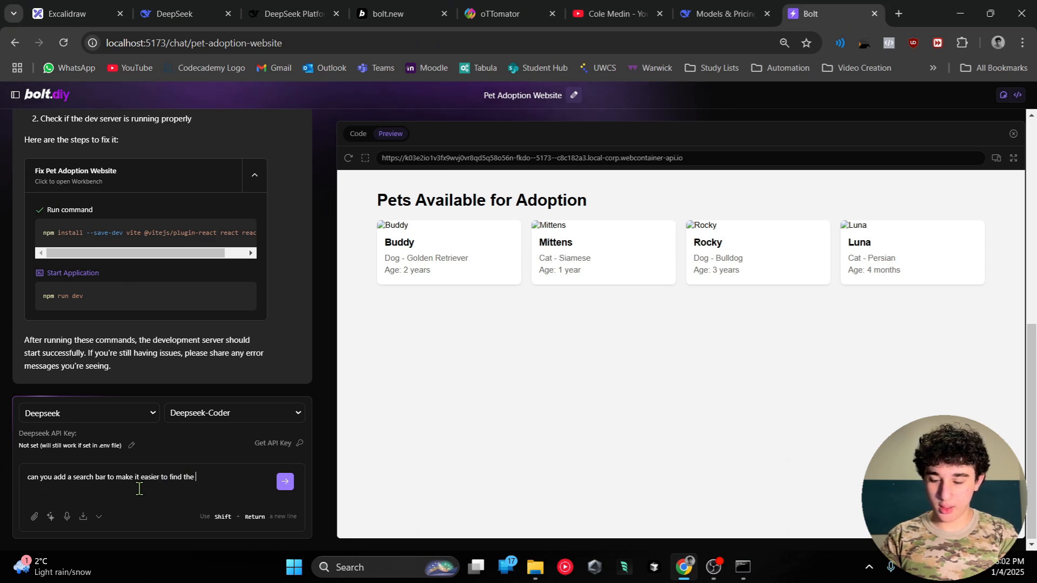
text(pet that I)
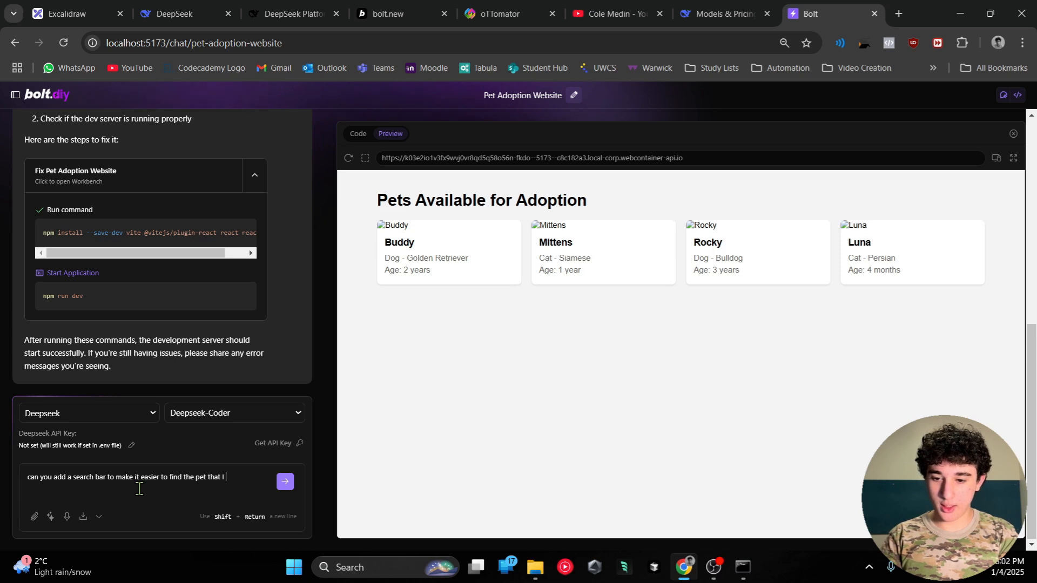
click(285, 481)
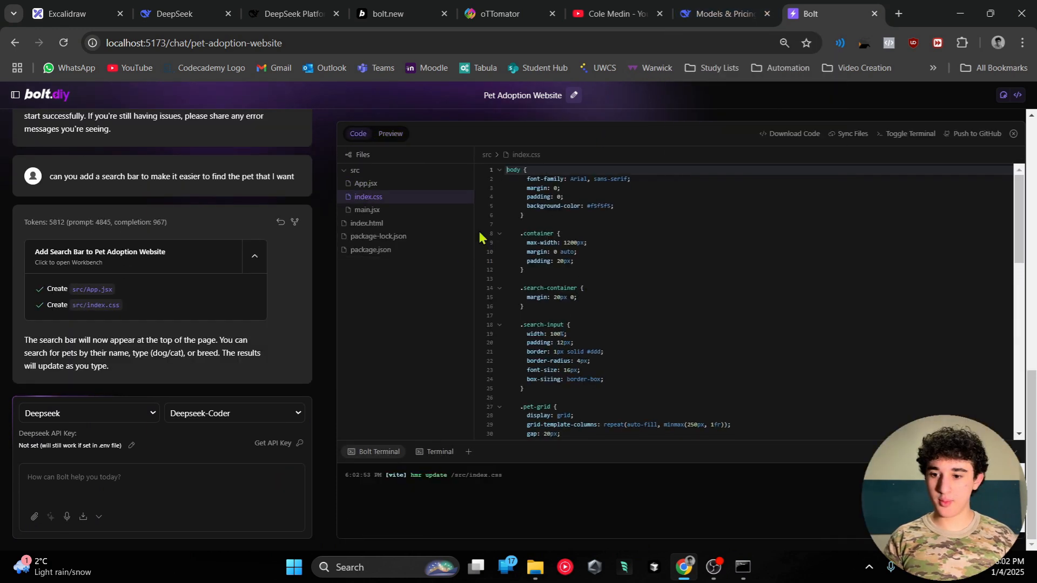
Step: Open the DeepSeek Platform tab and scroll the usage page showing the $4.98 balance
click(291, 12)
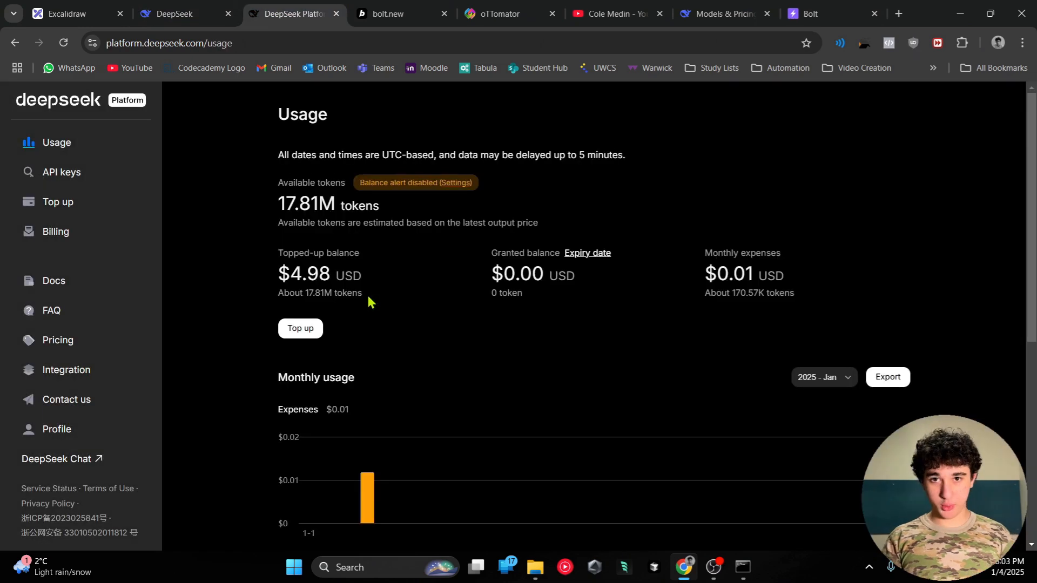
scroll(down, 3)
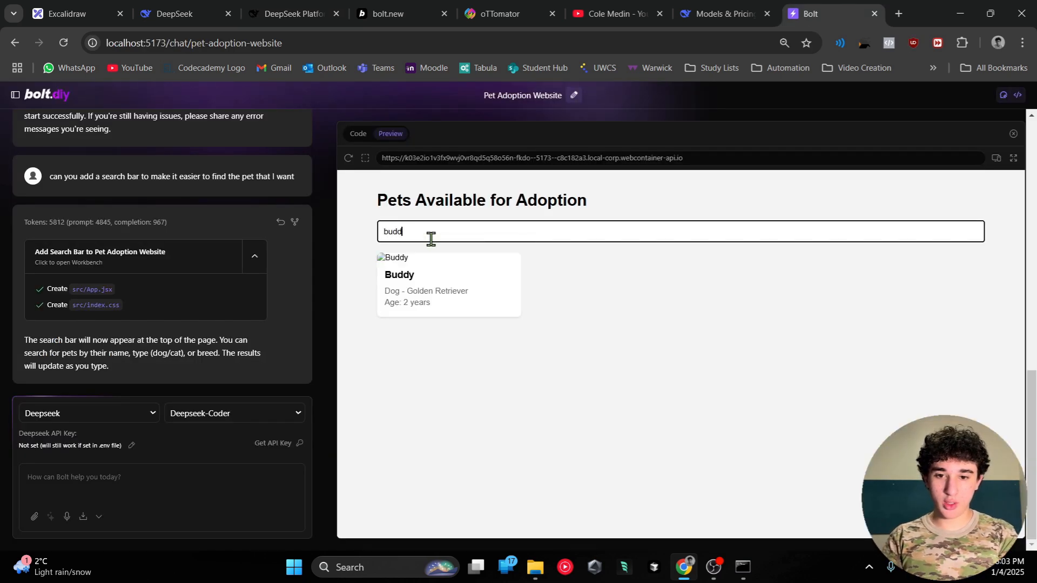
Step: Test searches 'do', '3', 'bu' and '2', then request 'can you also make the search bar search by age'
text(do)
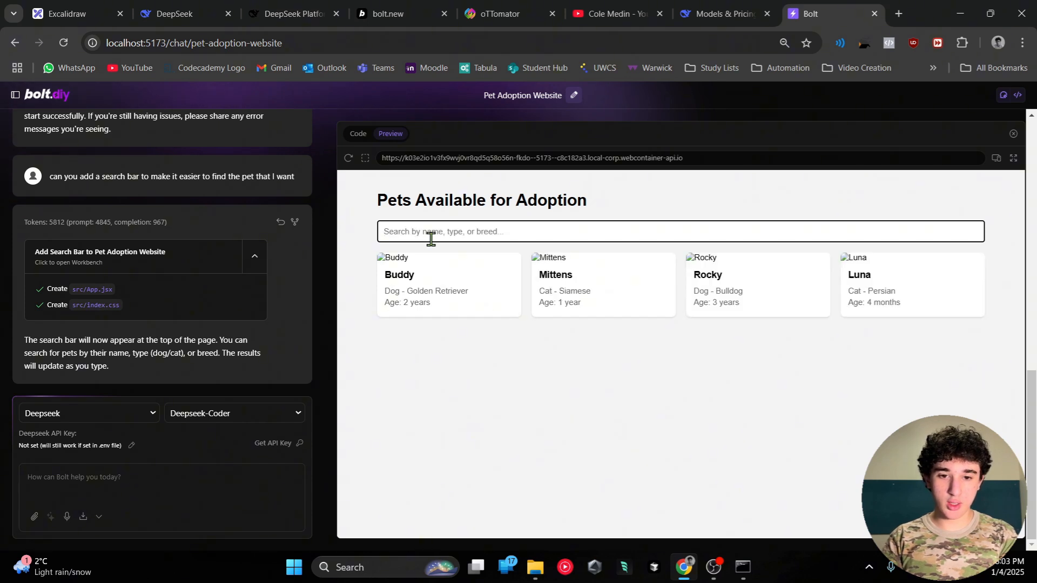
text(3)
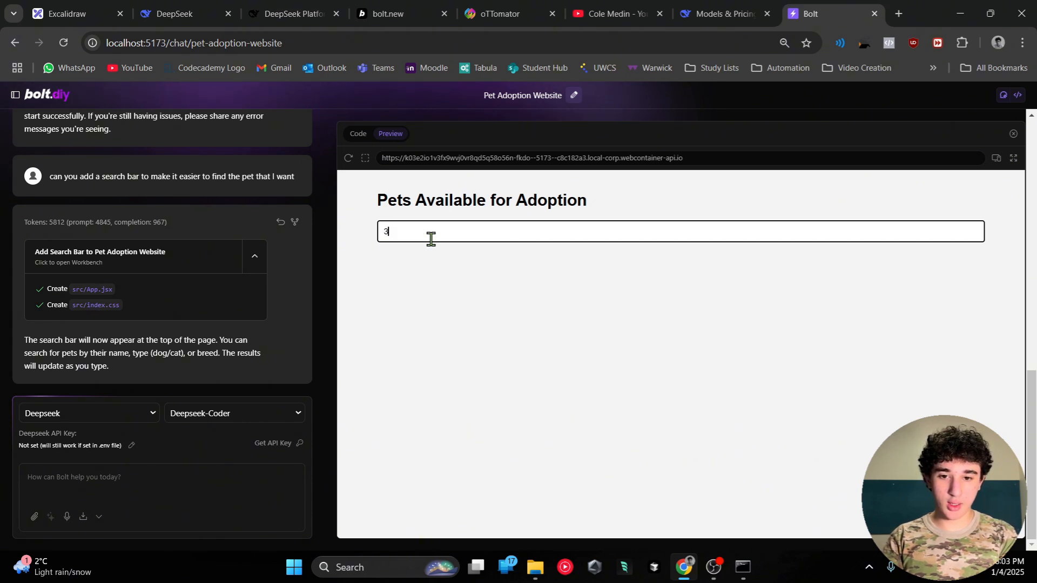
text(bu)
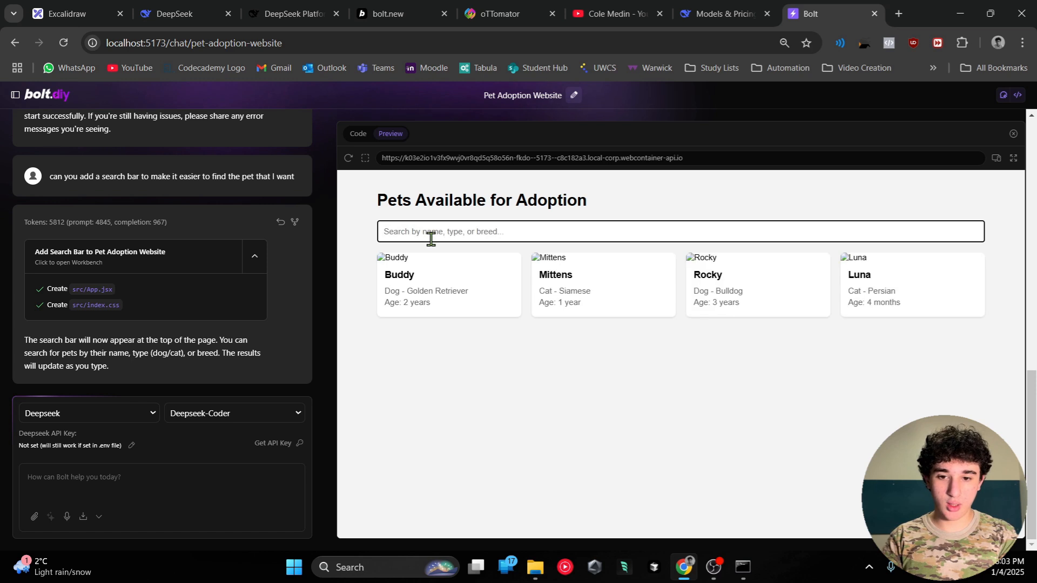
text(2 years)
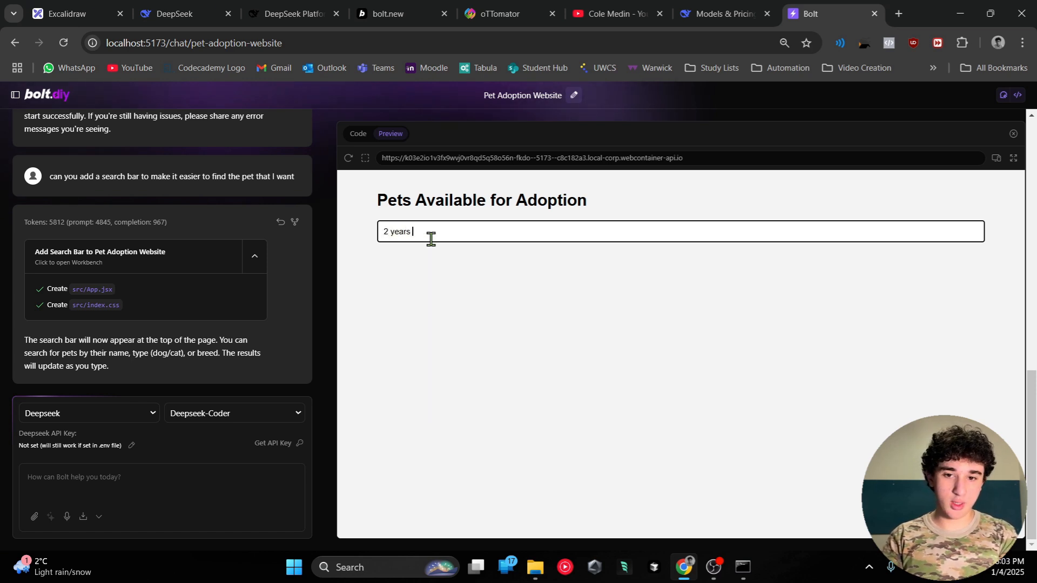
text(can you)
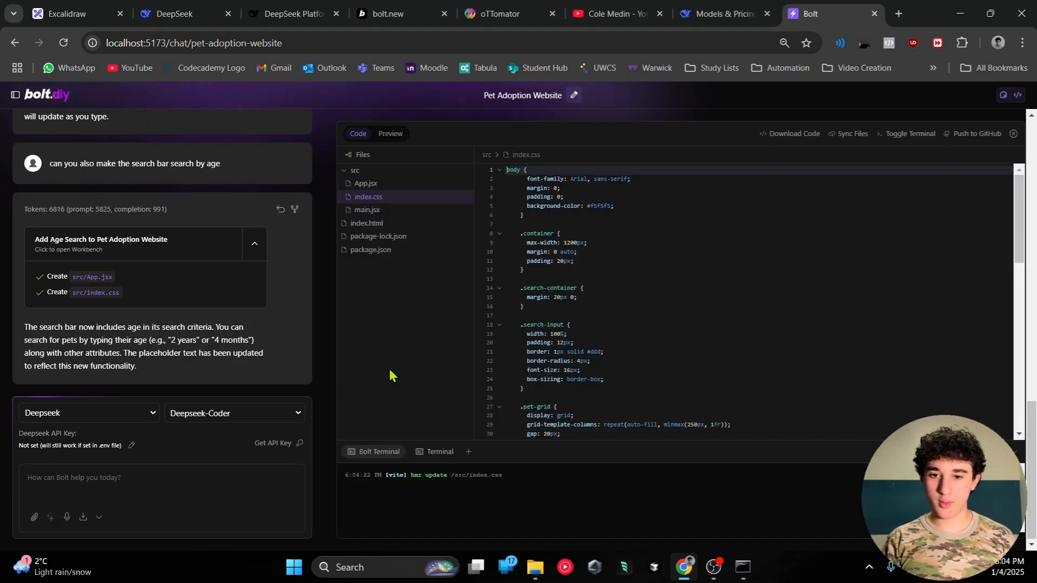
Step: Open the Preview and type '2' into the name, type, breed, or age search bar
click(389, 132)
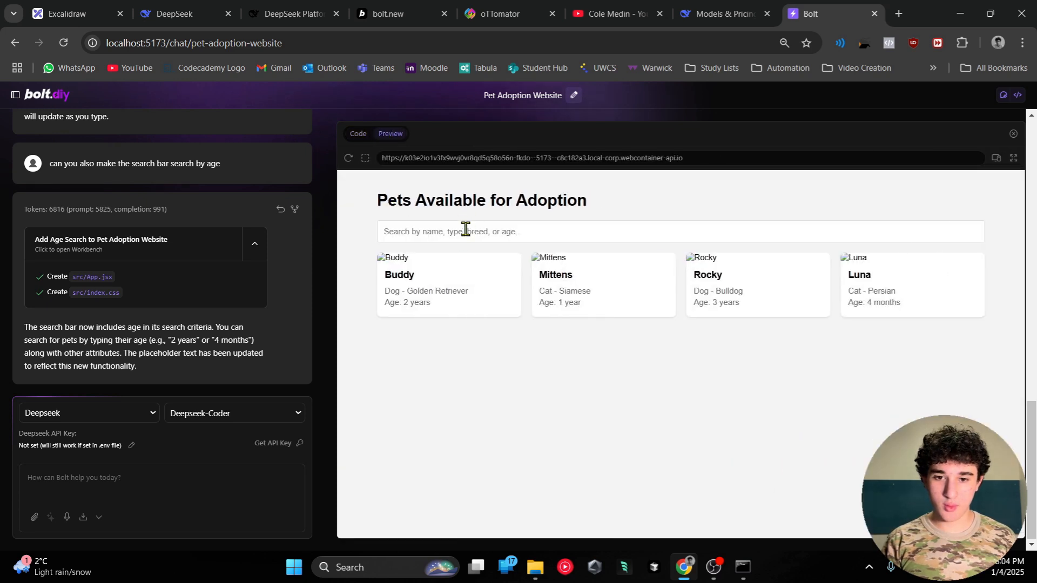
text(2)
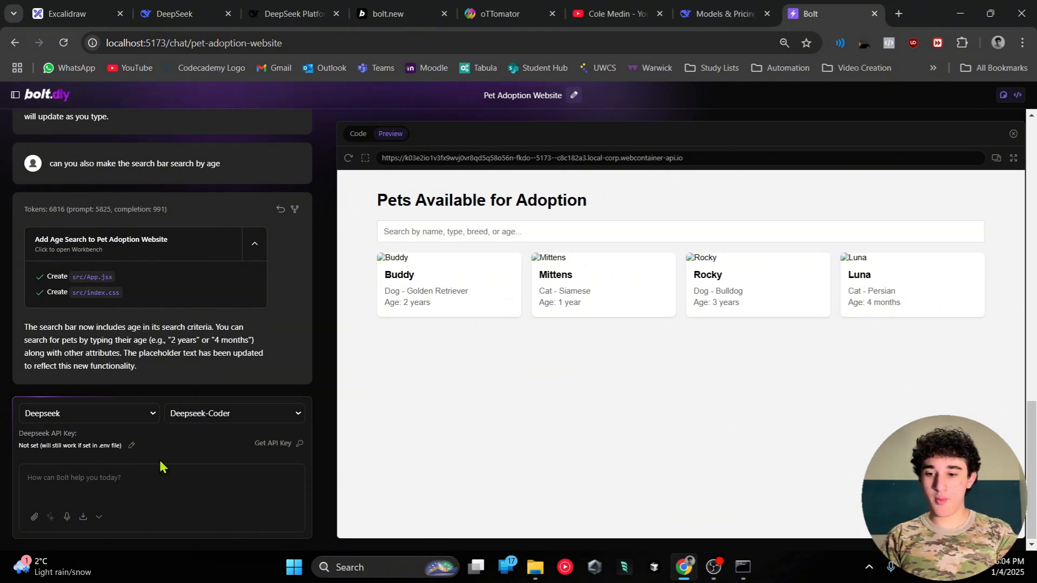
Step: Send 'make the website more modern', then preview the redesign and try its pet search
text(make the website more mod)
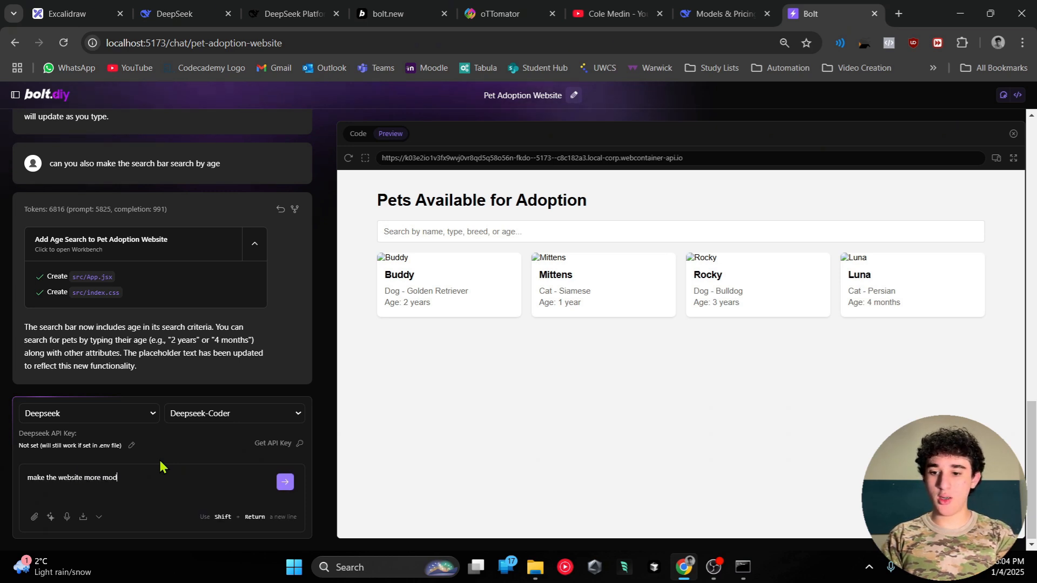
click(285, 481)
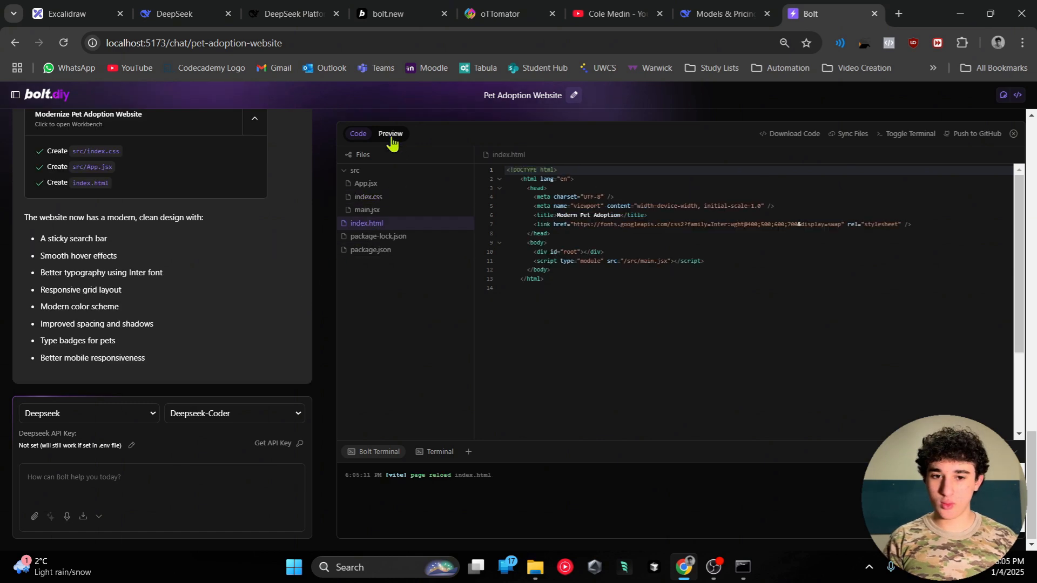
click(389, 132)
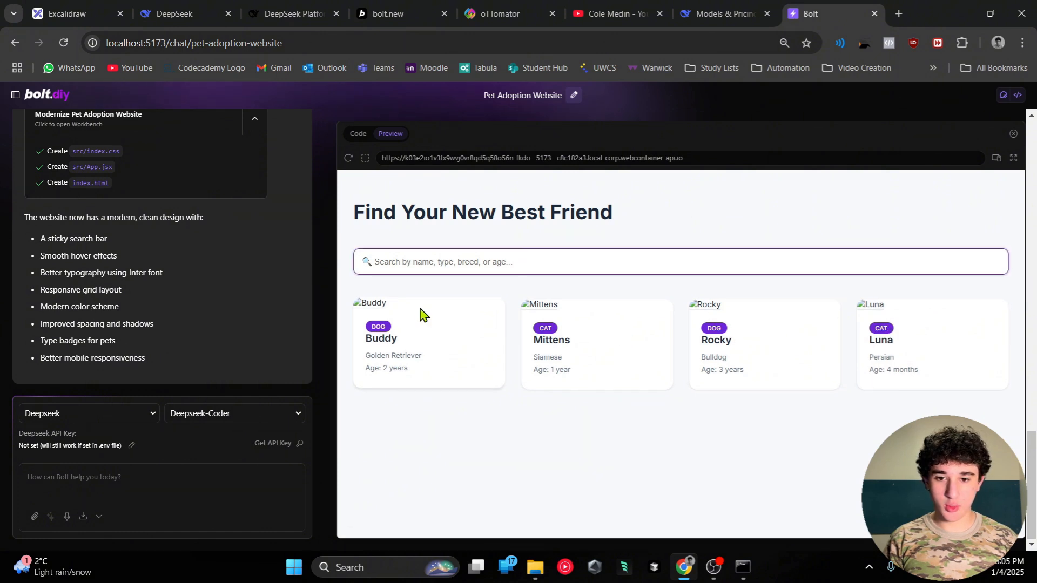
text(f)
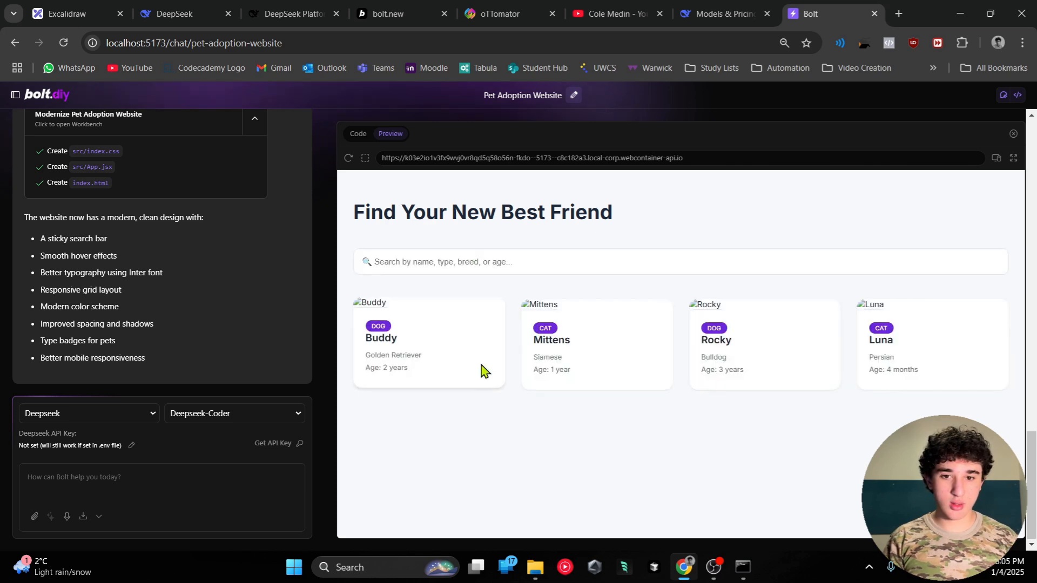
click(661, 262)
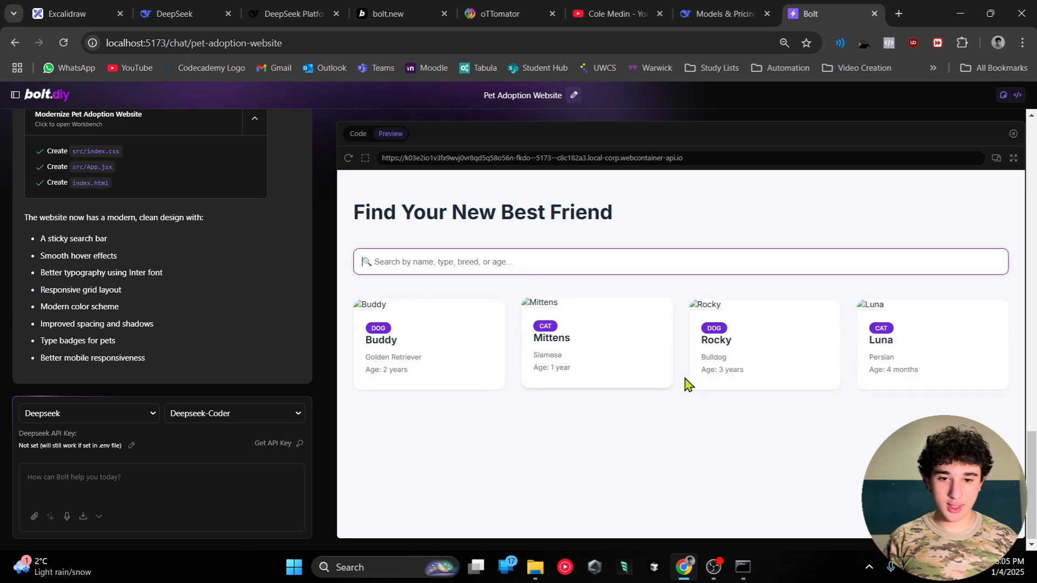